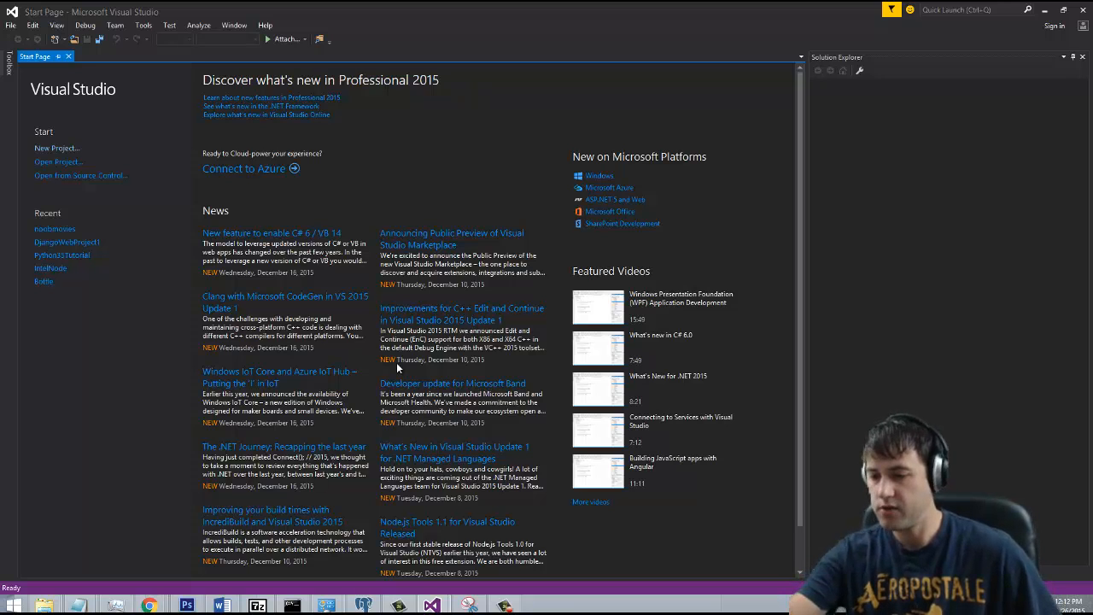
{"action": "mouse_move", "coordinate": [393, 367]}
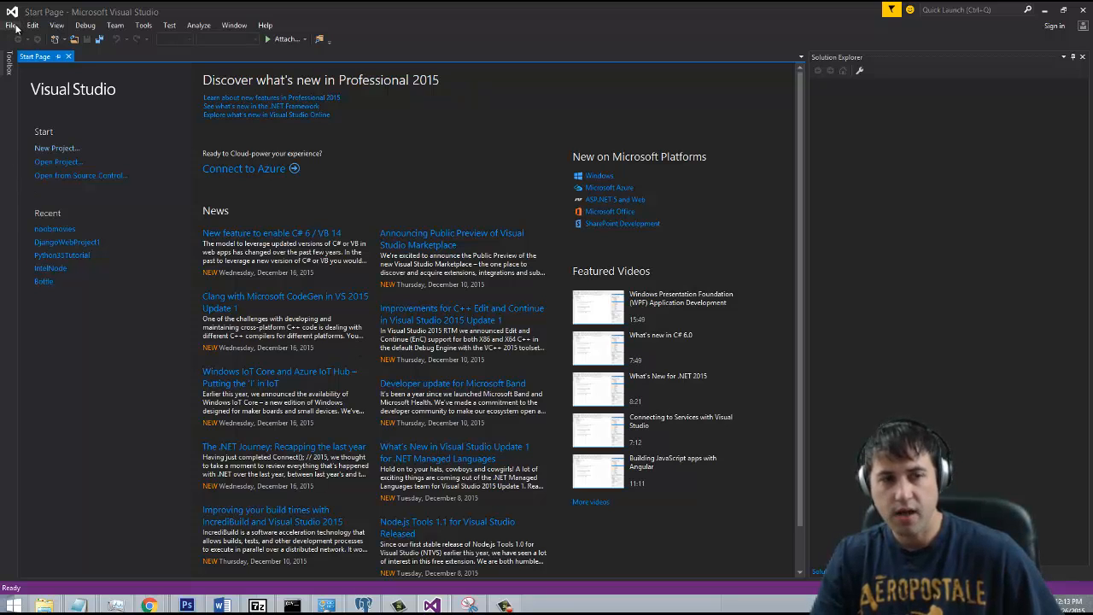
Open the File menu to reach the New submenu for creating a project
{"action": "left_click", "coordinate": [10, 25]}
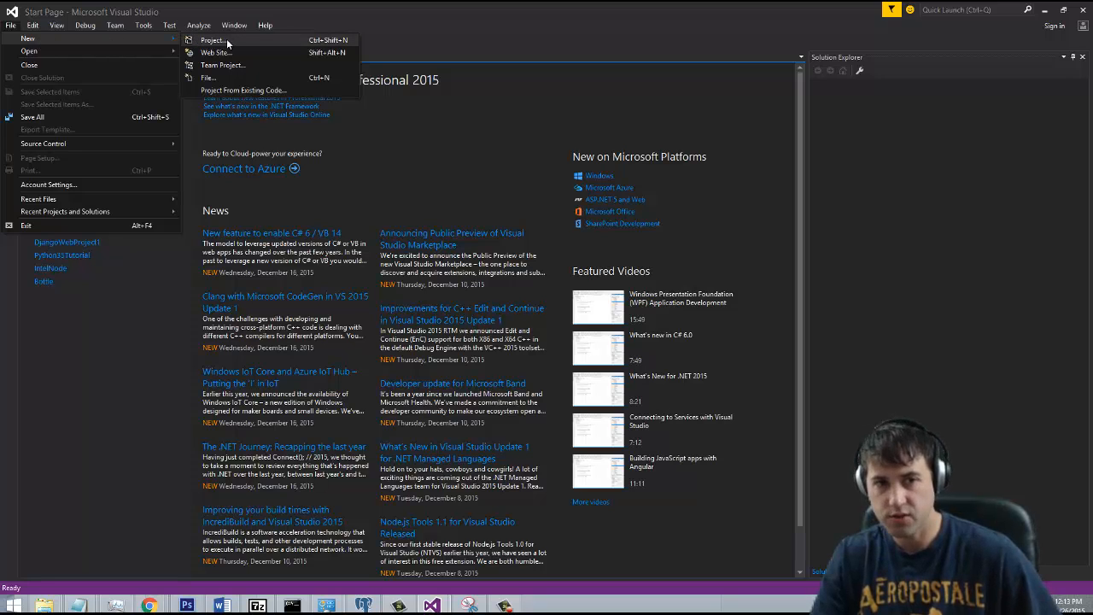
Create a Blank Django Web Project named 'movie' in C:\Projects\movies2
{"action": "left_click", "coordinate": [10, 25]}
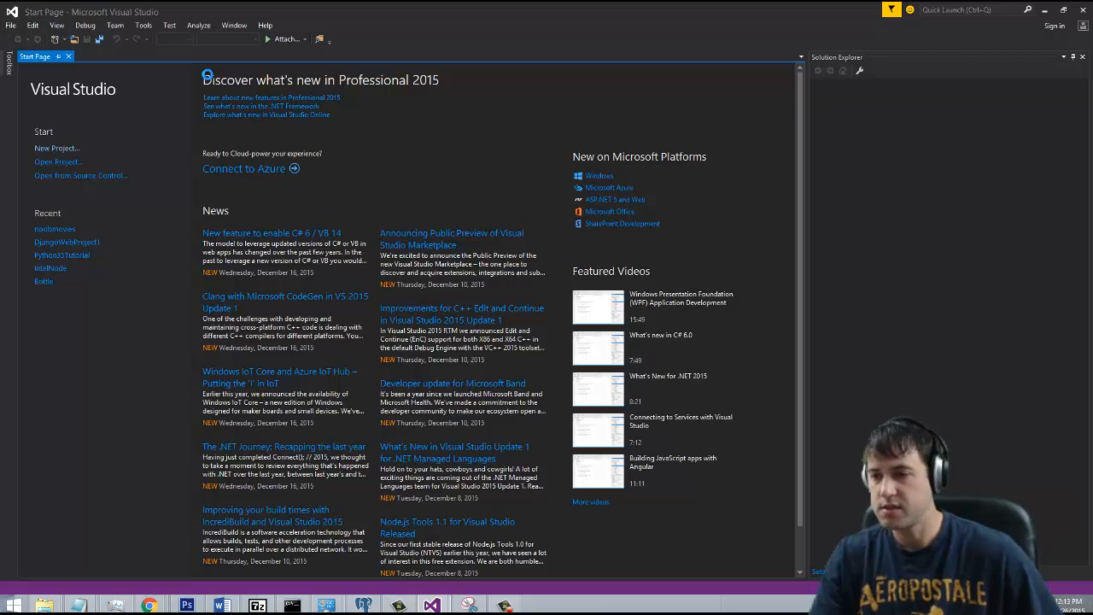
{"action": "left_click", "coordinate": [57, 147]}
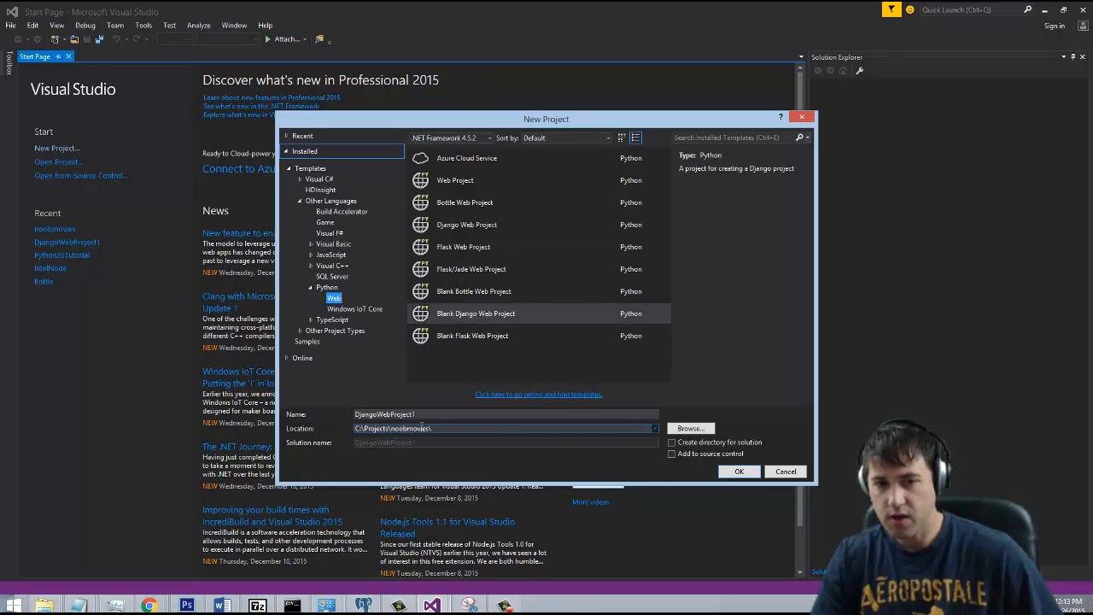
{"action": "left_click", "coordinate": [653, 428]}
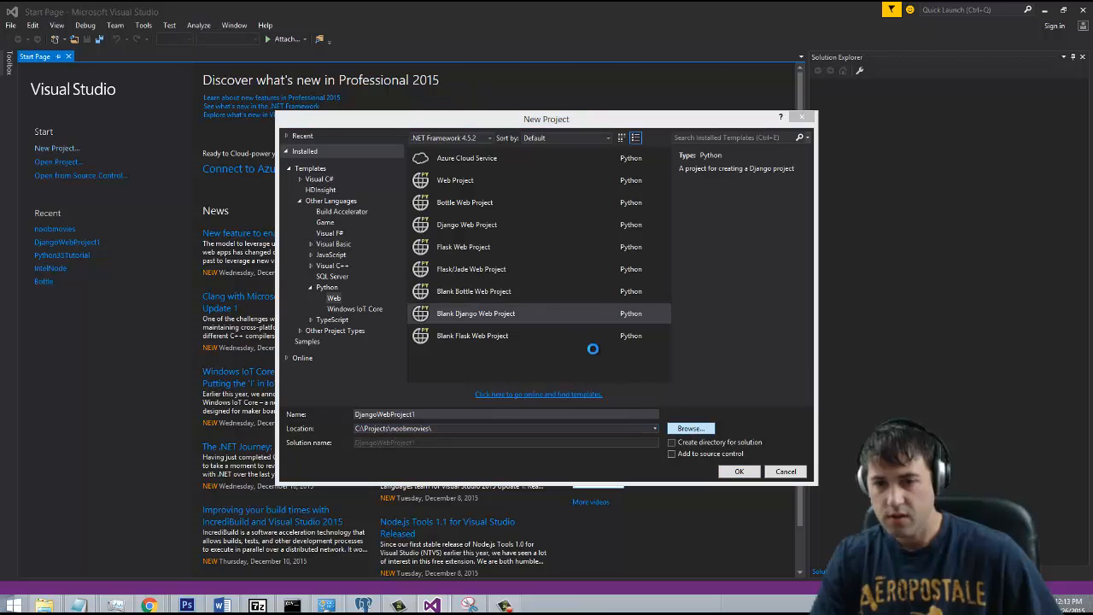
{"action": "left_click", "coordinate": [689, 428]}
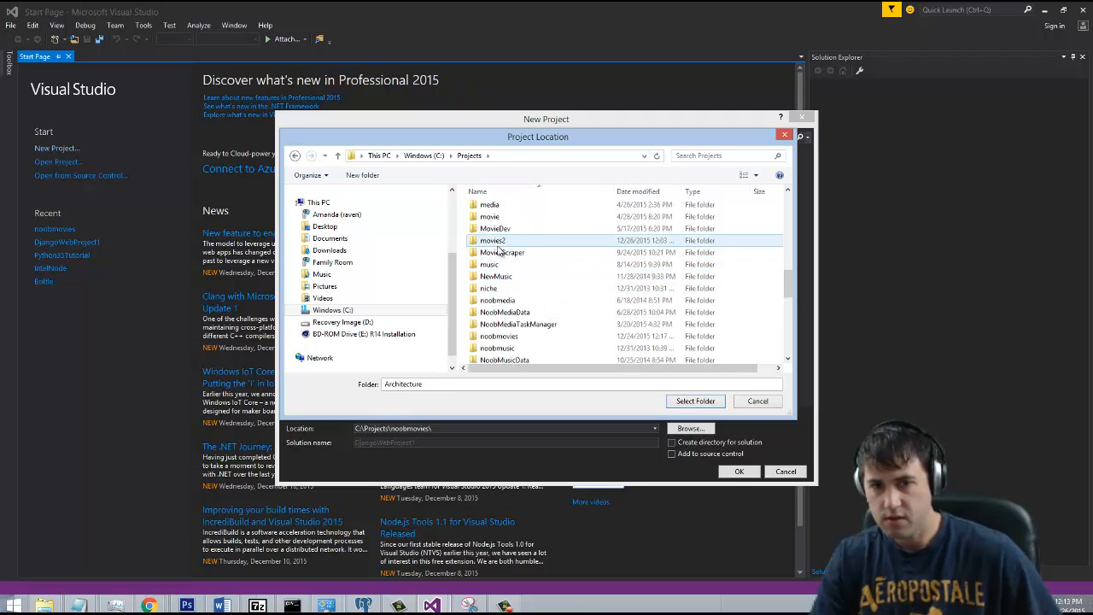
{"action": "left_click", "coordinate": [696, 400]}
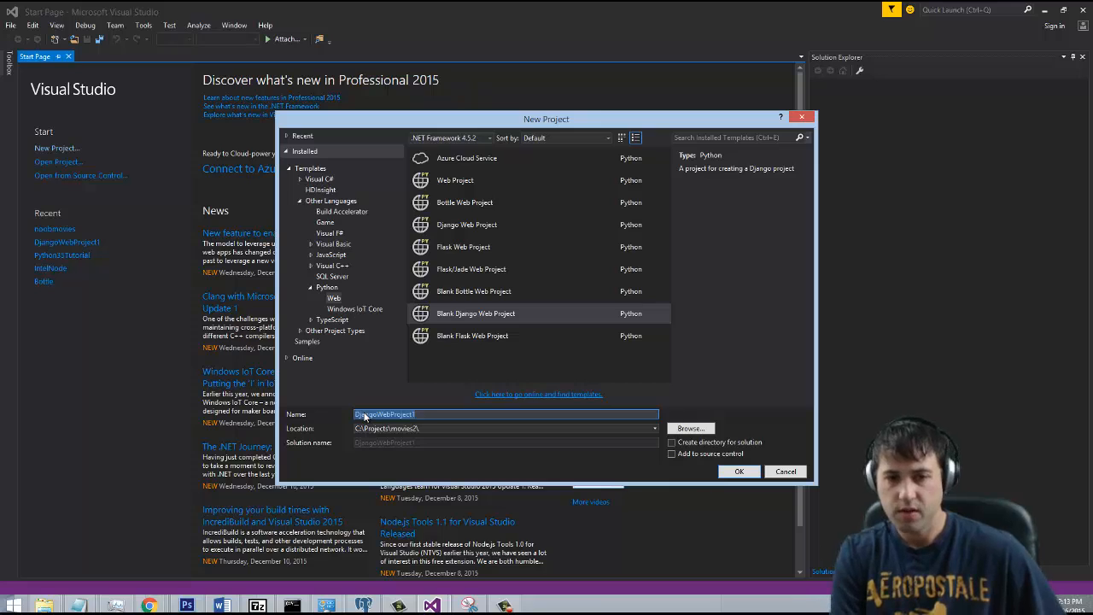
{"action": "type", "text": "movie"}
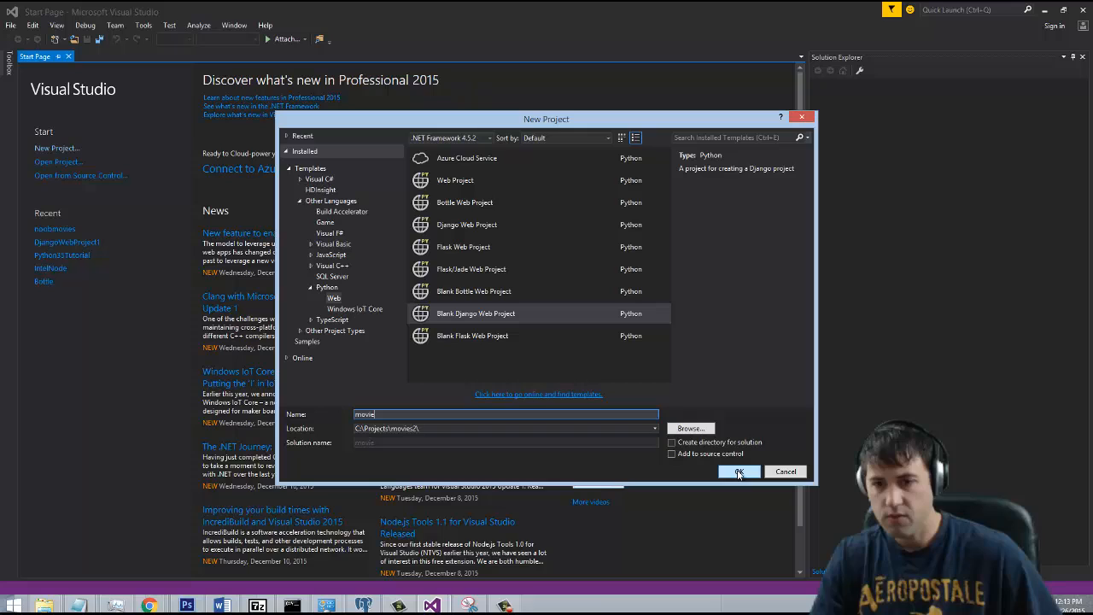
{"action": "left_click", "coordinate": [740, 471]}
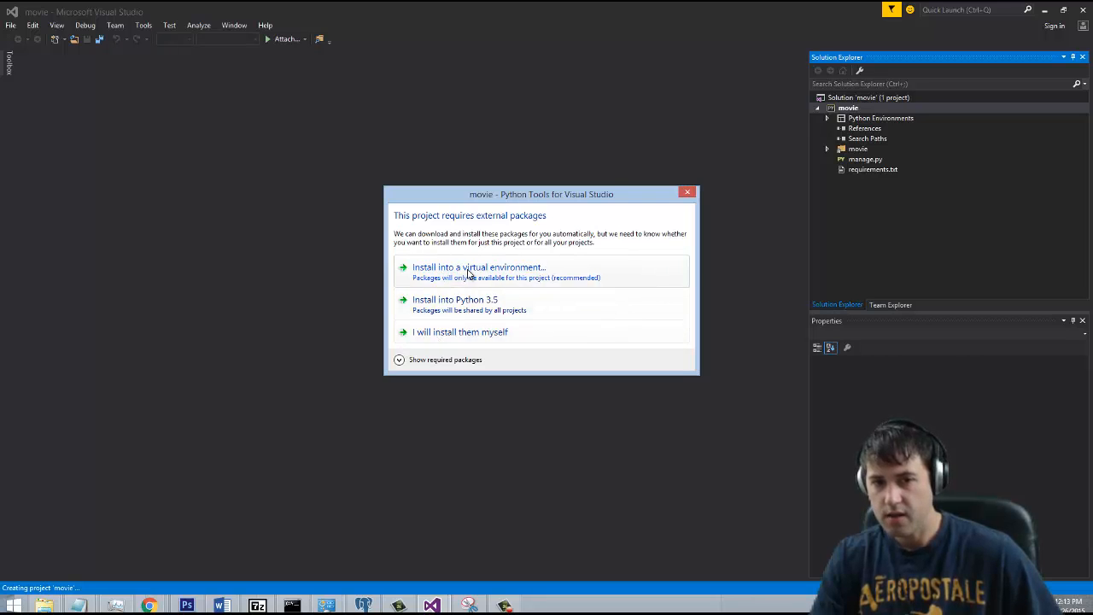
Install the required packages into a new Python 3.5 virtual environment named env
{"action": "left_click", "coordinate": [478, 267]}
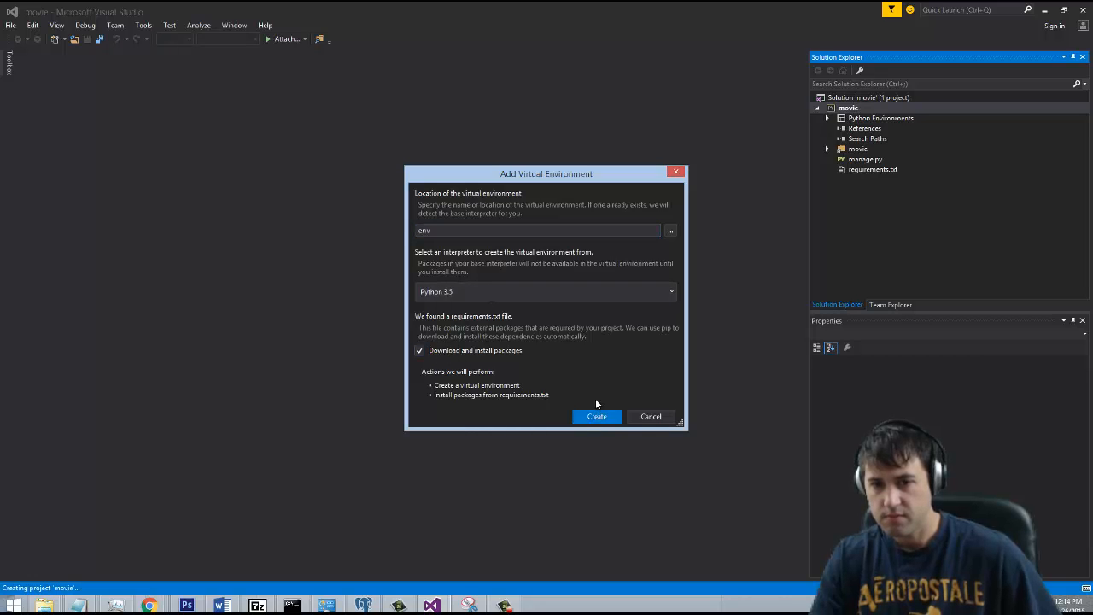
{"action": "left_click", "coordinate": [596, 416]}
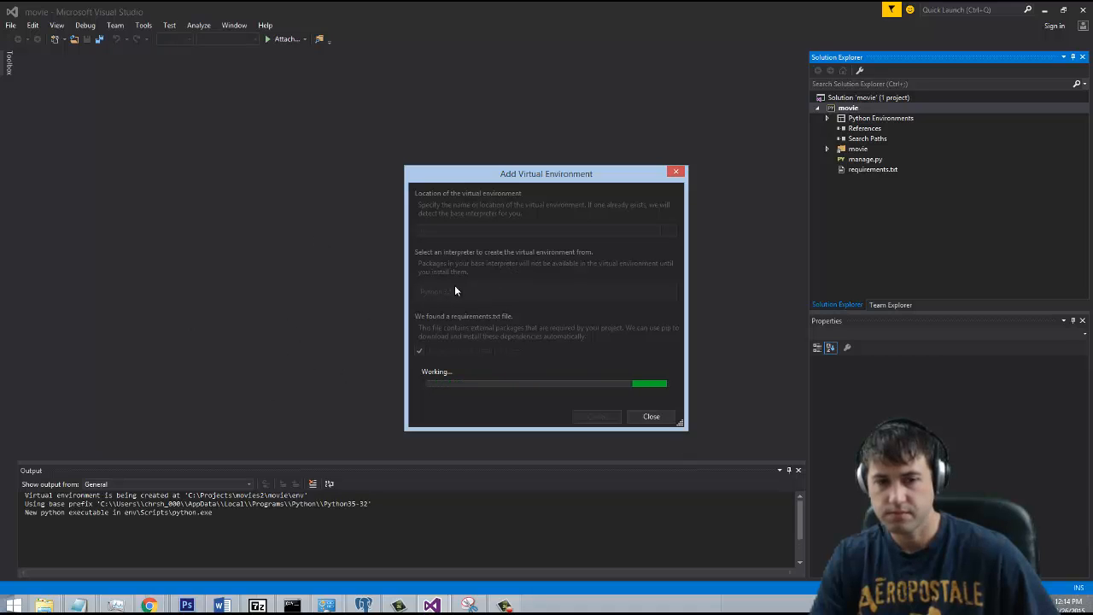
{"action": "mouse_move", "coordinate": [334, 282]}
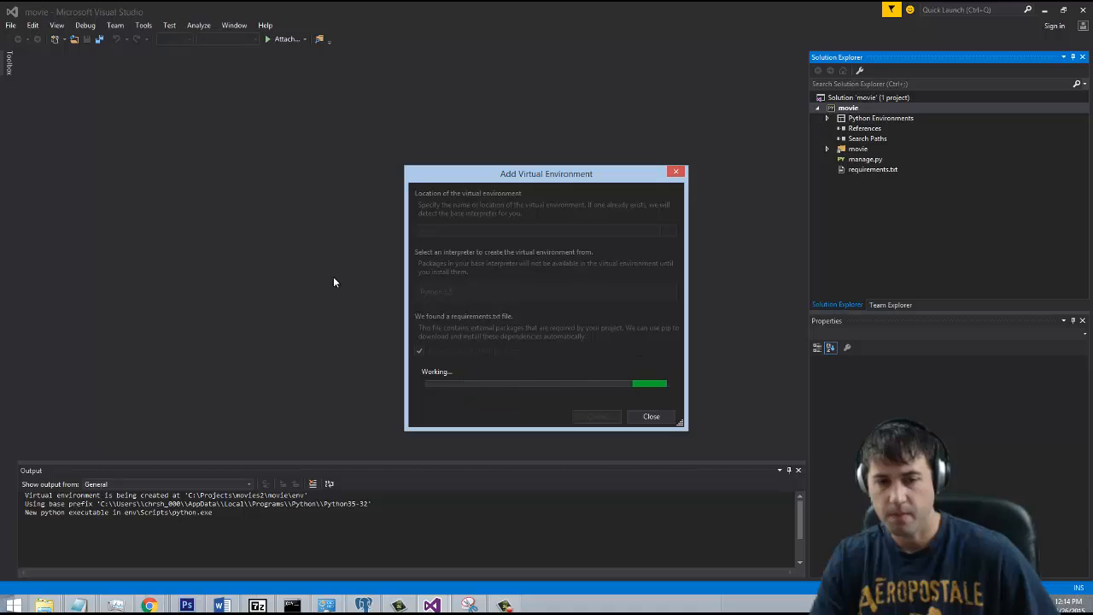
{"action": "mouse_move", "coordinate": [636, 350]}
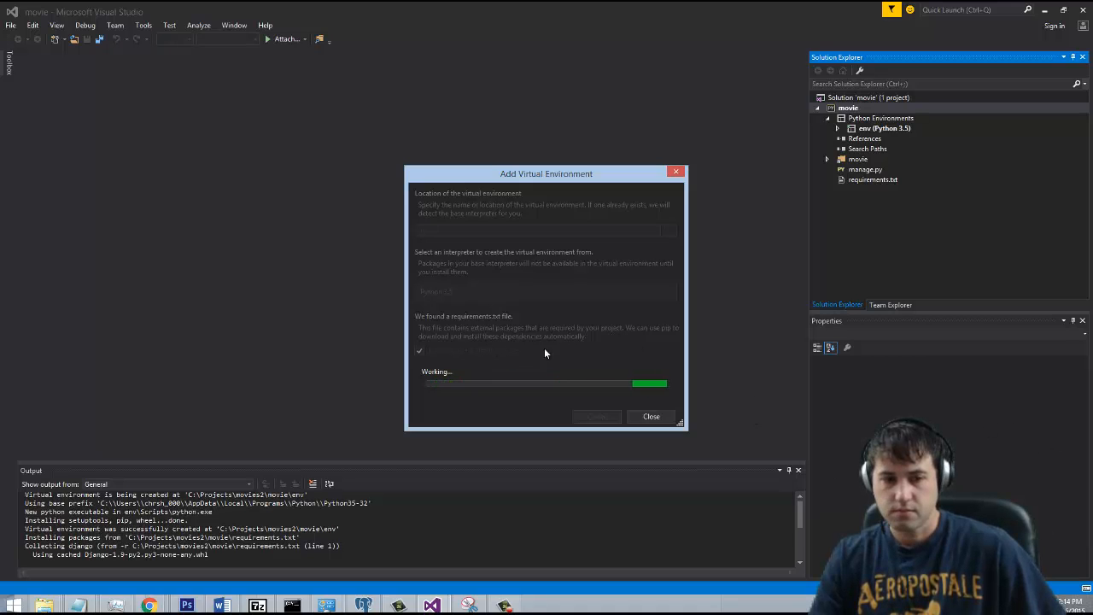
{"action": "mouse_move", "coordinate": [661, 382]}
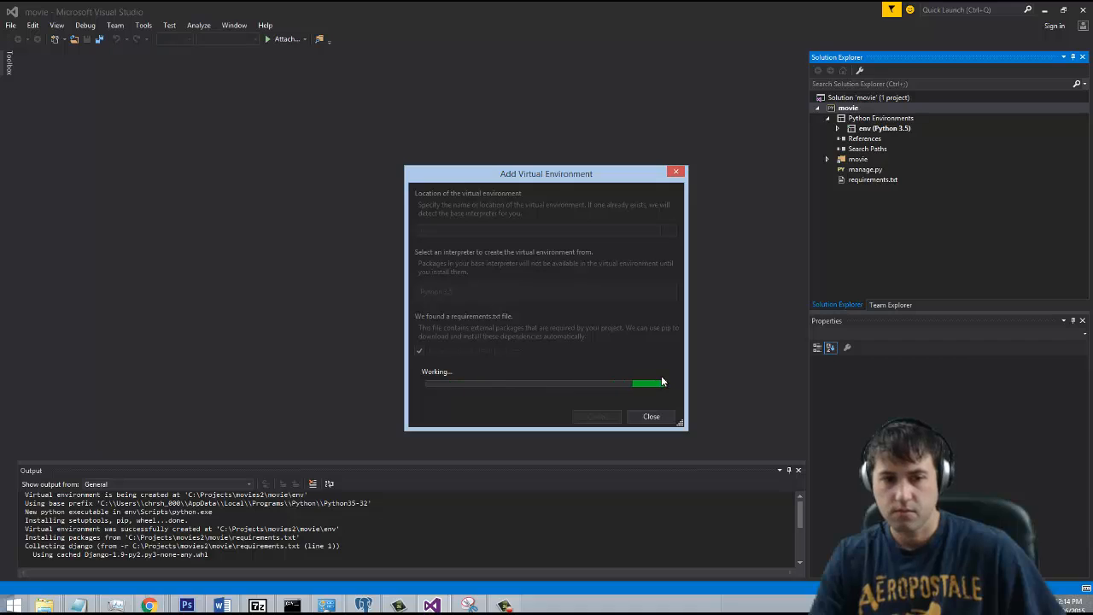
{"action": "mouse_move", "coordinate": [814, 418]}
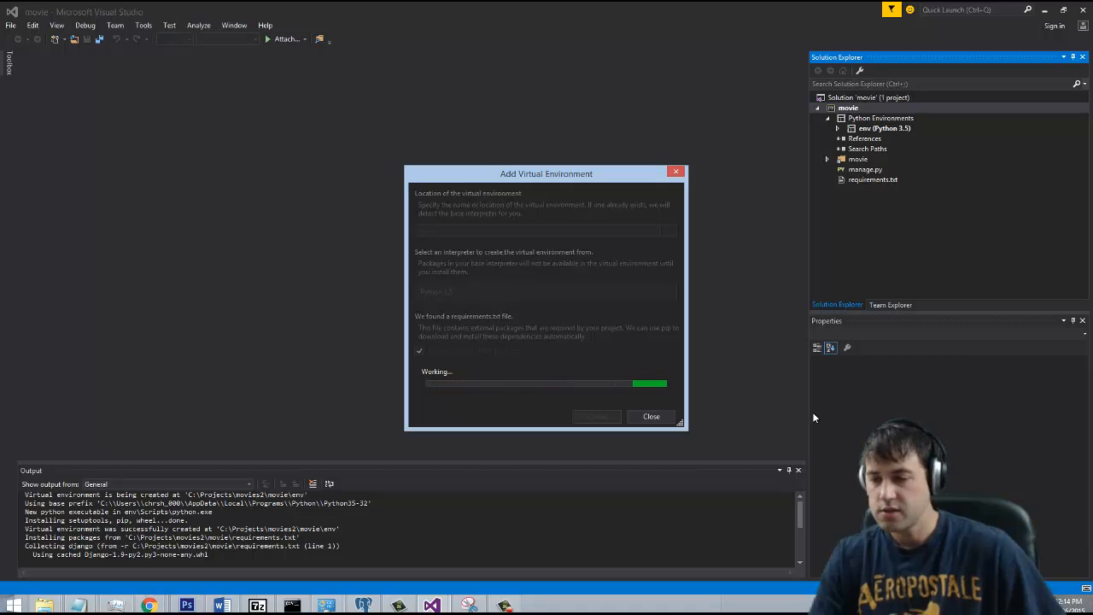
{"action": "mouse_move", "coordinate": [794, 406]}
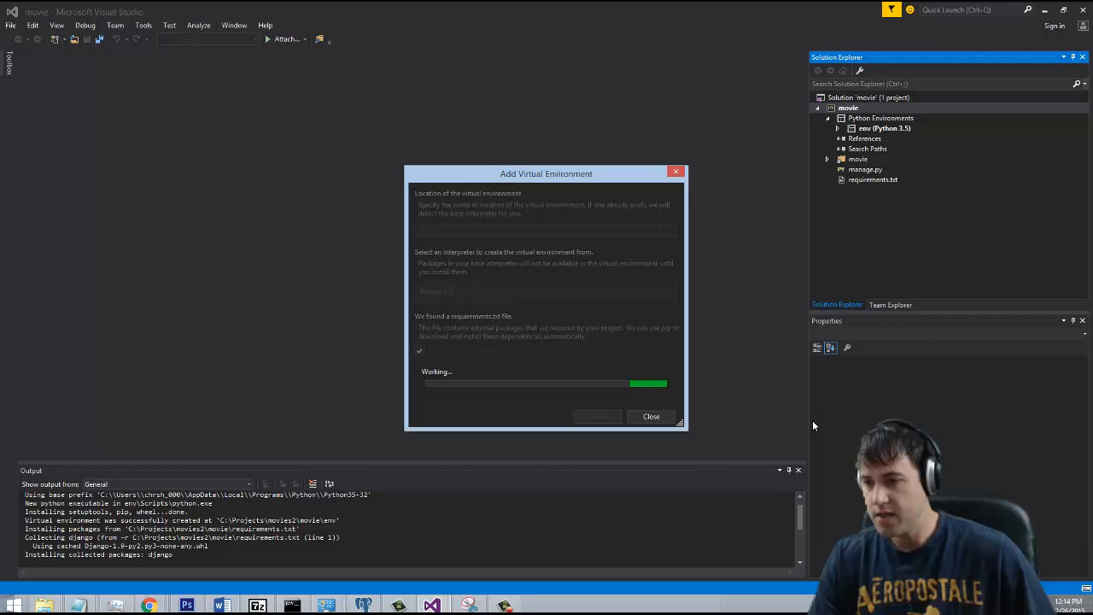
{"action": "mouse_move", "coordinate": [772, 406]}
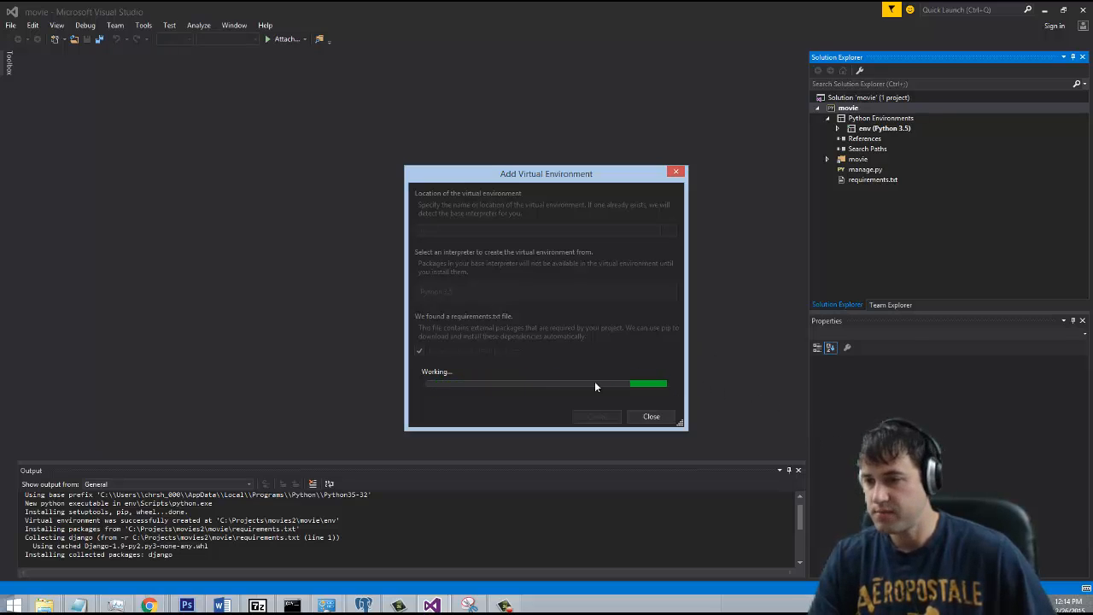
{"action": "mouse_move", "coordinate": [779, 409]}
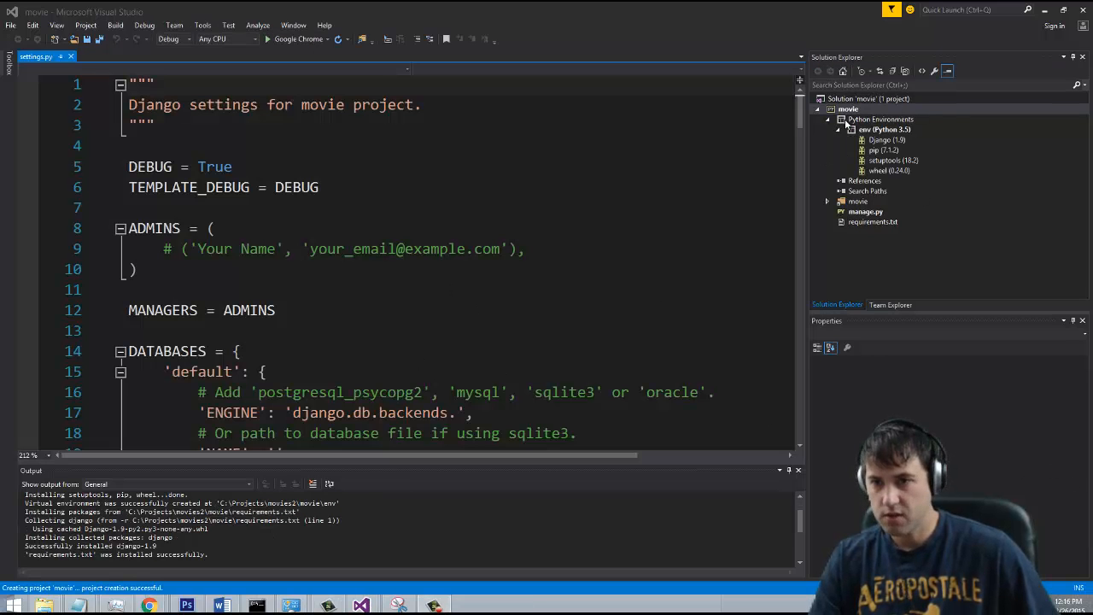
{"action": "left_click", "coordinate": [847, 109]}
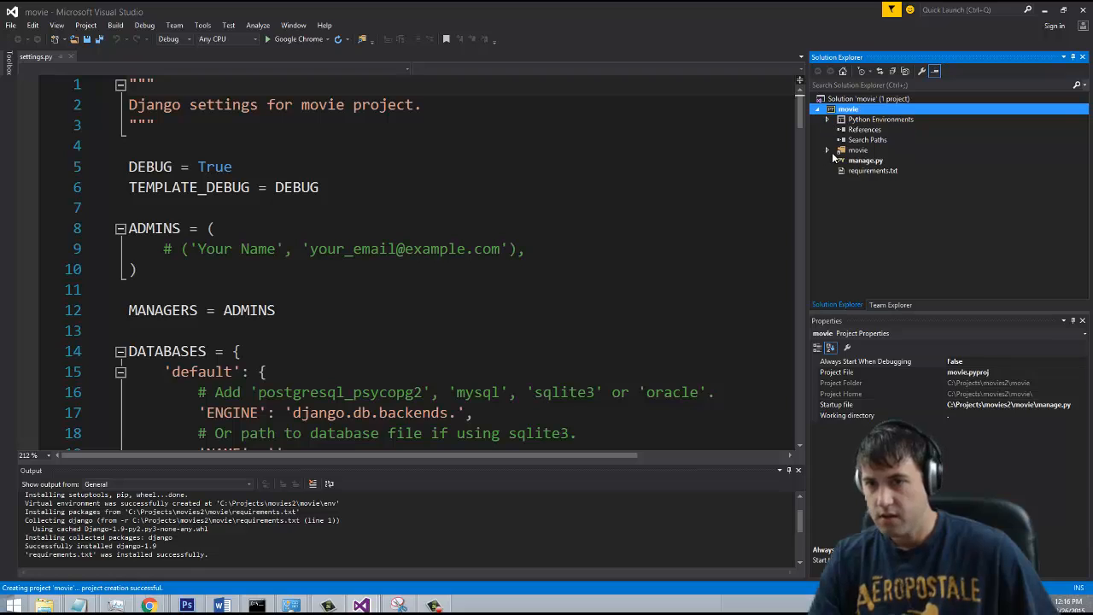
{"action": "left_click", "coordinate": [827, 150]}
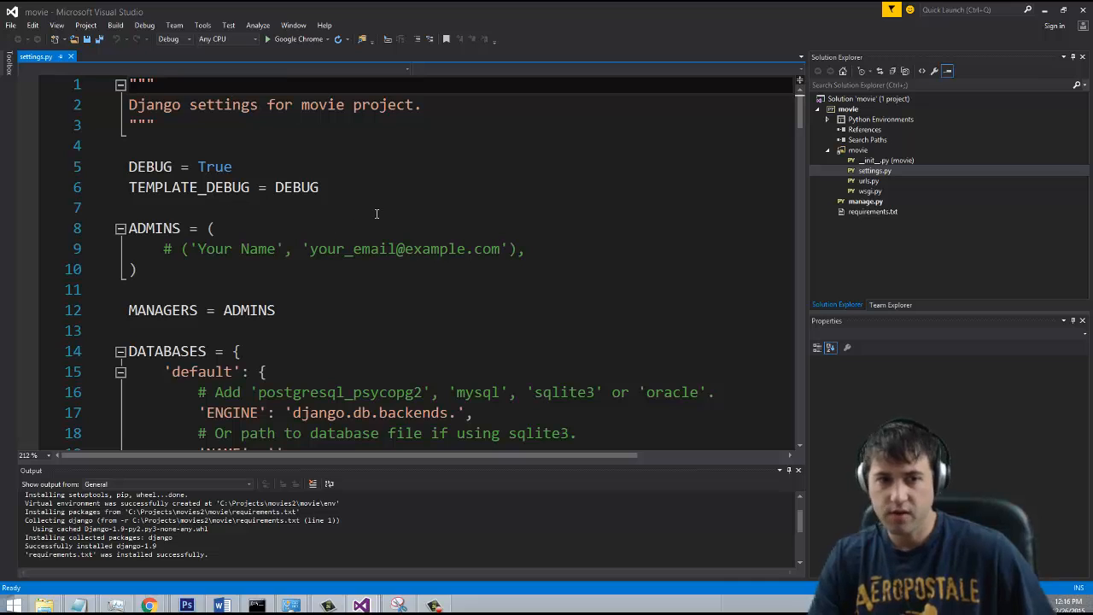
{"action": "scroll", "scroll_direction": "down", "scroll_amount": 3}
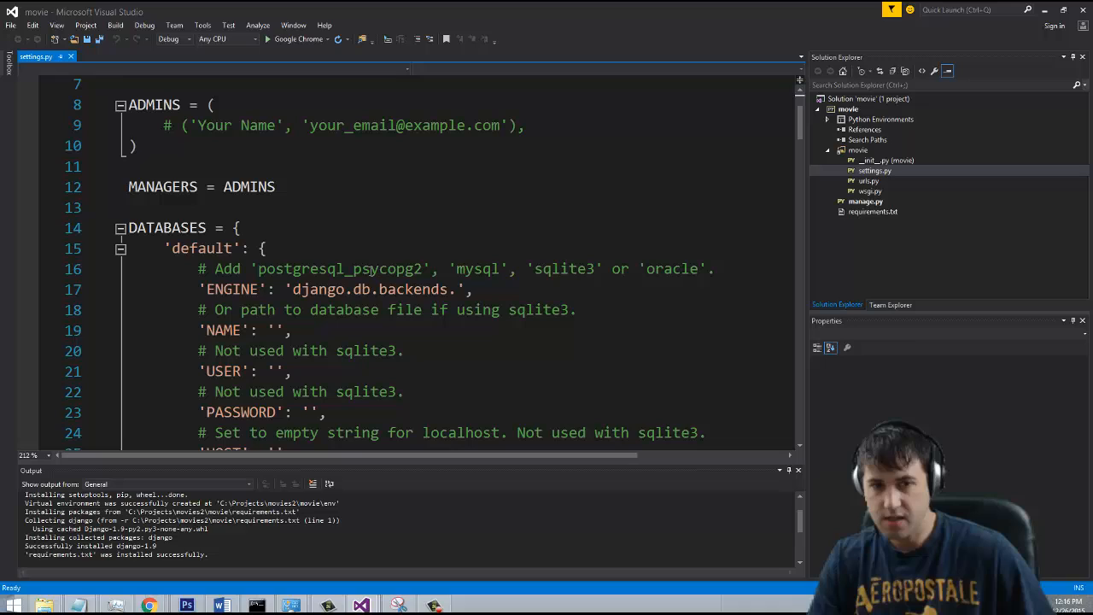
{"action": "double_click", "coordinate": [479, 269]}
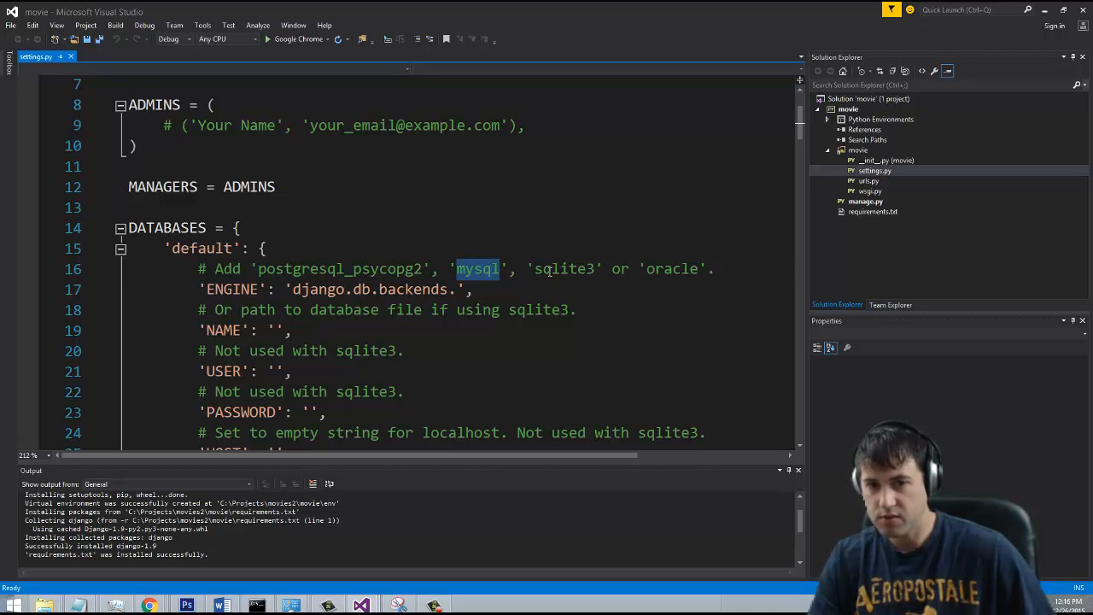
{"action": "left_click", "coordinate": [419, 268]}
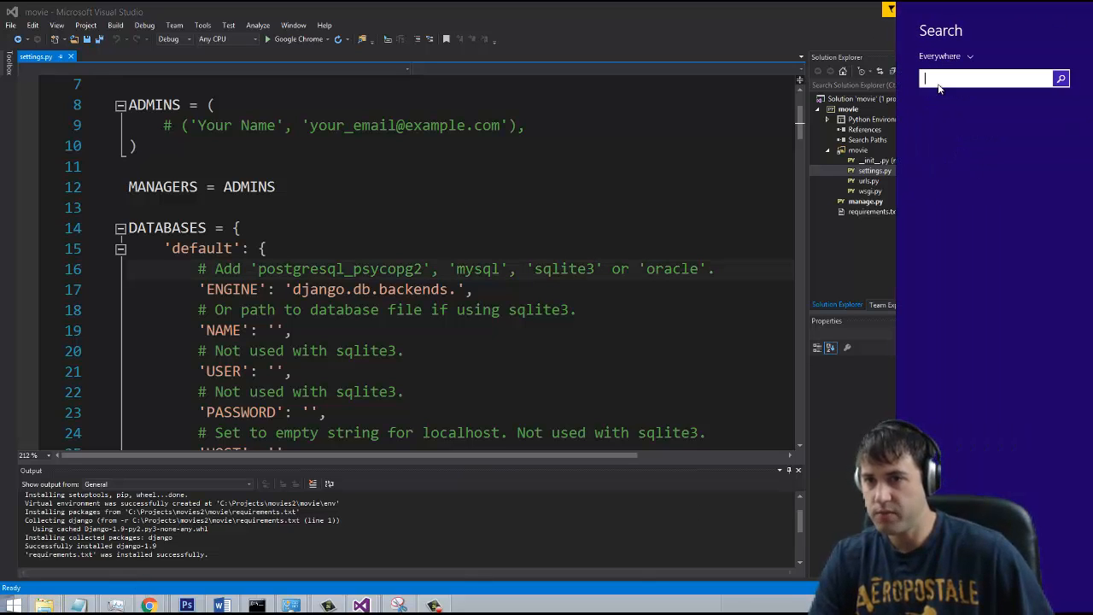
Launch pgAdmin, maximize it, and log into the PostgreSQL 9.4 server with its password
{"action": "type", "text": "pgadmin"}
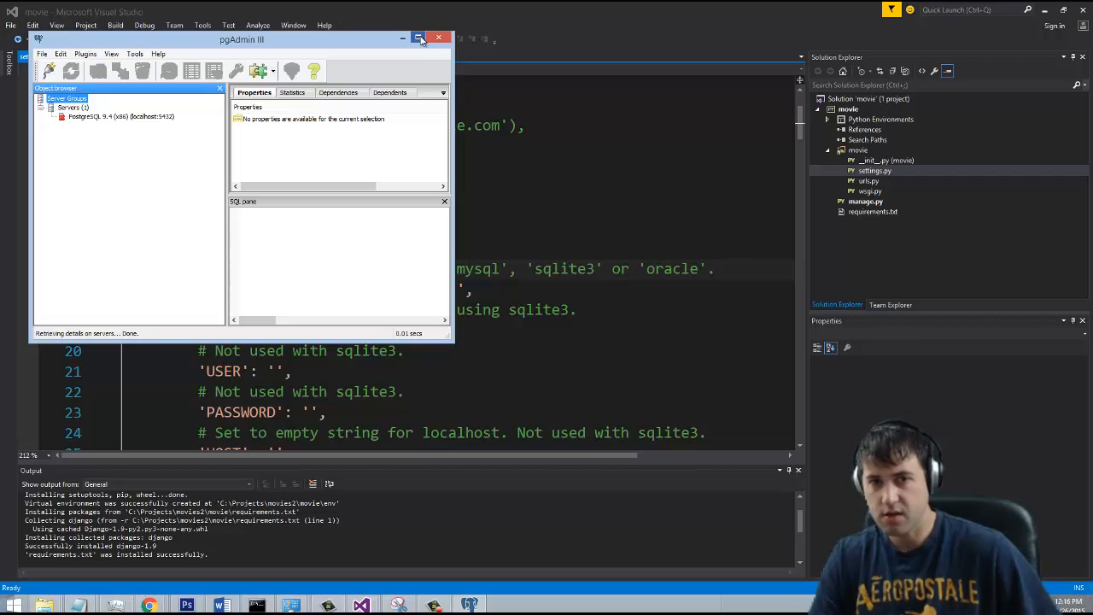
{"action": "left_click", "coordinate": [419, 38]}
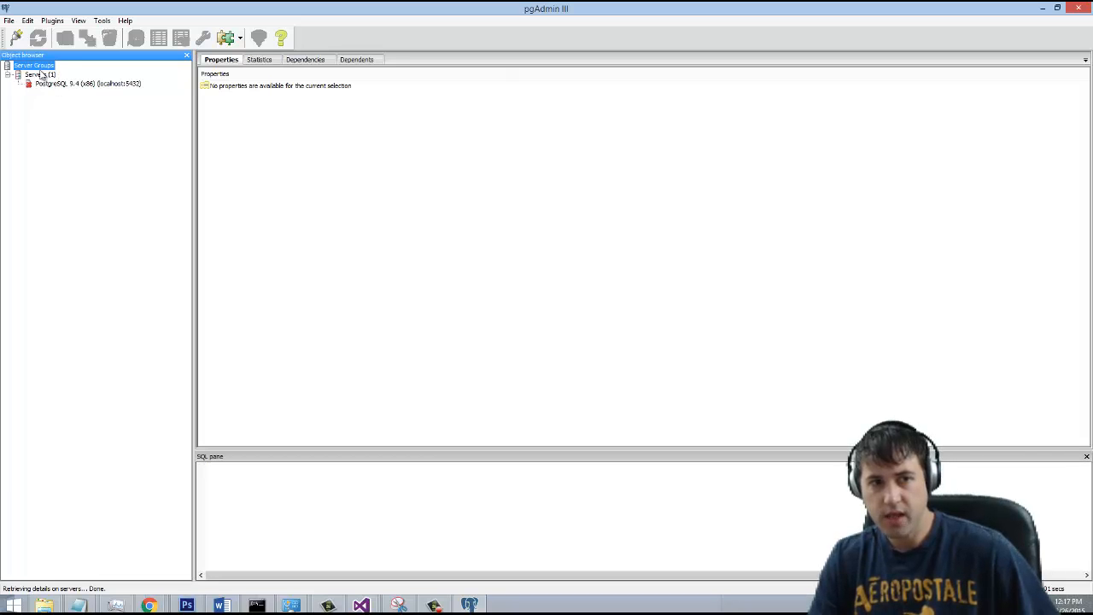
{"action": "mouse_move", "coordinate": [62, 89]}
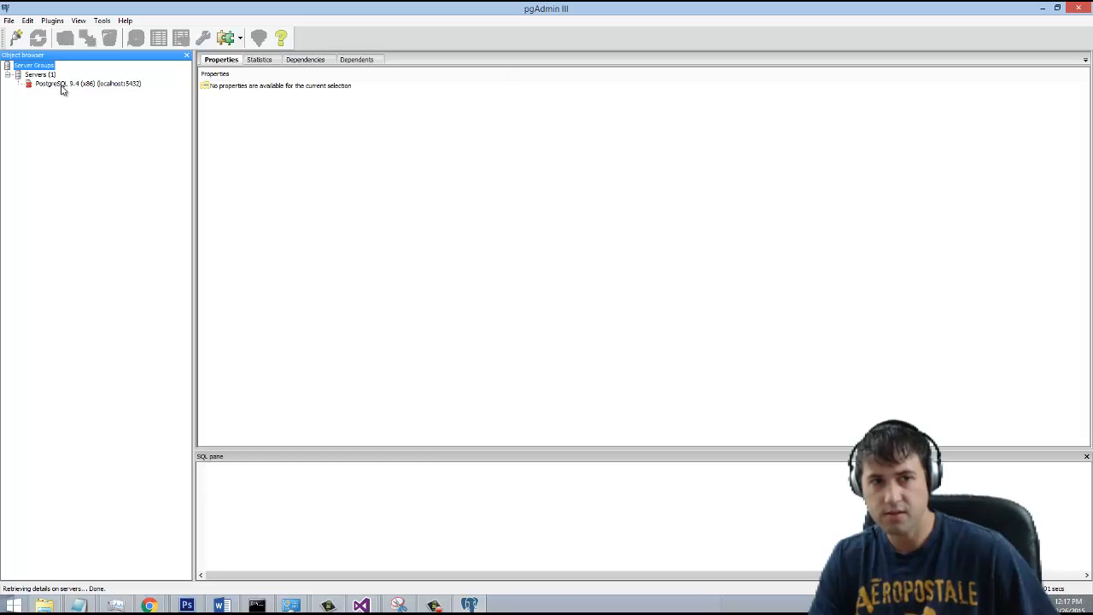
{"action": "double_click", "coordinate": [86, 82]}
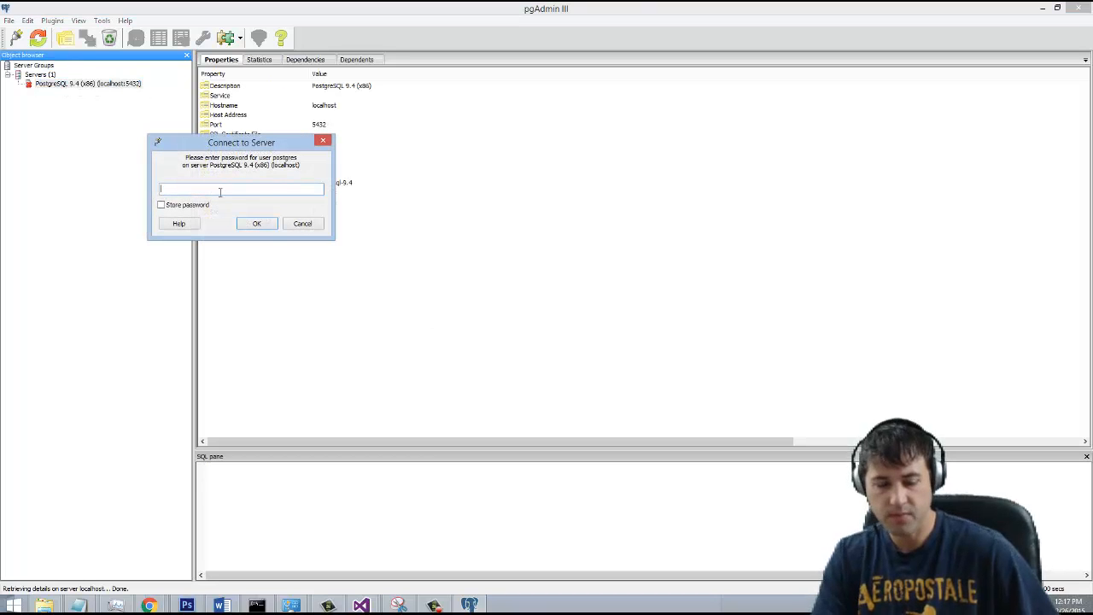
{"action": "left_click", "coordinate": [256, 223]}
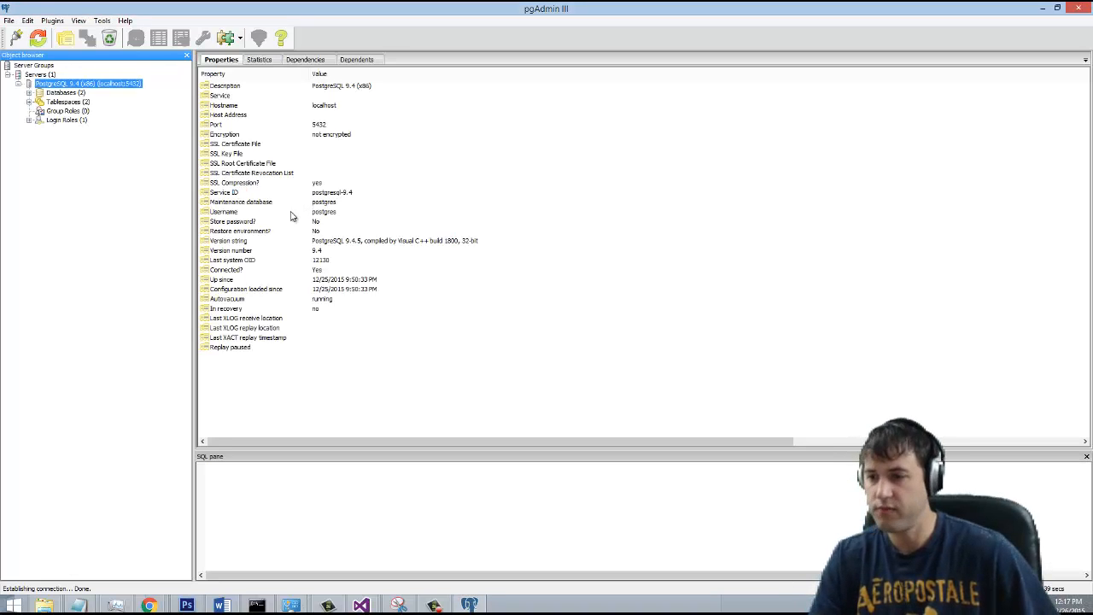
{"action": "mouse_move", "coordinate": [476, 200]}
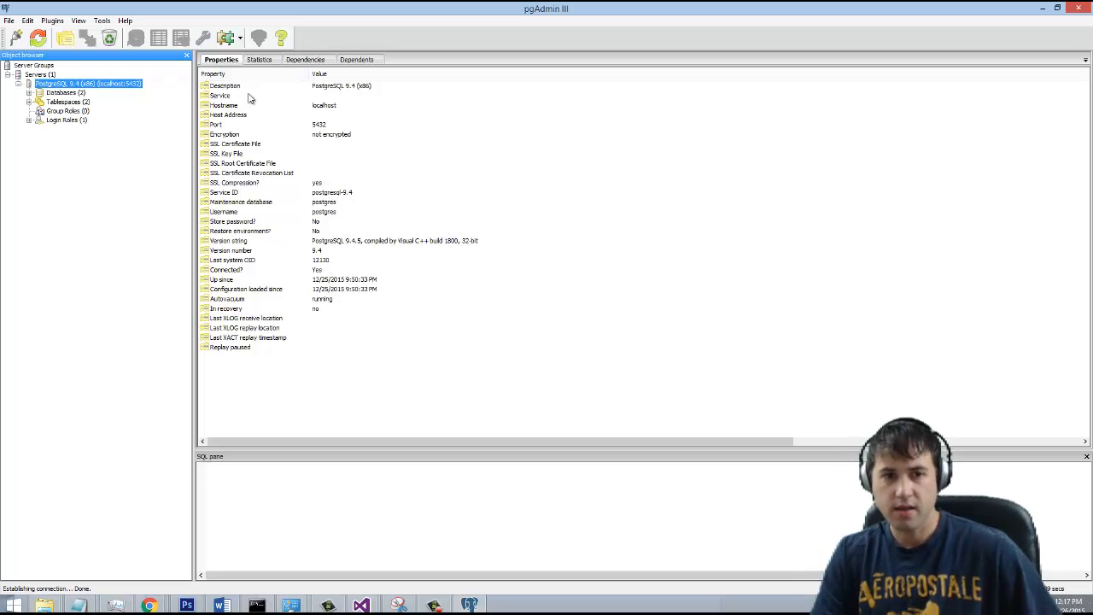
{"action": "left_click", "coordinate": [30, 92]}
{"action": "type", "text": "n"}
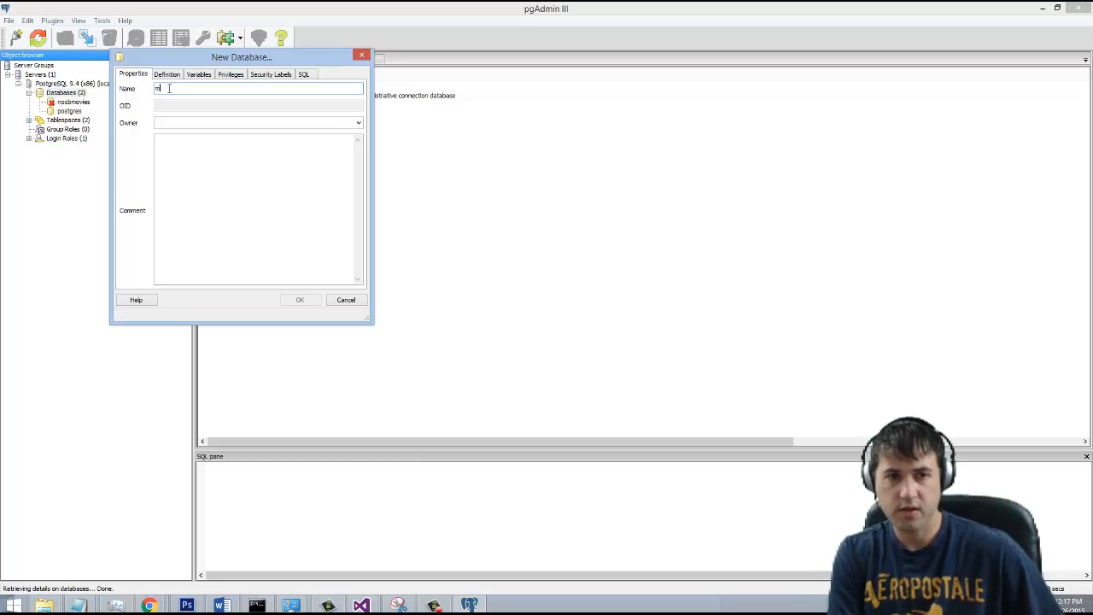
Create a new database named 'movies2' owned by postgres
{"action": "type", "text": "ovies2"}
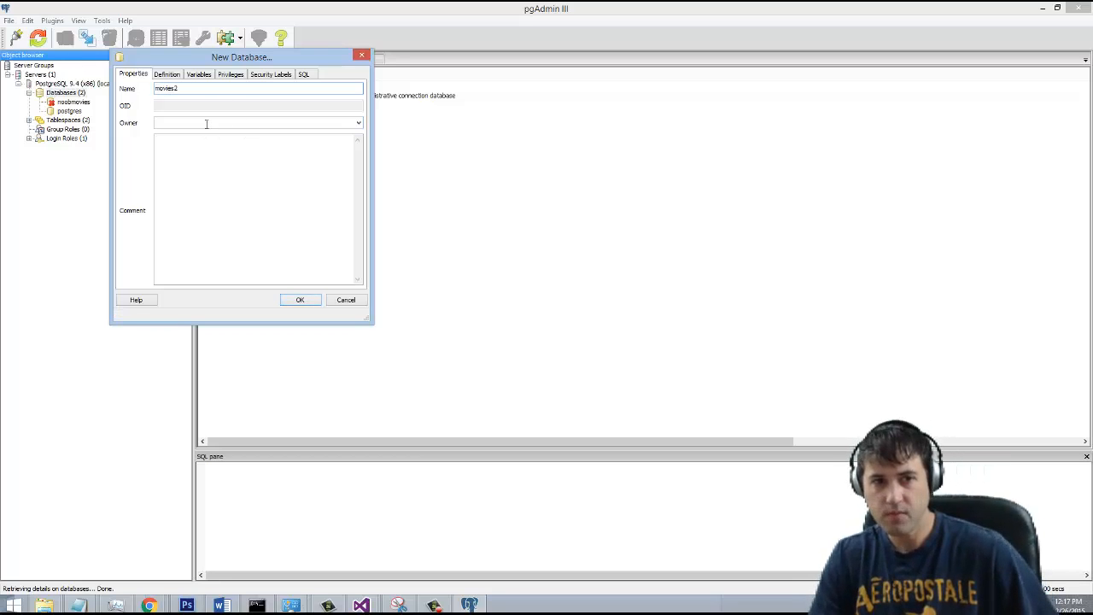
{"action": "left_click", "coordinate": [357, 122]}
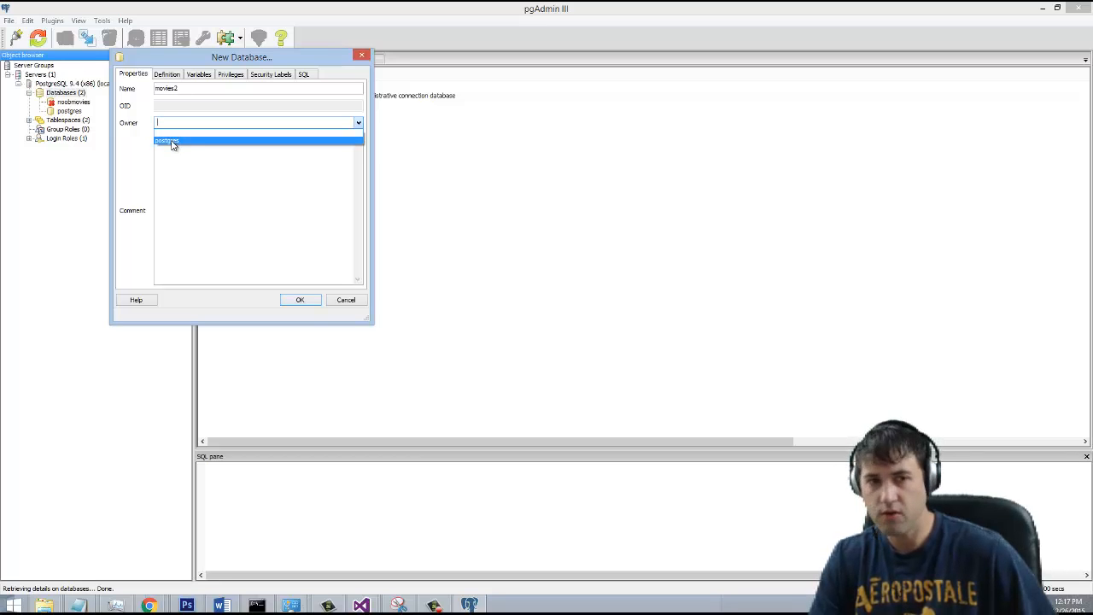
{"action": "left_click", "coordinate": [167, 141]}
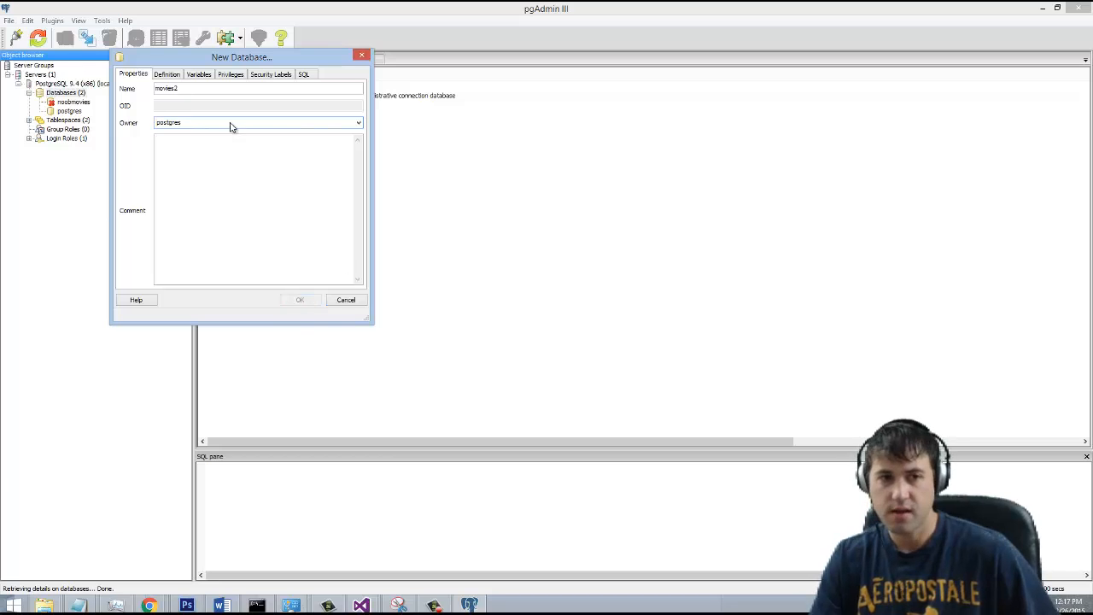
{"action": "mouse_move", "coordinate": [71, 164]}
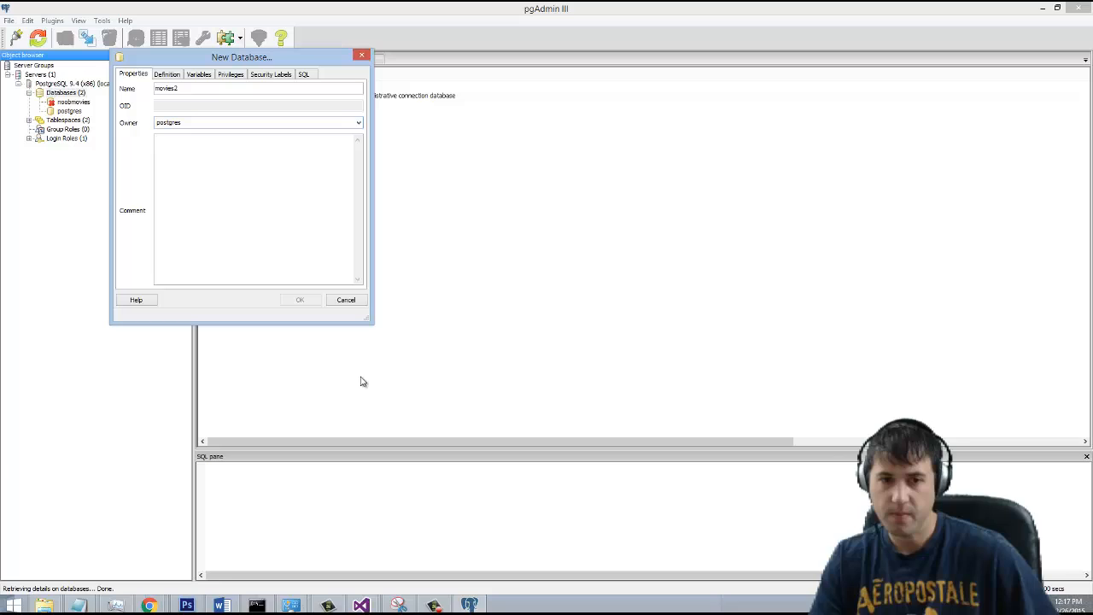
{"action": "left_click", "coordinate": [300, 300]}
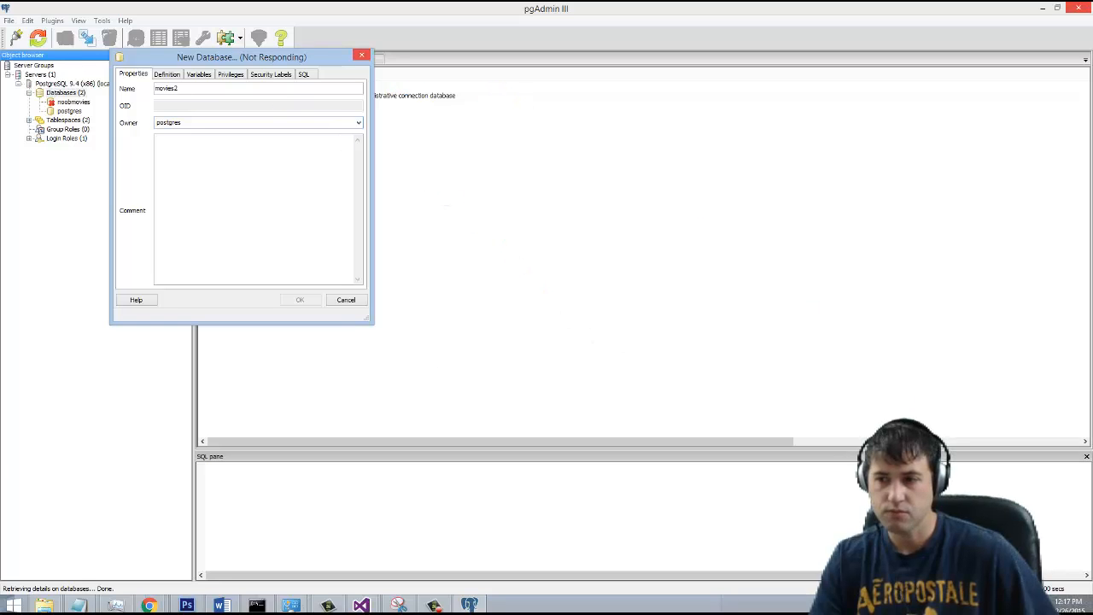
Review the movies2 properties and expand its Schemas list
{"action": "left_click", "coordinate": [299, 299]}
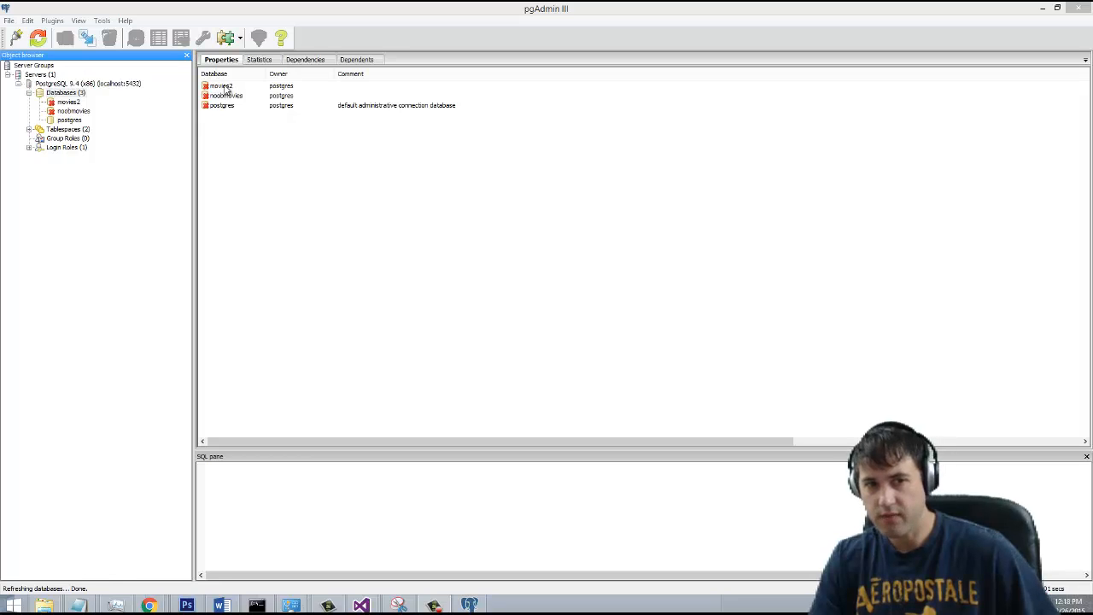
{"action": "double_click", "coordinate": [221, 86]}
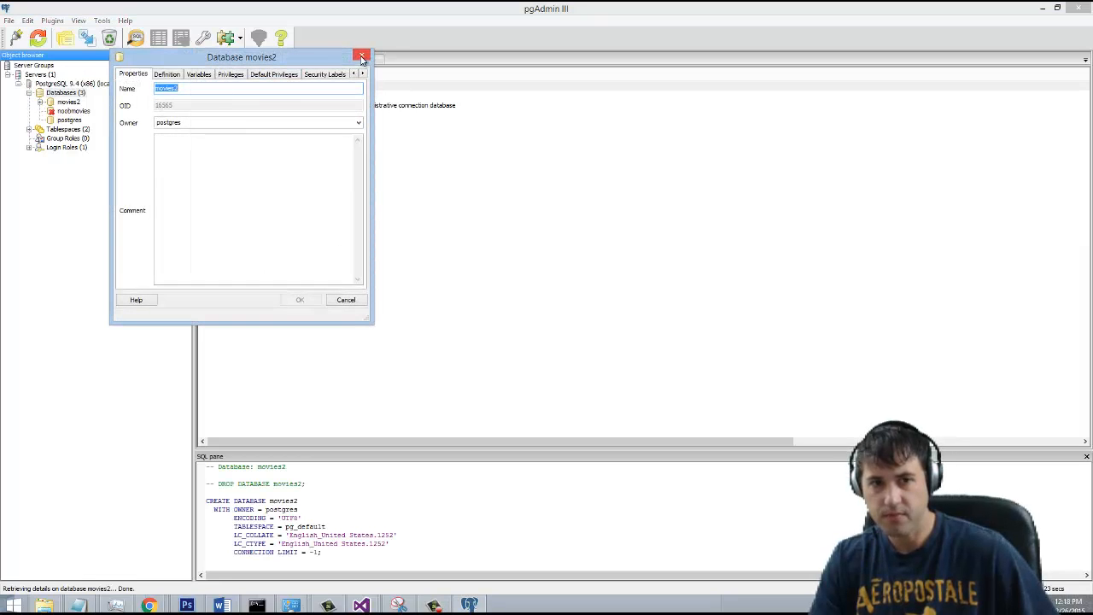
{"action": "left_click", "coordinate": [362, 57]}
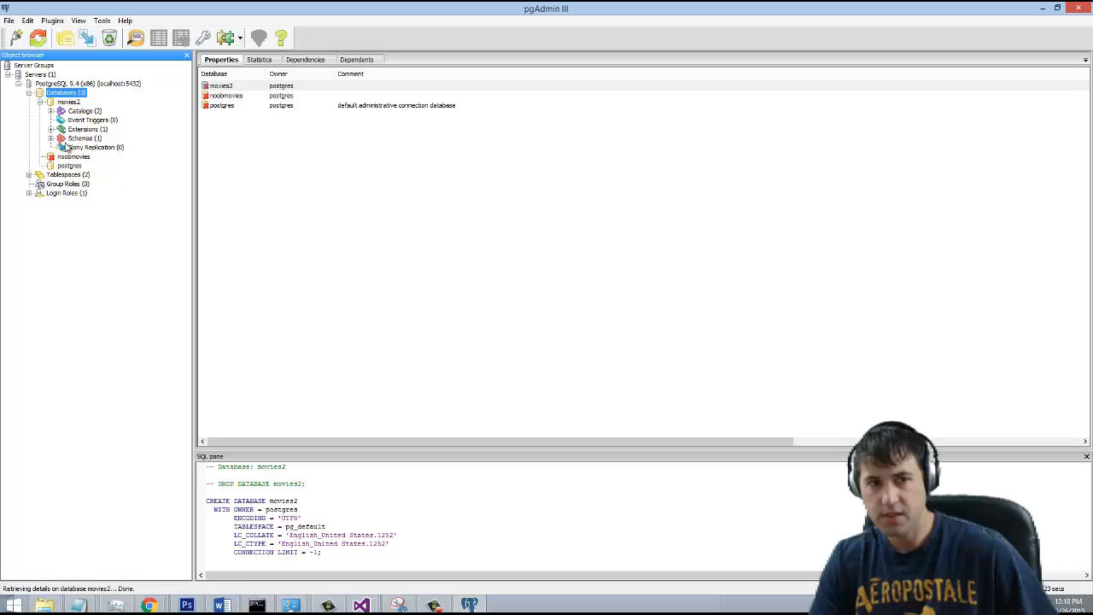
{"action": "left_click", "coordinate": [52, 137]}
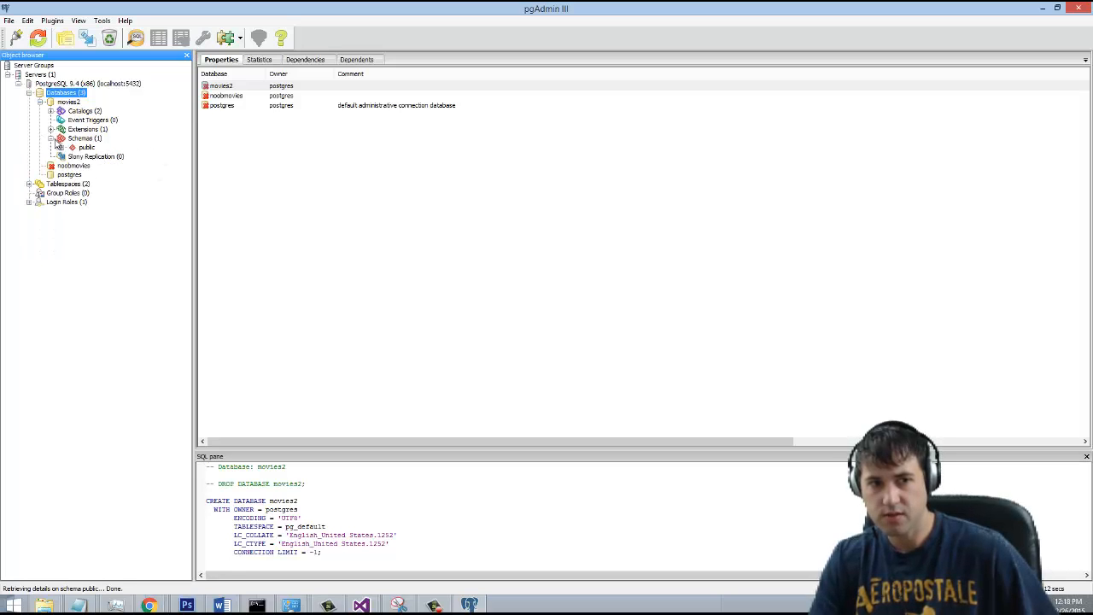
{"action": "left_click", "coordinate": [45, 101]}
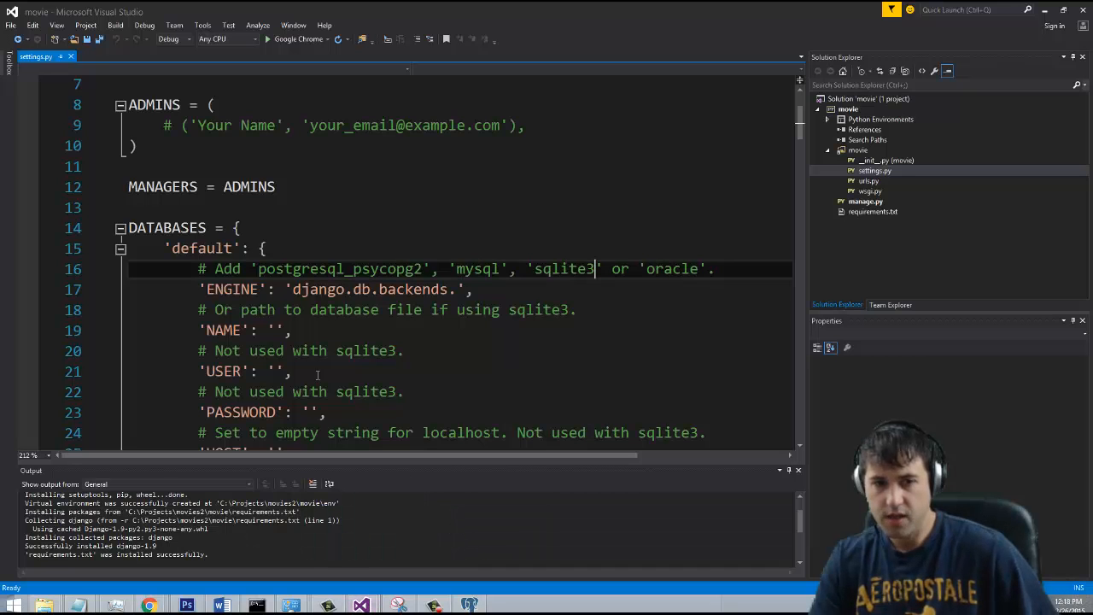
Scroll to DATABASES in settings.py and select the postgresql_psycopg2 backend name
{"action": "scroll", "scroll_direction": "down", "scroll_amount": 3}
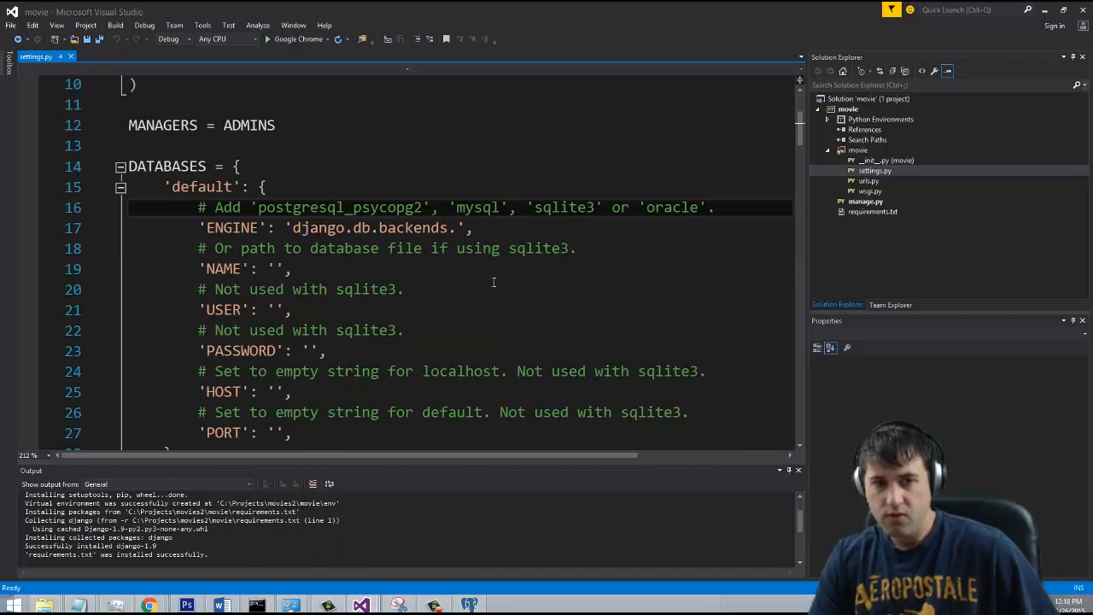
{"action": "double_click", "coordinate": [339, 206]}
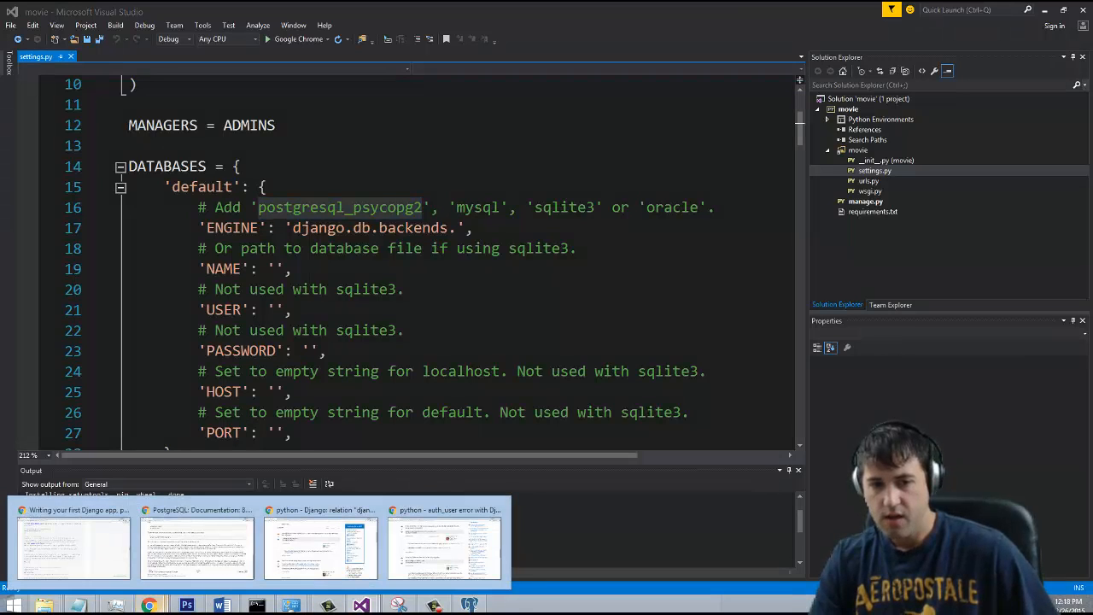
{"action": "mouse_move", "coordinate": [786, 359]}
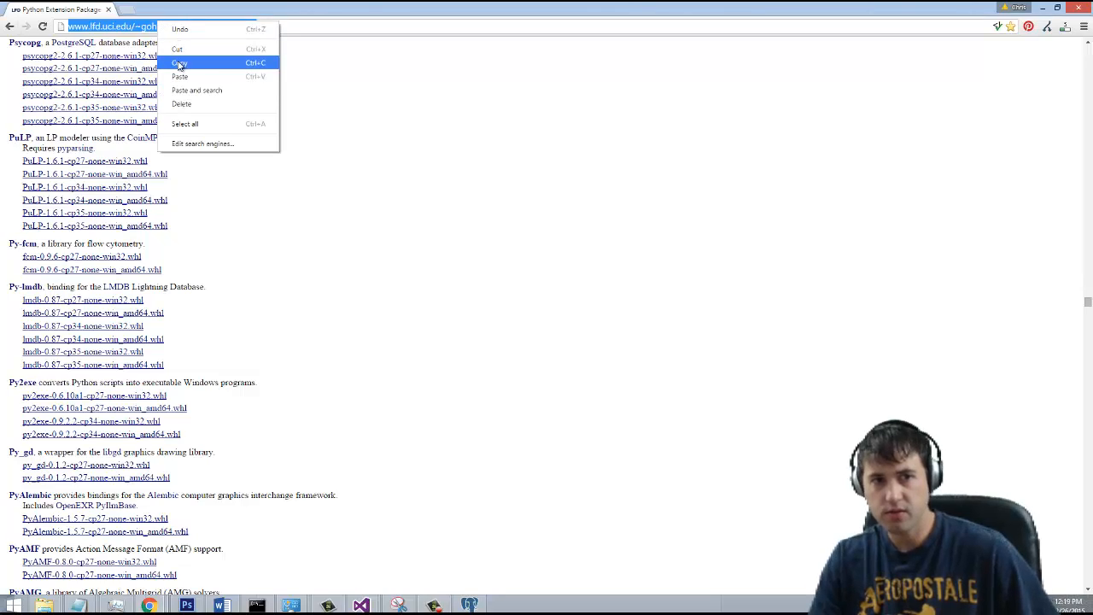
Copy the page URL and search the page for 'psy' to find Psycopg wheels
{"action": "left_click", "coordinate": [179, 63]}
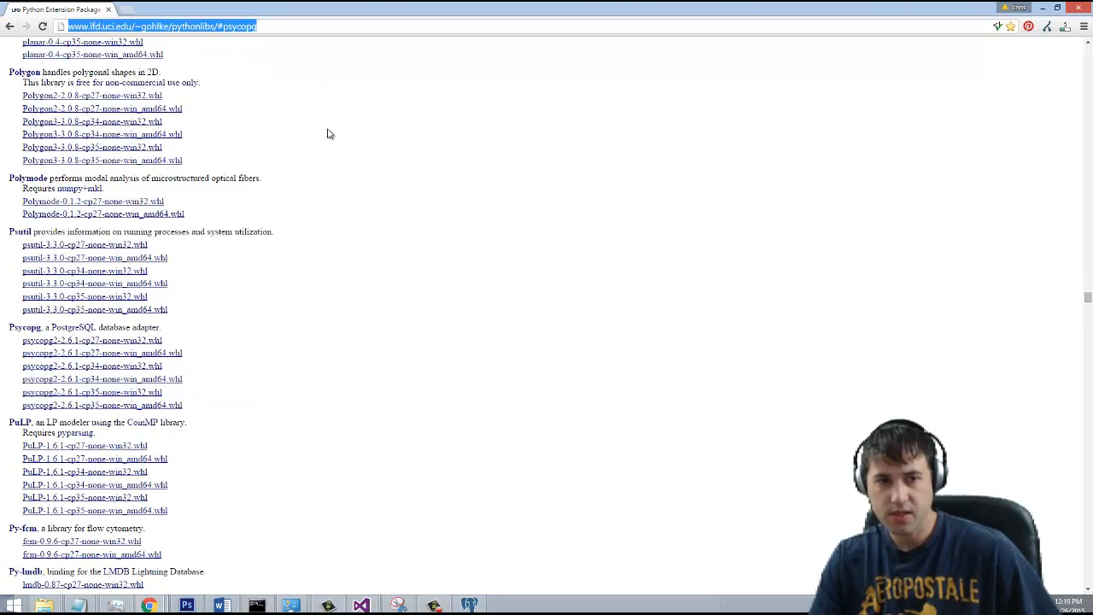
{"action": "scroll", "scroll_direction": "up", "scroll_amount": 3}
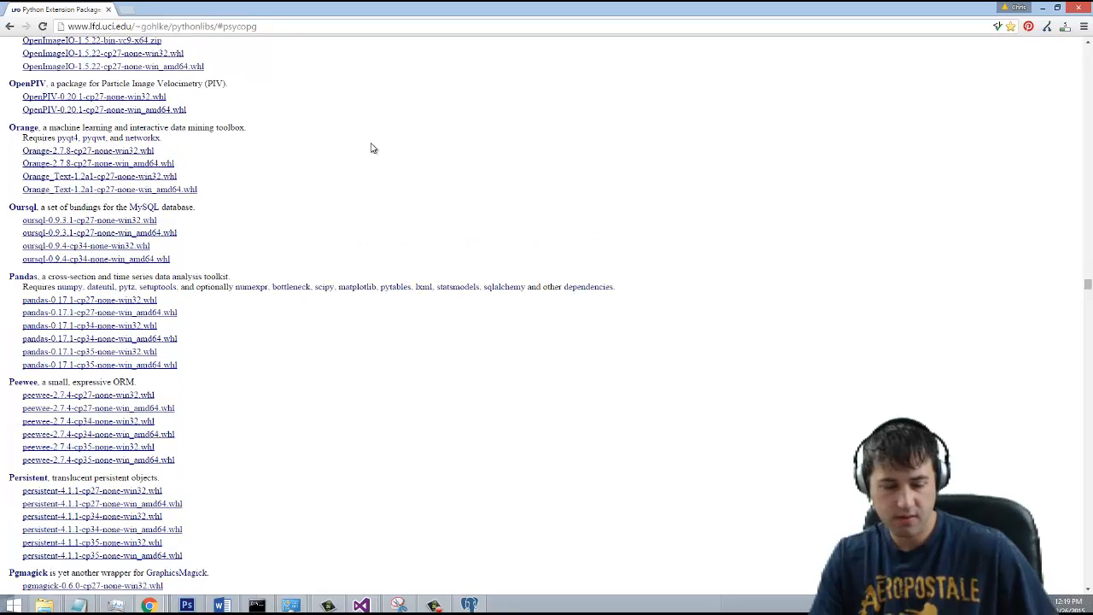
{"action": "type", "text": "psy"}
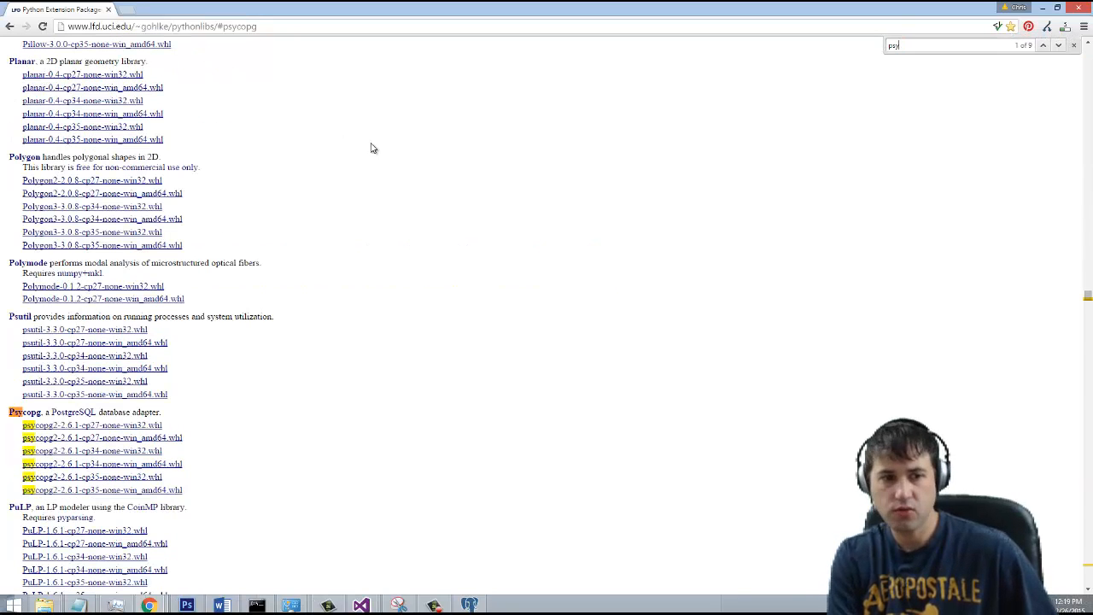
{"action": "scroll", "scroll_direction": "down", "scroll_amount": 3}
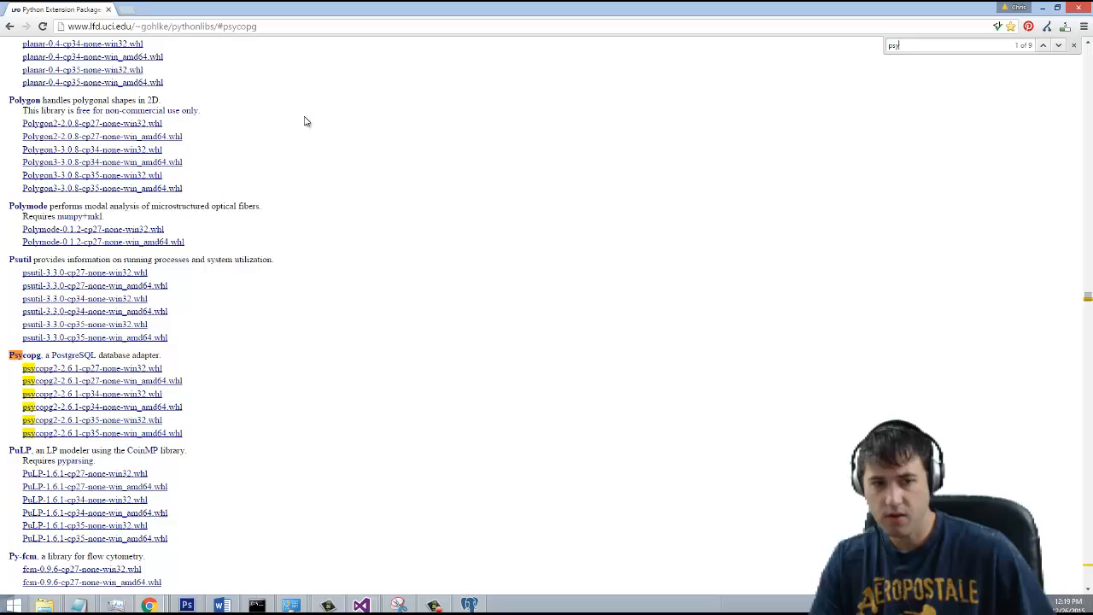
{"action": "mouse_move", "coordinate": [282, 388]}
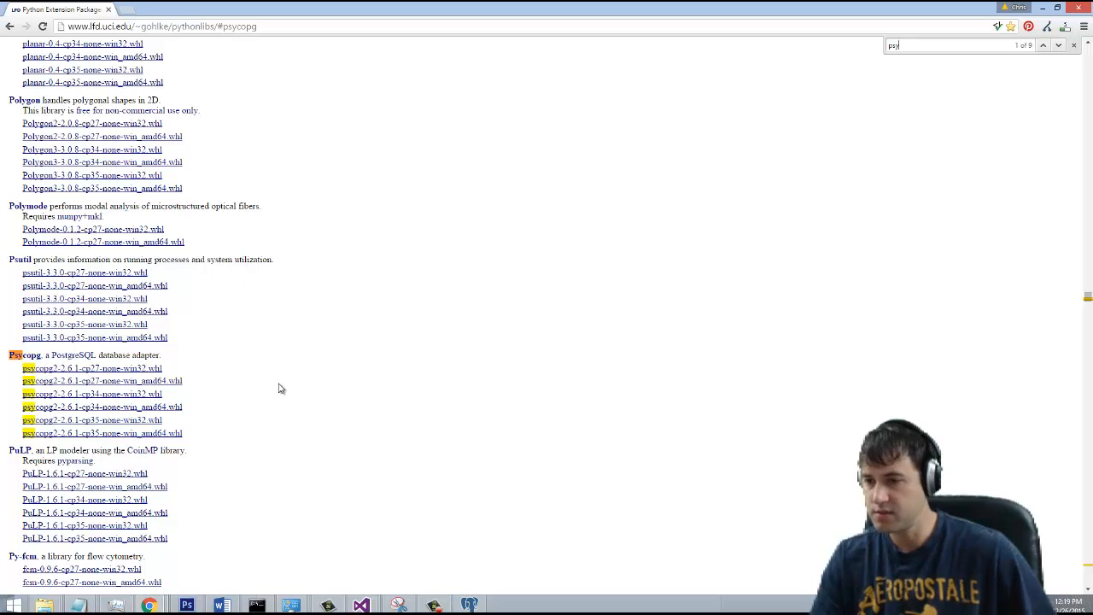
{"action": "mouse_move", "coordinate": [20, 450]}
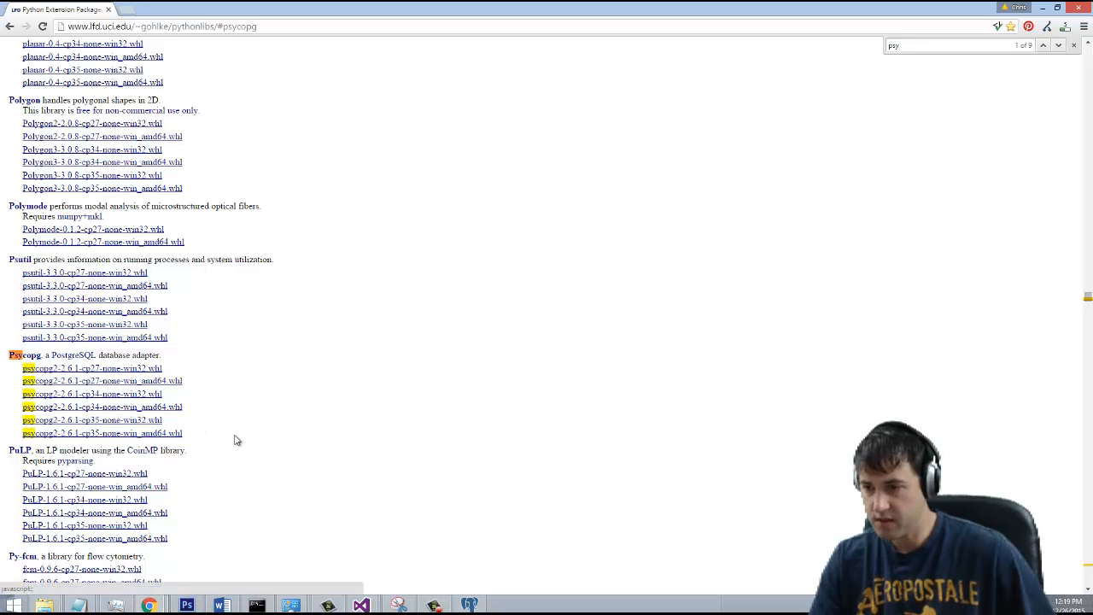
{"action": "mouse_move", "coordinate": [274, 443]}
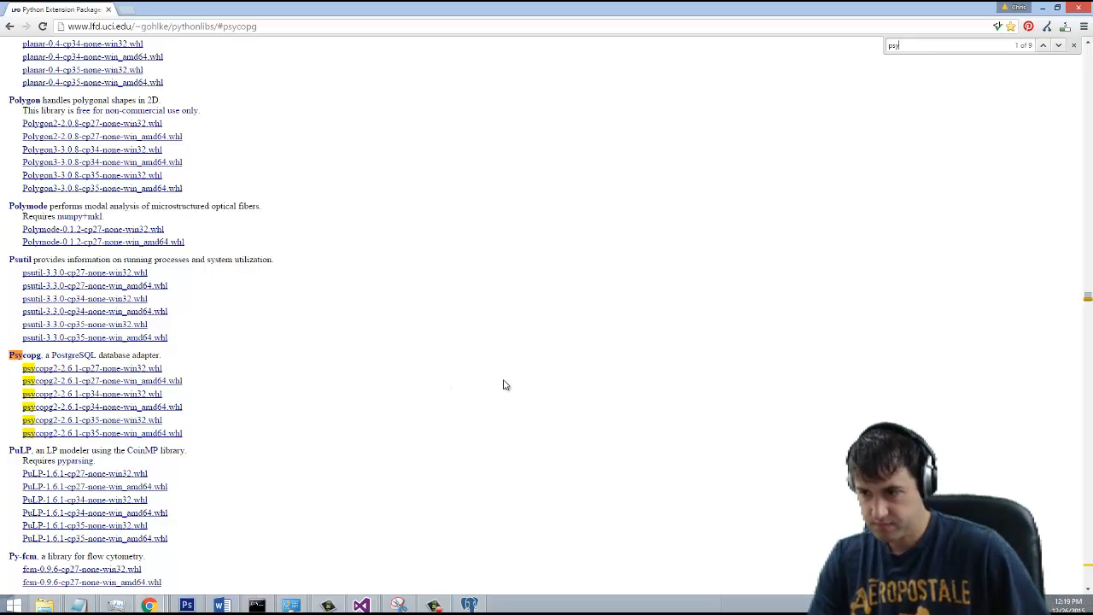
{"action": "mouse_move", "coordinate": [358, 421]}
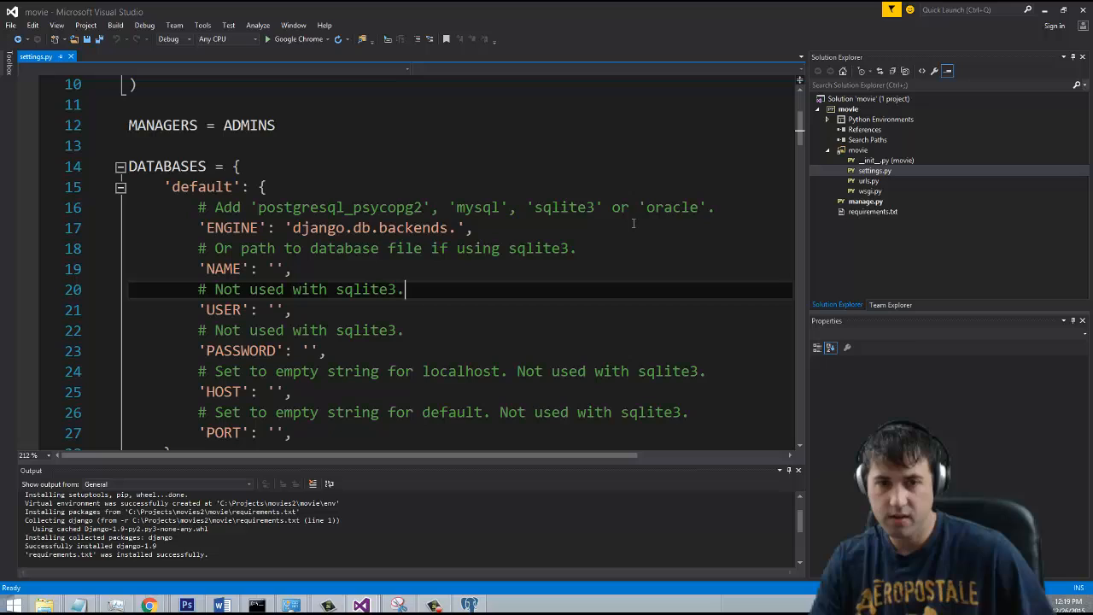
Set ENGINE to django.db.backends.postgresql_psycopg2 and NAME to movies2 in settings.py
{"action": "left_click", "coordinate": [457, 229]}
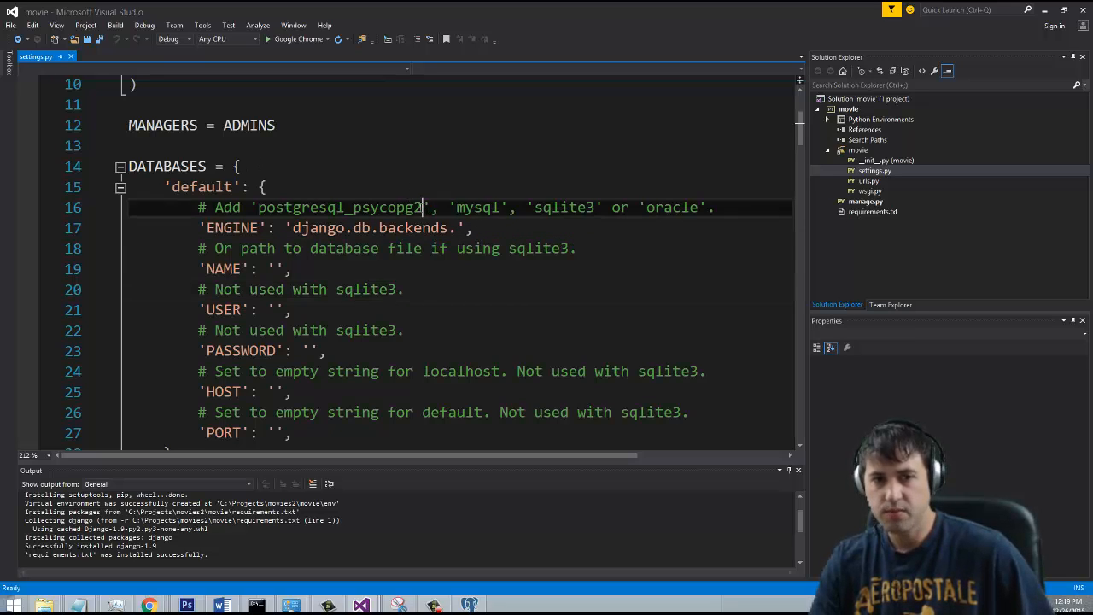
{"action": "double_click", "coordinate": [338, 206]}
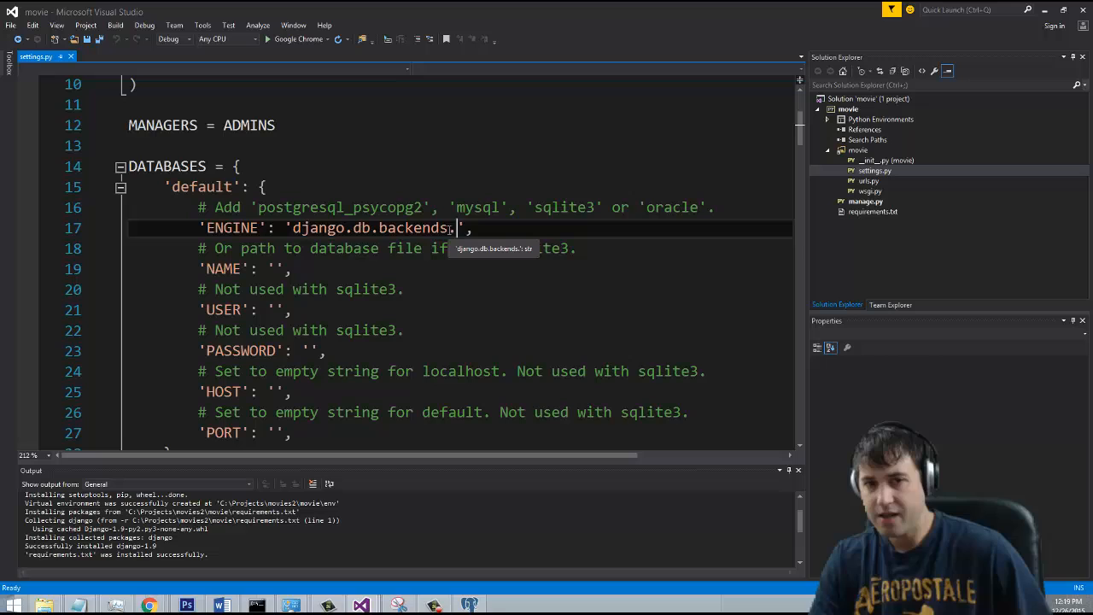
{"action": "type", "text": "postgresql_psycopg2"}
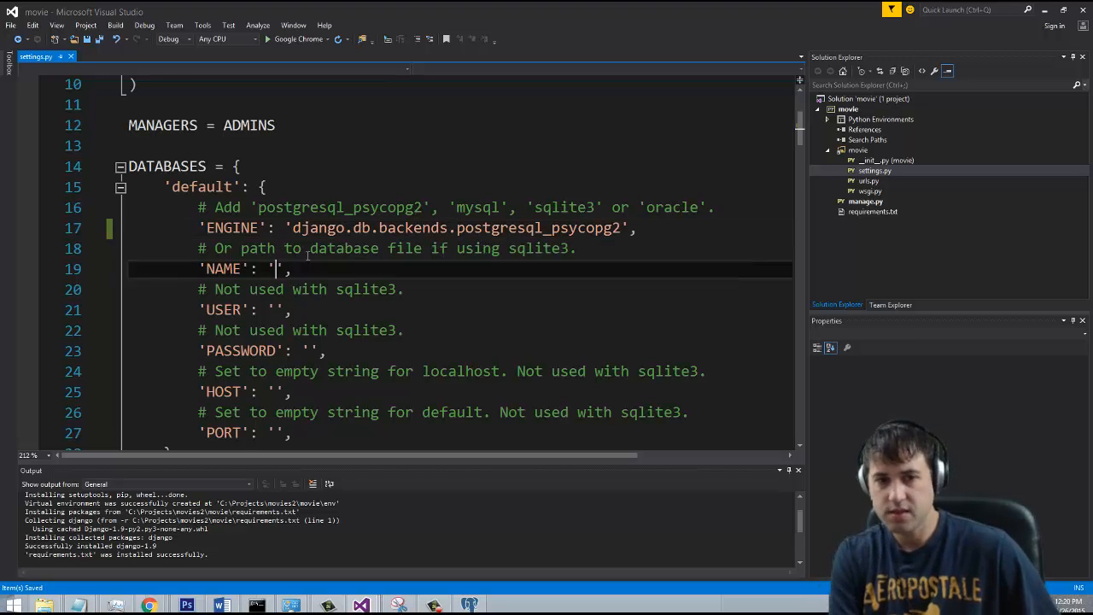
{"action": "type", "text": "movies2"}
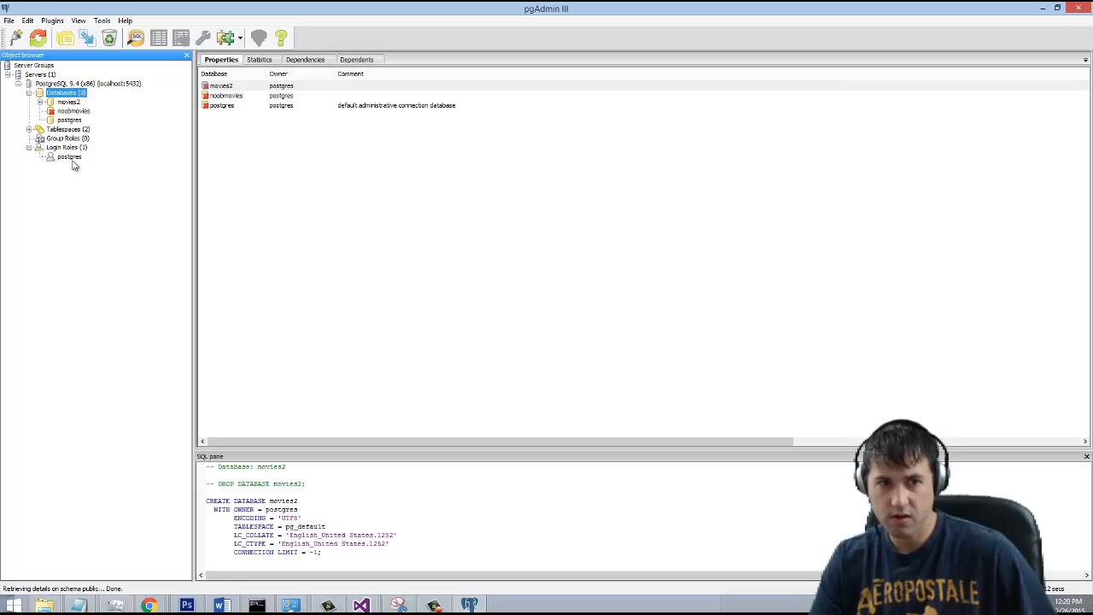
{"action": "mouse_move", "coordinate": [84, 169]}
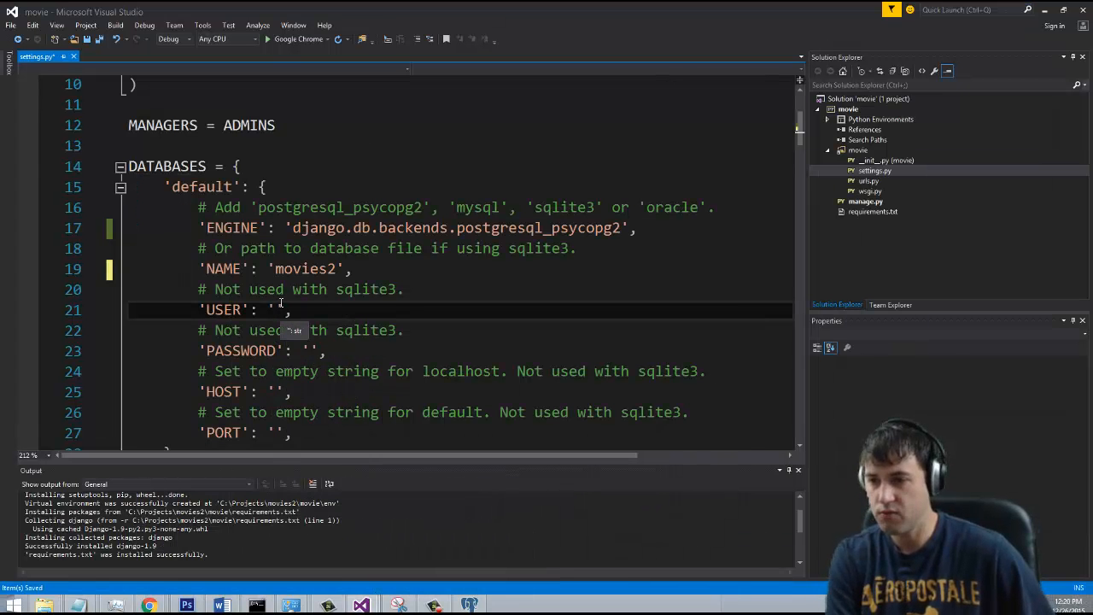
Enter postgres as the USER value in settings.py's DATABASES block
{"action": "type", "text": "r"}
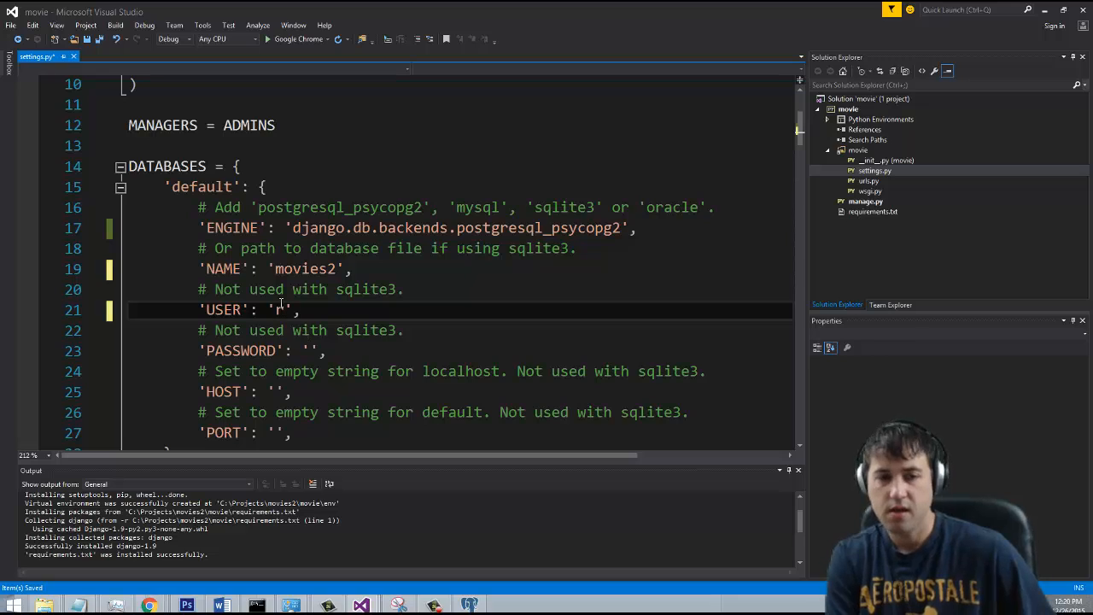
{"action": "type", "text": "ostg"}
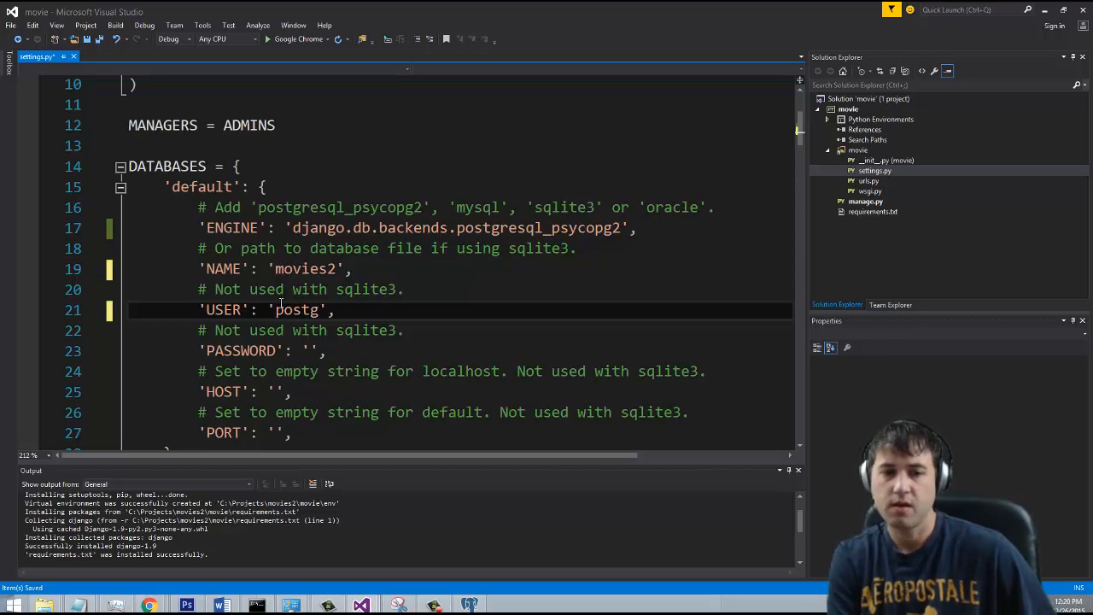
{"action": "type", "text": "res"}
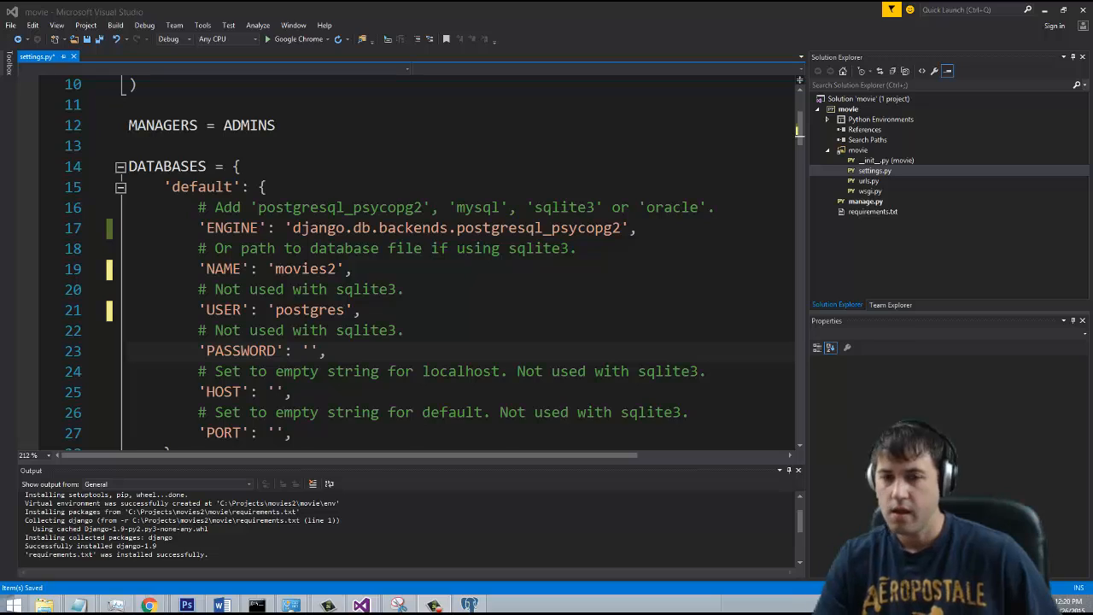
Scroll to INSTALLED_APPS and uncomment the 'django.contrib.admin' line
{"action": "scroll", "scroll_direction": "down", "scroll_amount": 3}
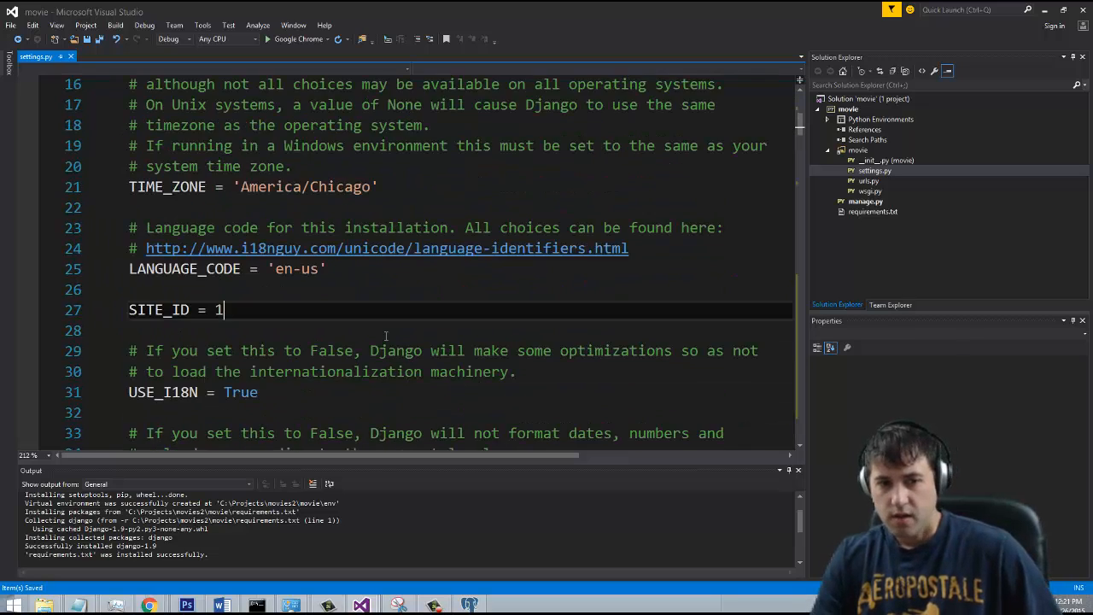
{"action": "scroll", "scroll_direction": "down", "scroll_amount": 3}
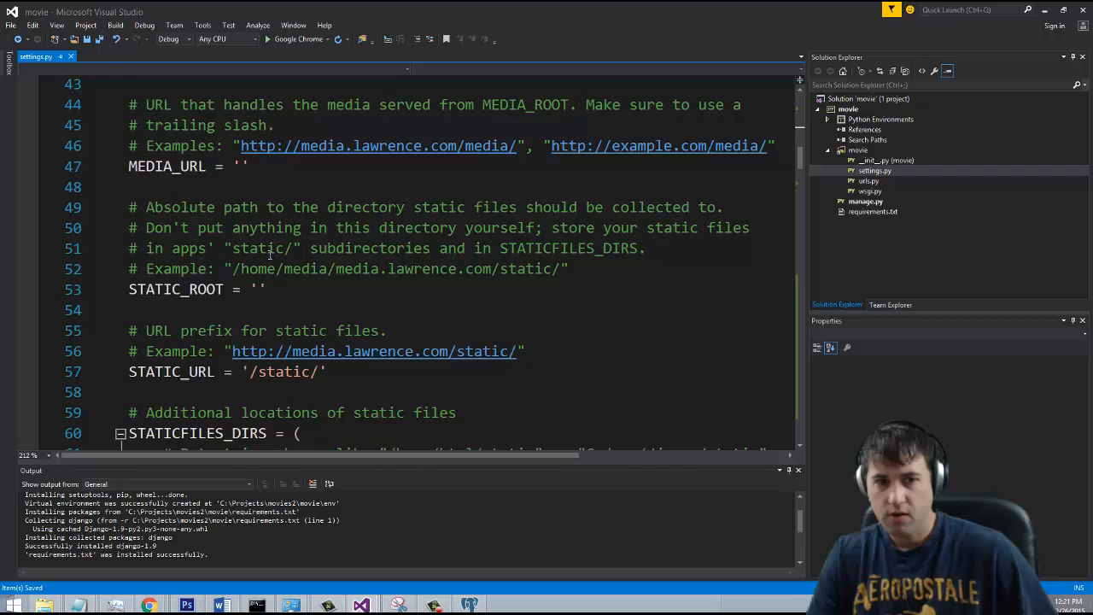
{"action": "scroll", "scroll_direction": "down", "scroll_amount": 3}
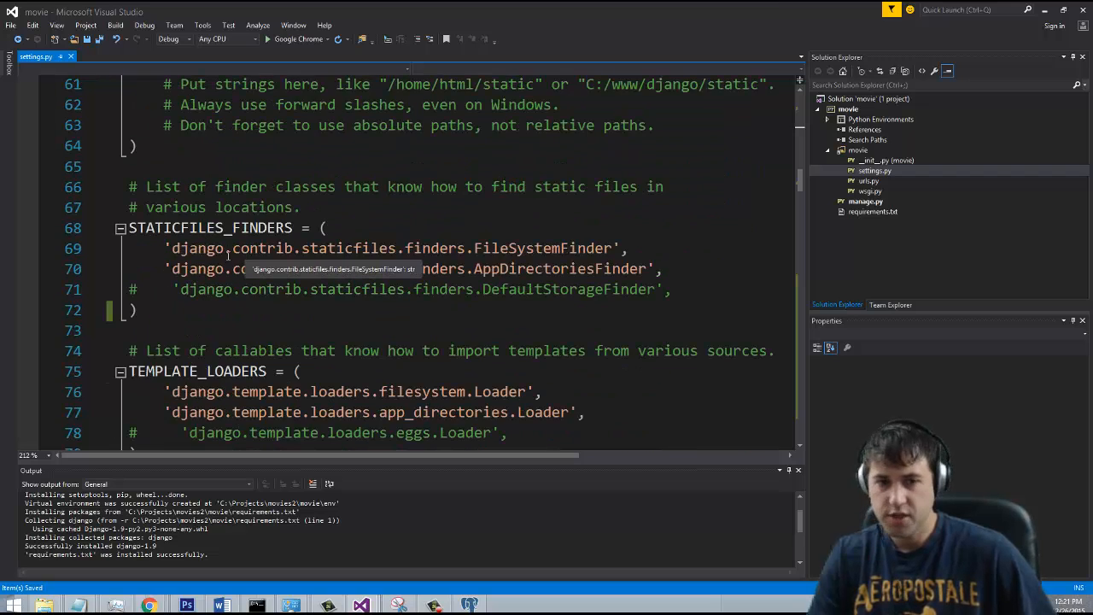
{"action": "scroll", "scroll_direction": "down", "scroll_amount": 3}
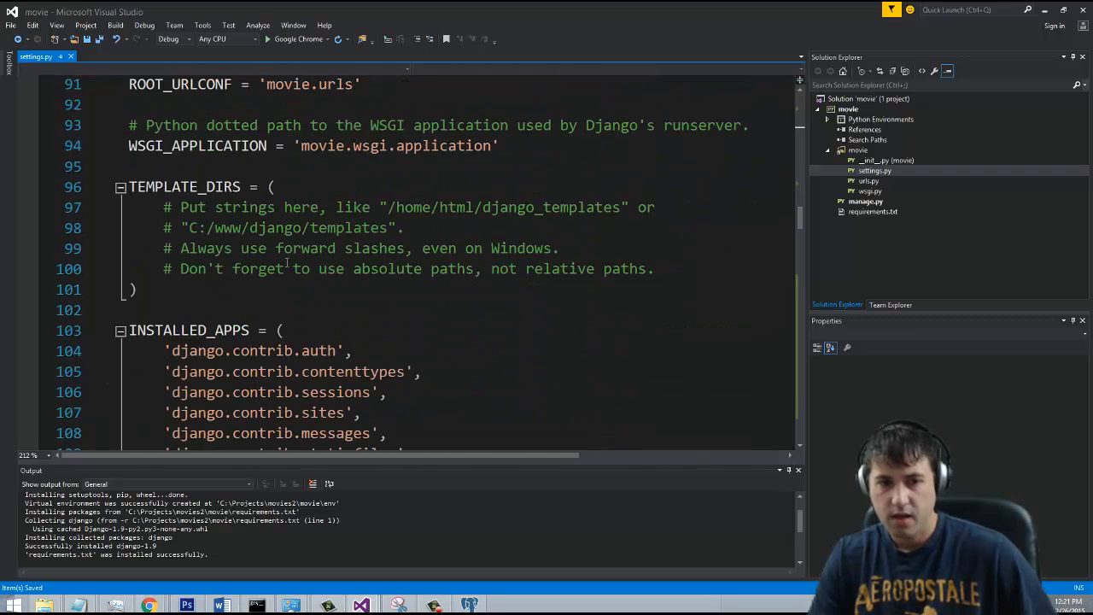
{"action": "scroll", "scroll_direction": "down", "scroll_amount": 3}
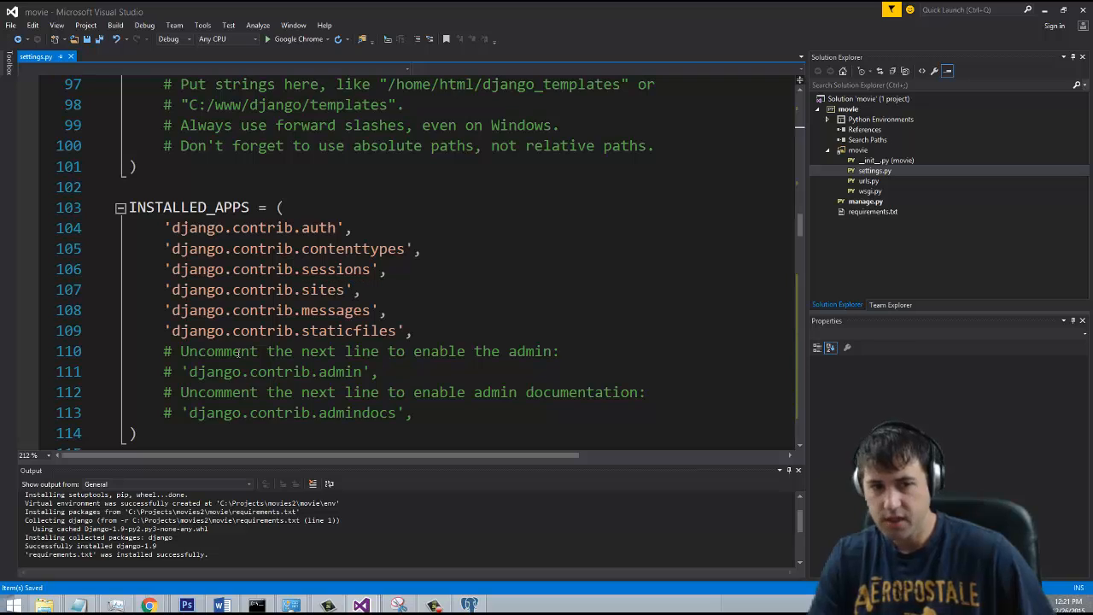
{"action": "left_click", "coordinate": [179, 371]}
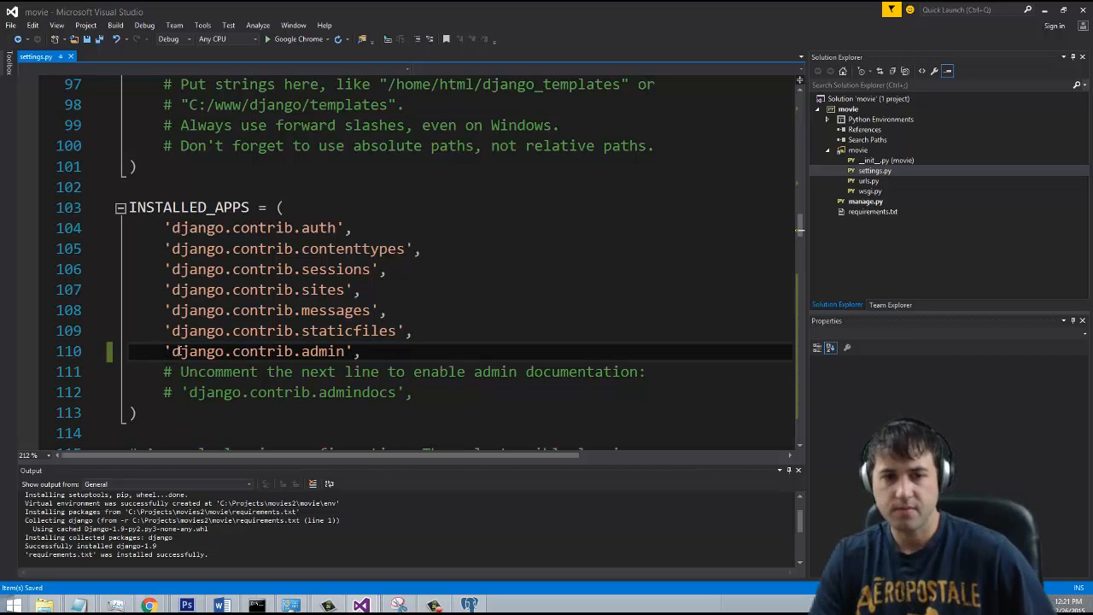
{"action": "scroll", "scroll_direction": "down", "scroll_amount": 3}
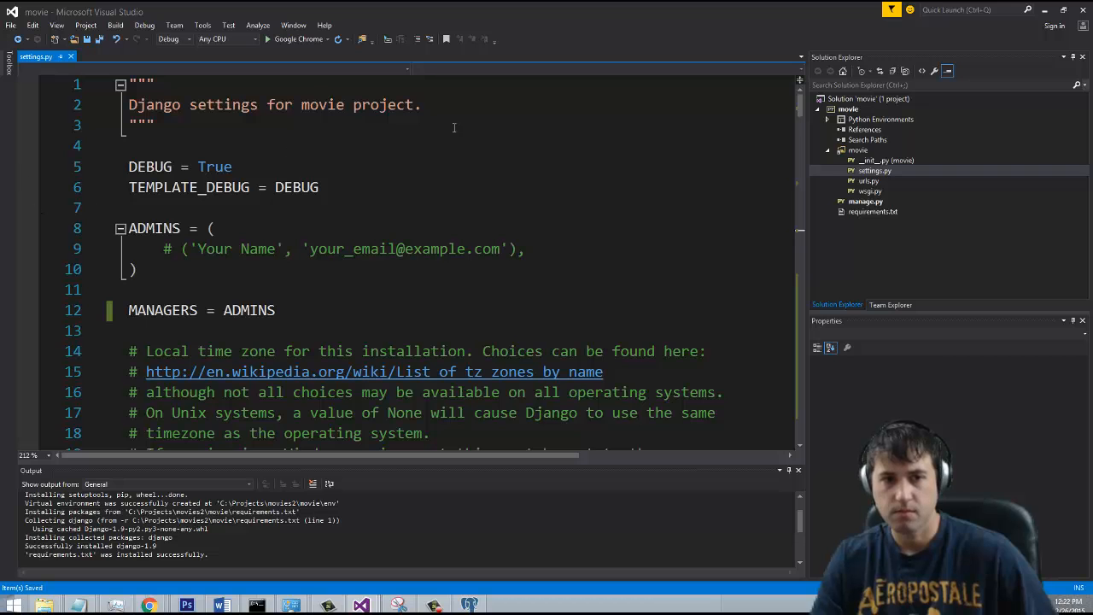
{"action": "mouse_move", "coordinate": [357, 228]}
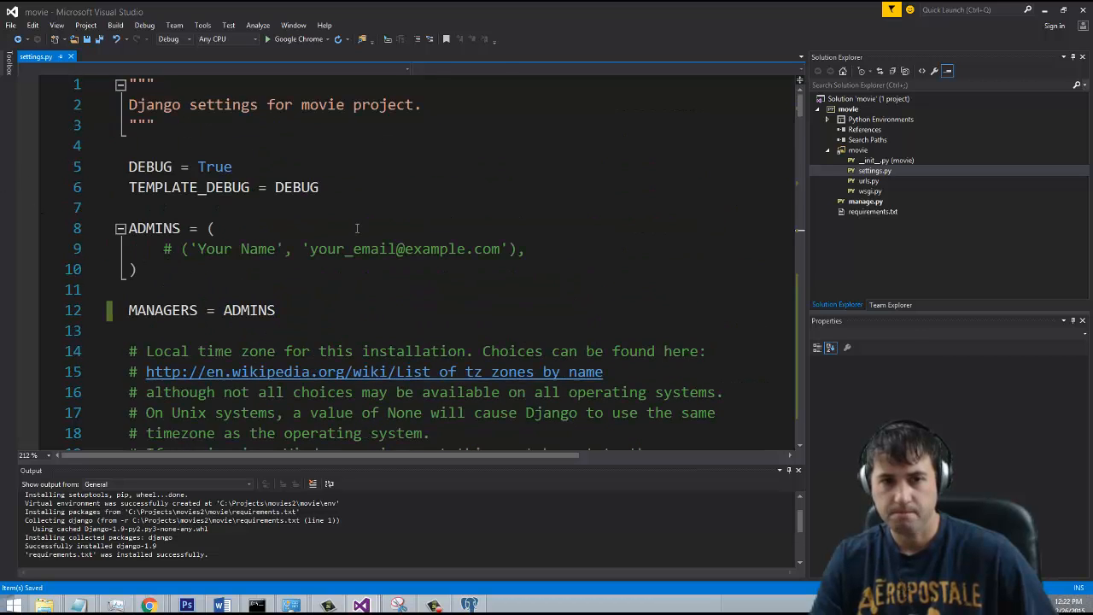
{"action": "scroll", "scroll_direction": "down", "scroll_amount": 3}
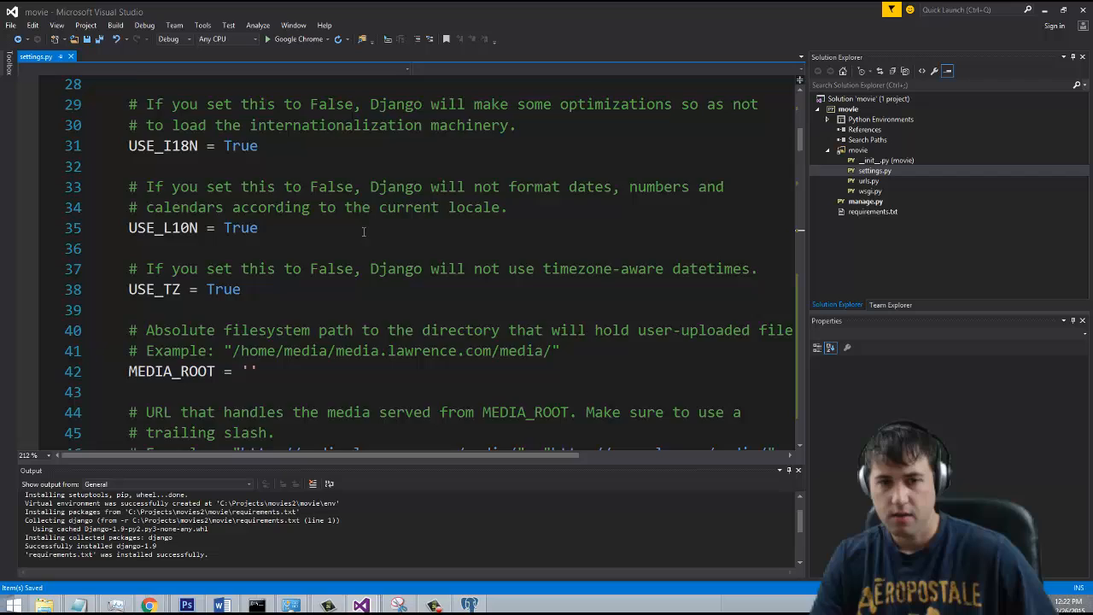
{"action": "scroll", "scroll_direction": "down", "scroll_amount": 3}
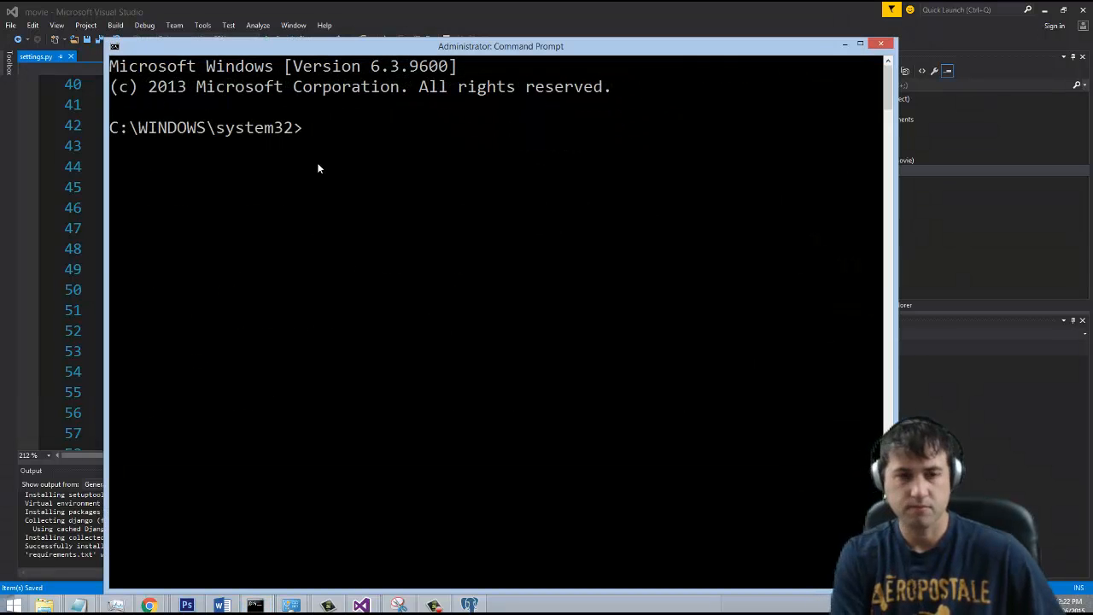
Activate the env virtual environment from movie\env\Scripts and return to the movie project folder
{"action": "type", "text": "cd projects"}
{"action": "type", "text": "cd /"}
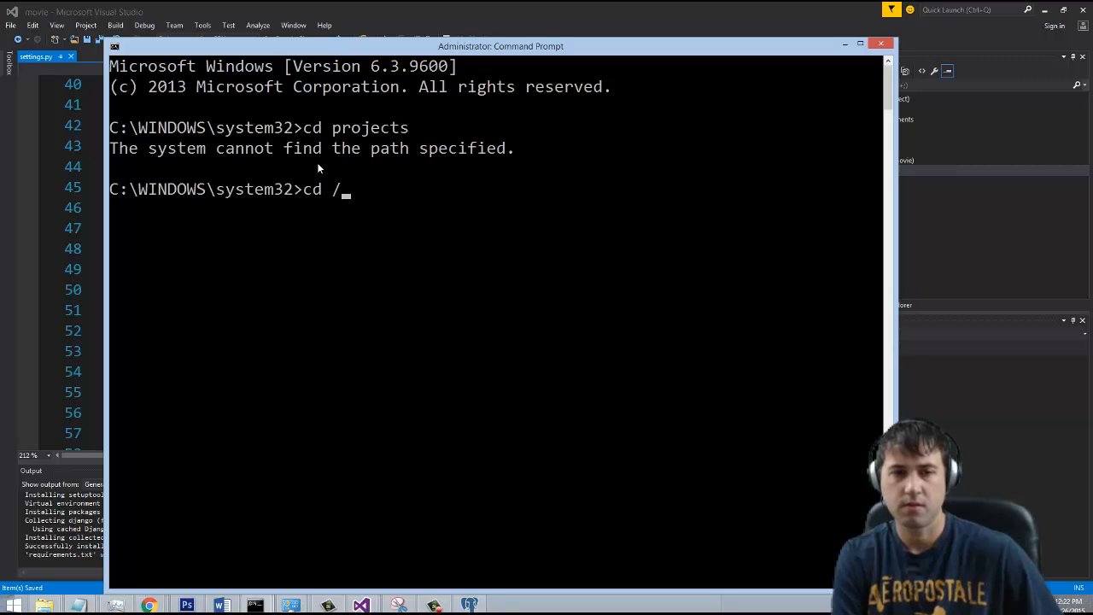
{"action": "type", "text": "projects/movies2"}
{"action": "type", "text": "dir"}
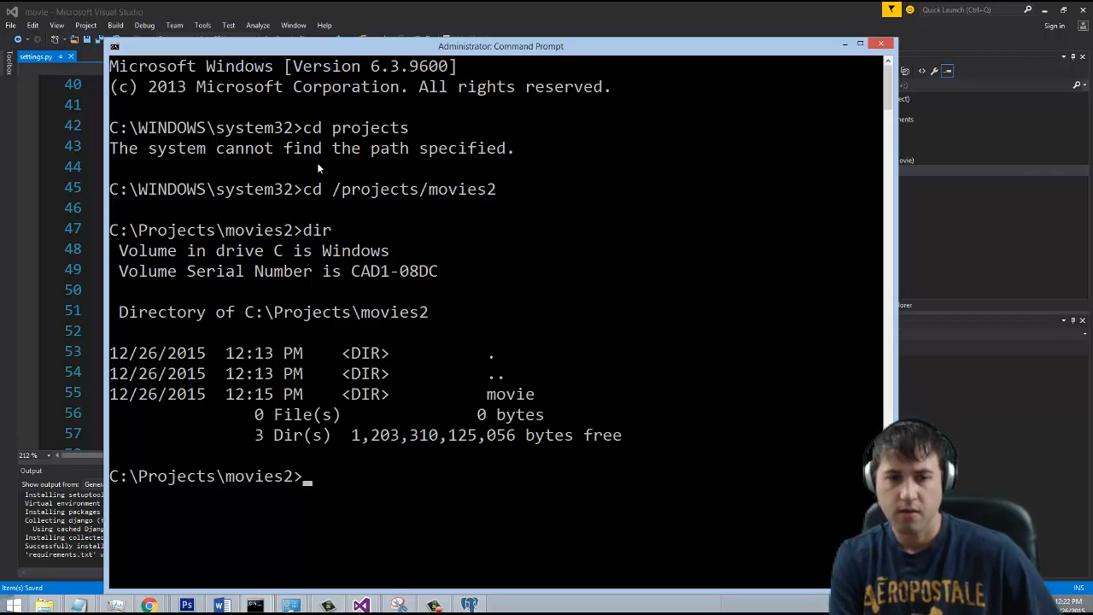
{"action": "type", "text": "cd movie"}
{"action": "type", "text": "cd en"}
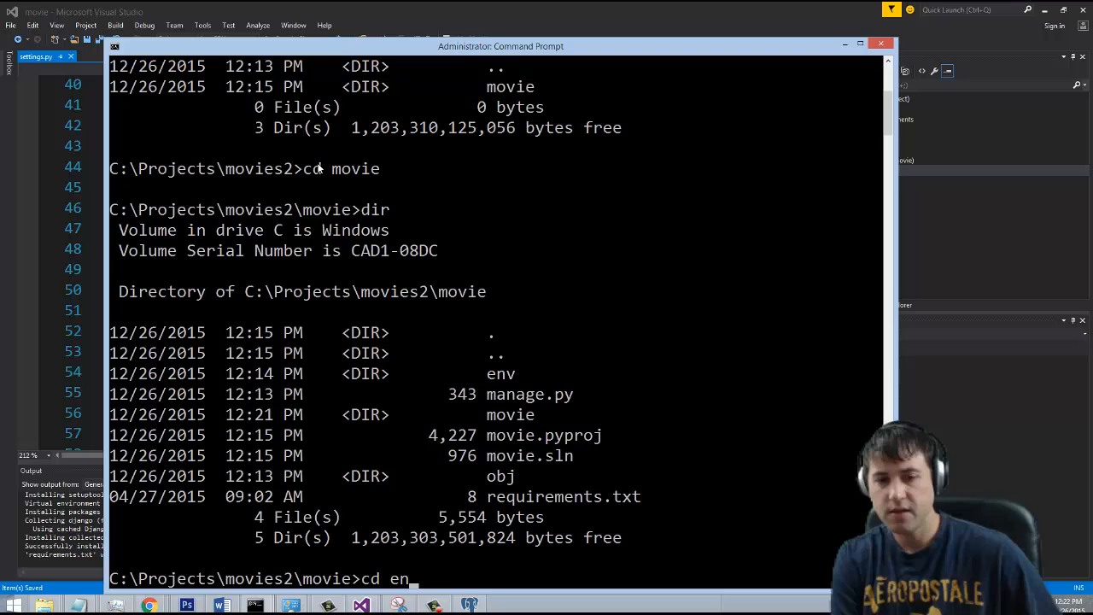
{"action": "key", "text": "Enter"}
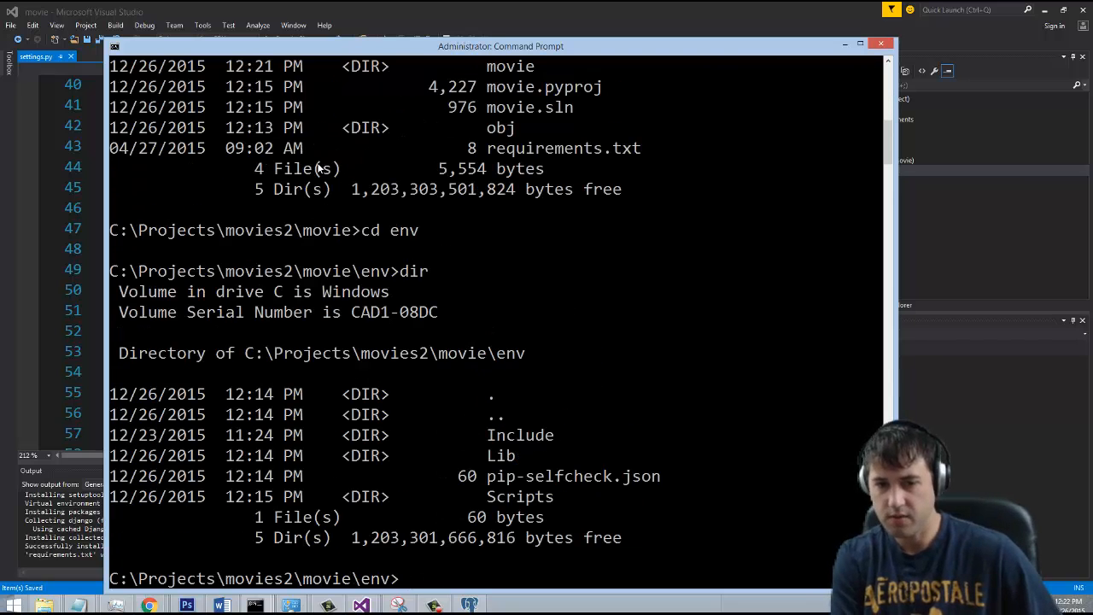
{"action": "type", "text": "cd scripts"}
{"action": "type", "text": "dir"}
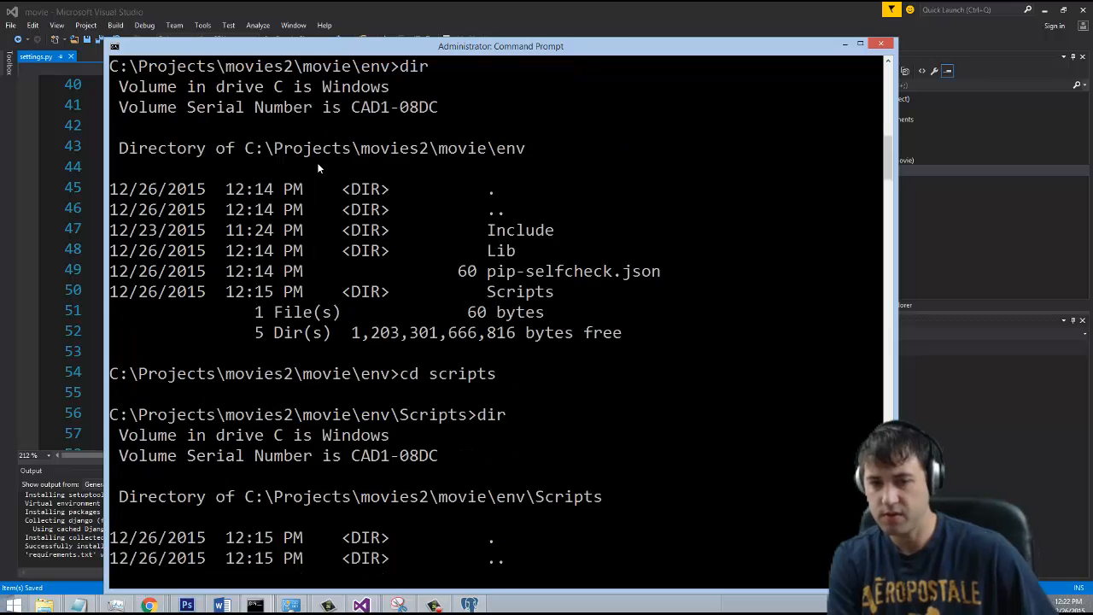
{"action": "type", "text": "activate"}
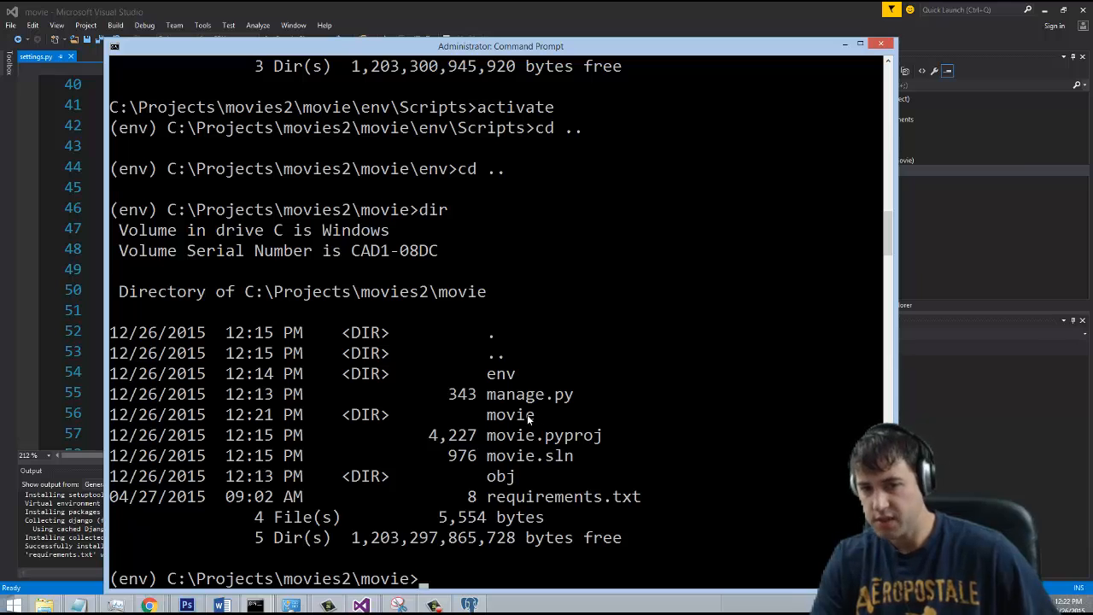
{"action": "mouse_move", "coordinate": [544, 409]}
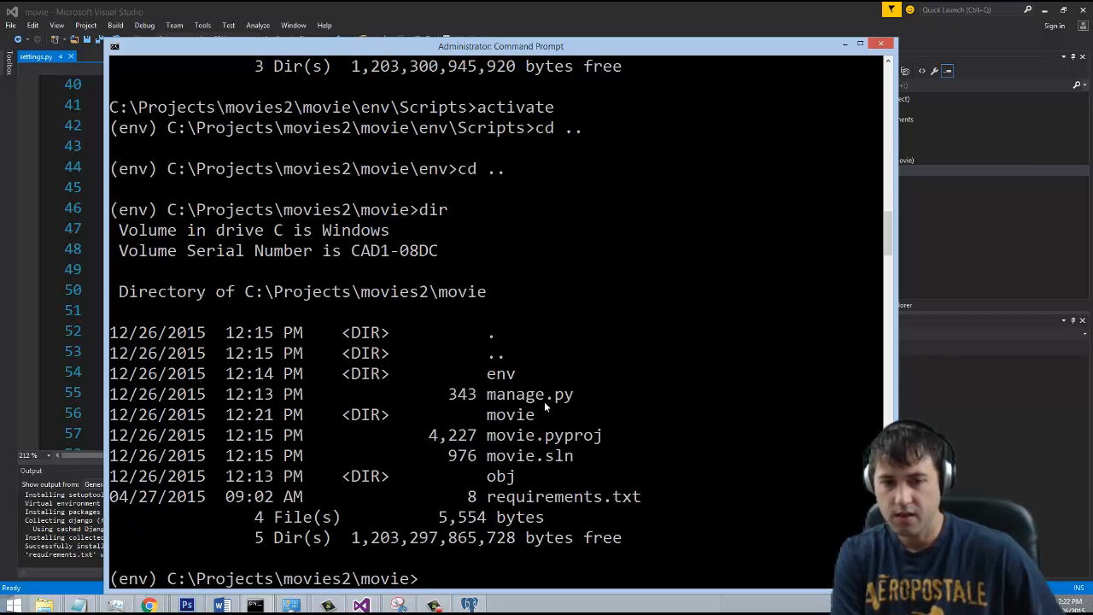
{"action": "type", "text": "create"}
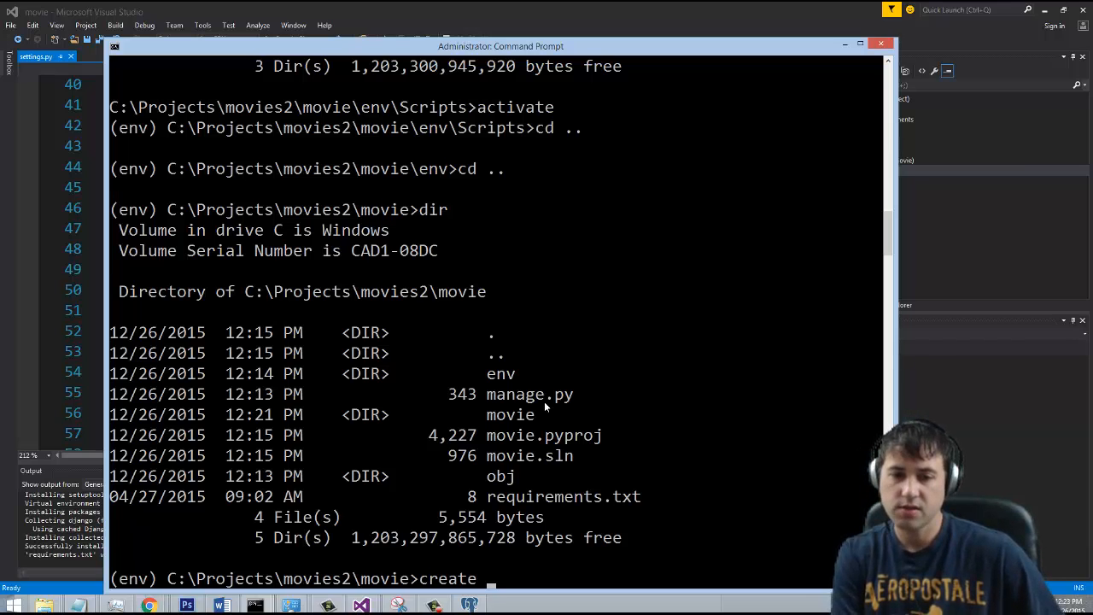
Run python manage.py create, which fails with ImproperlyConfigured: no module named psycopg2
{"action": "type", "text": "python"}
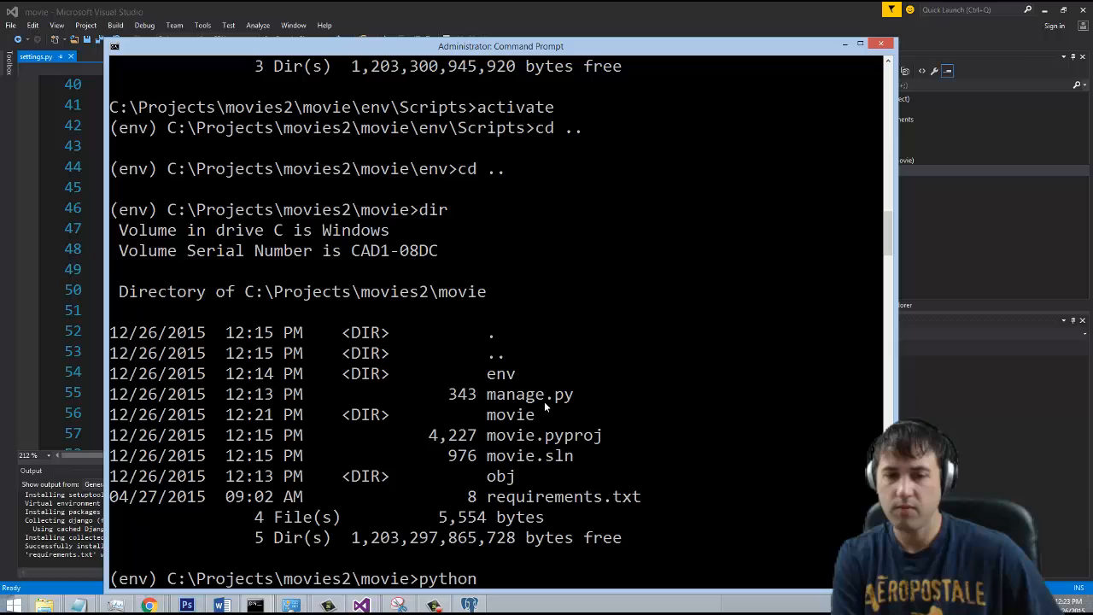
{"action": "type", "text": "manage.py"}
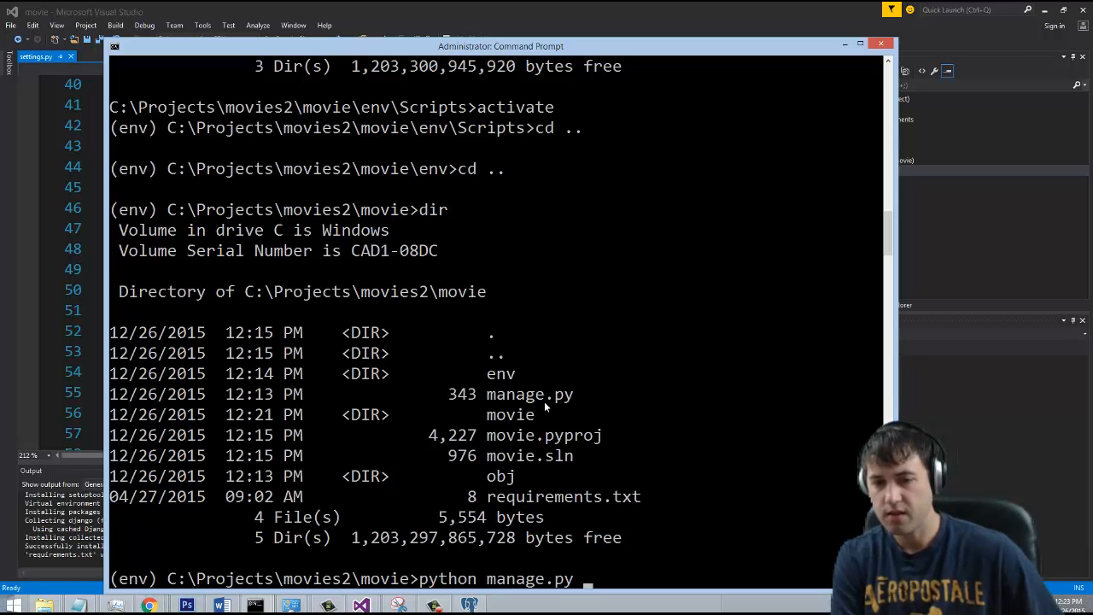
{"action": "type", "text": "create"}
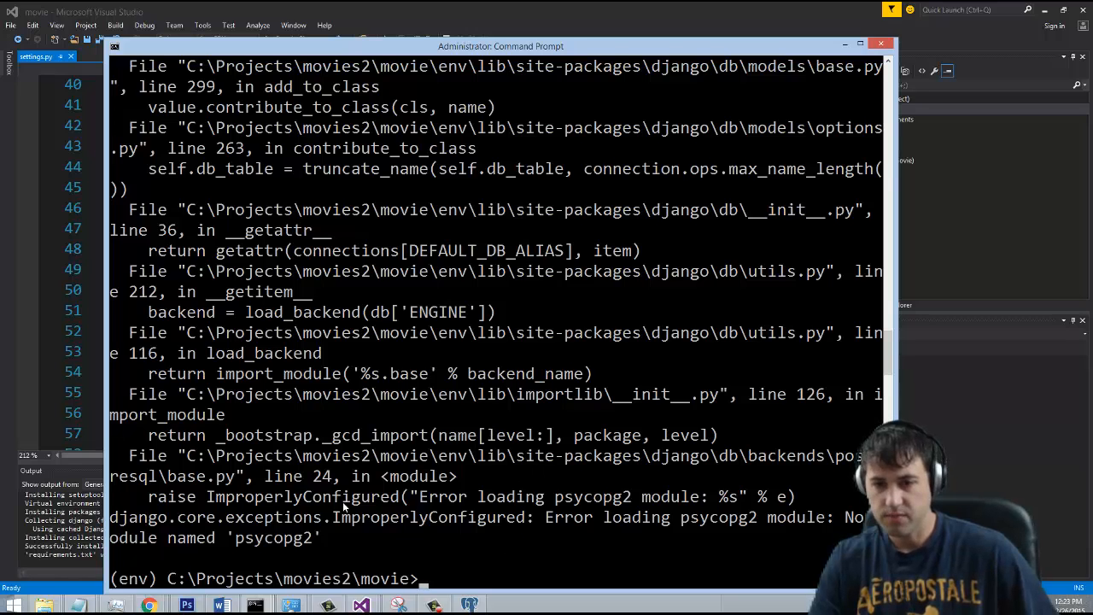
{"action": "mouse_move", "coordinate": [306, 543]}
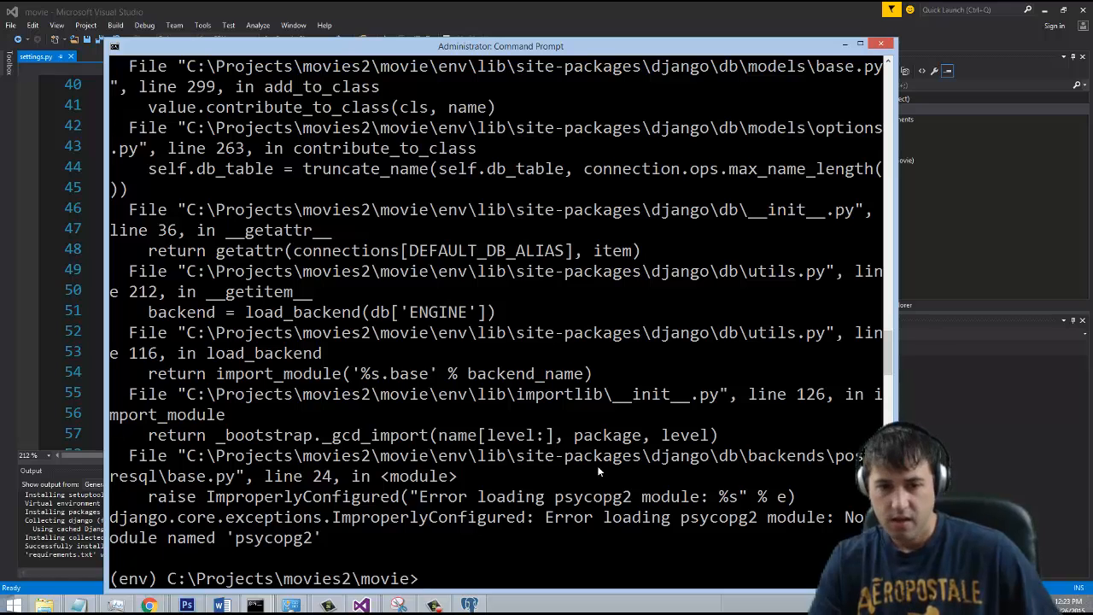
{"action": "mouse_move", "coordinate": [269, 553]}
{"action": "type", "text": "pip install psycopg2"}
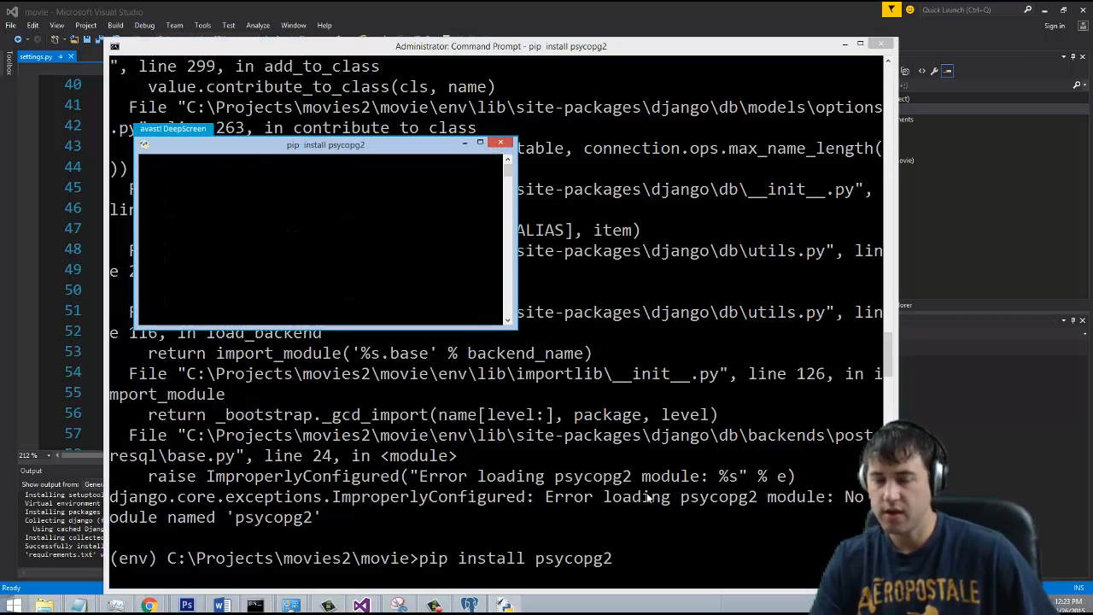
{"action": "mouse_move", "coordinate": [679, 470]}
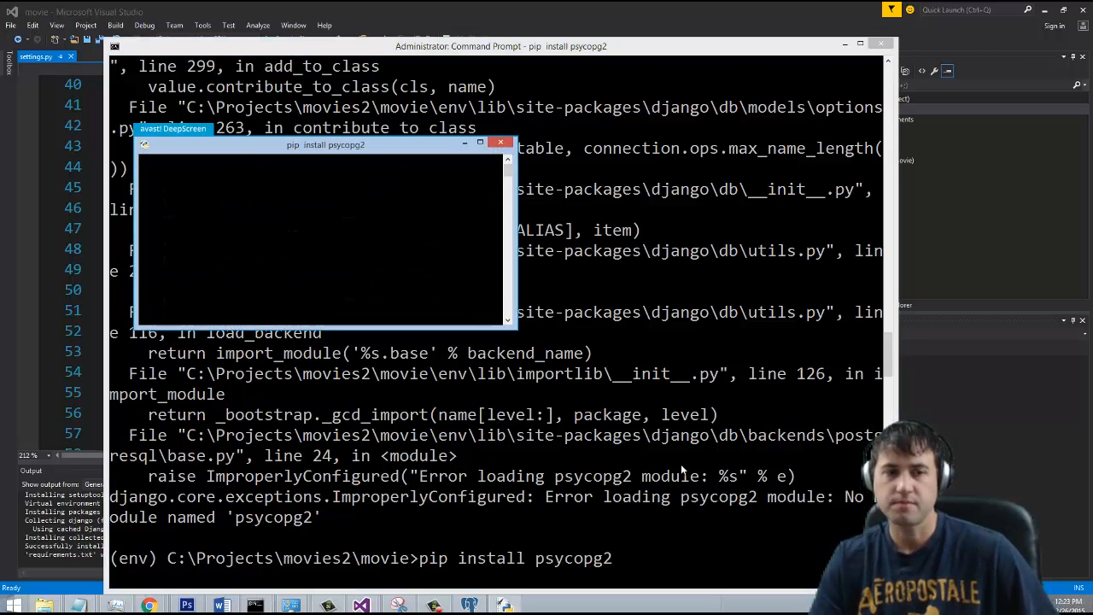
{"action": "mouse_move", "coordinate": [512, 470]}
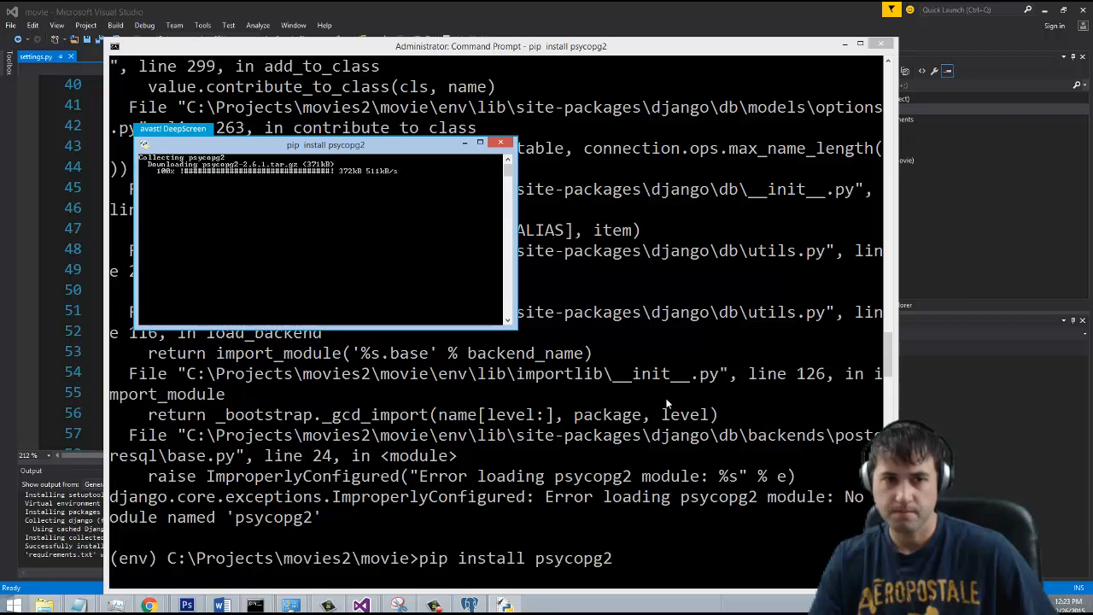
{"action": "mouse_move", "coordinate": [611, 393]}
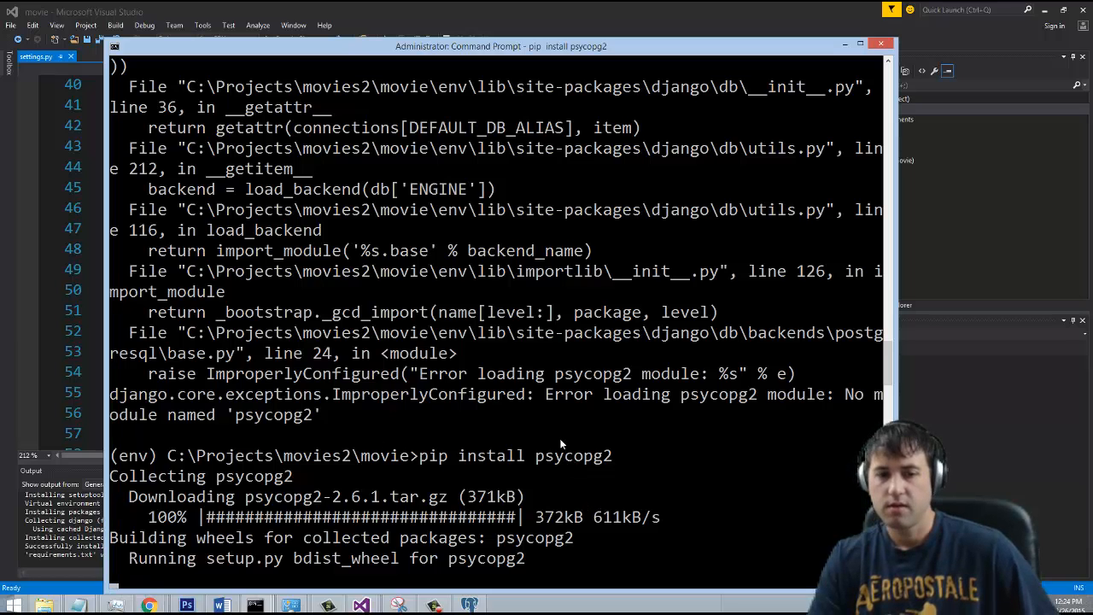
{"action": "mouse_move", "coordinate": [628, 427]}
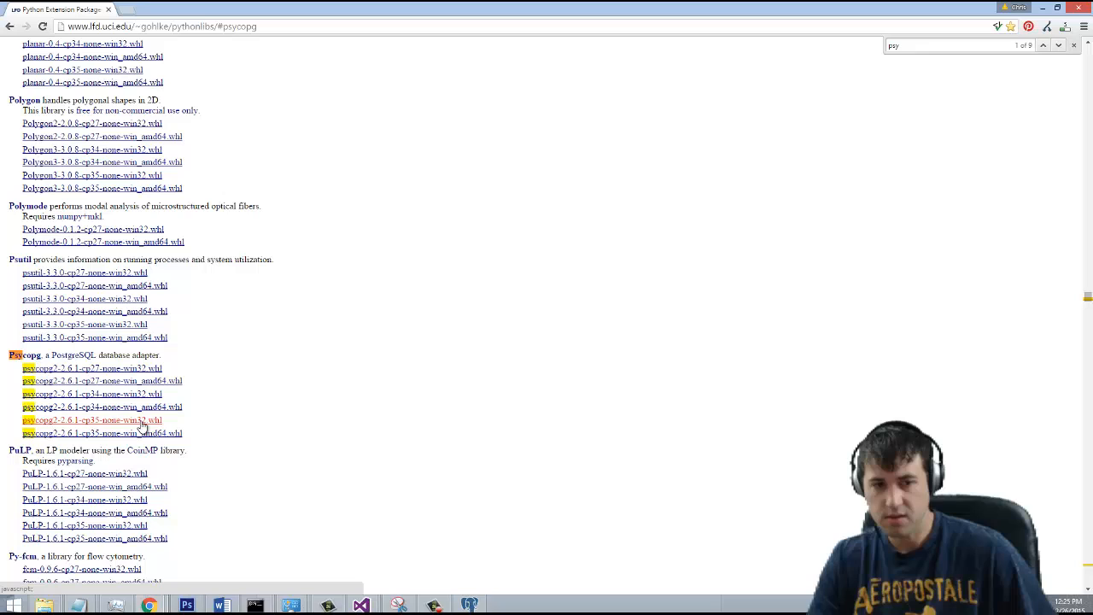
Download psycopg2-2.6.1-cp35-none-win32.whl and bring up the Downloads folder
{"action": "left_click", "coordinate": [92, 420]}
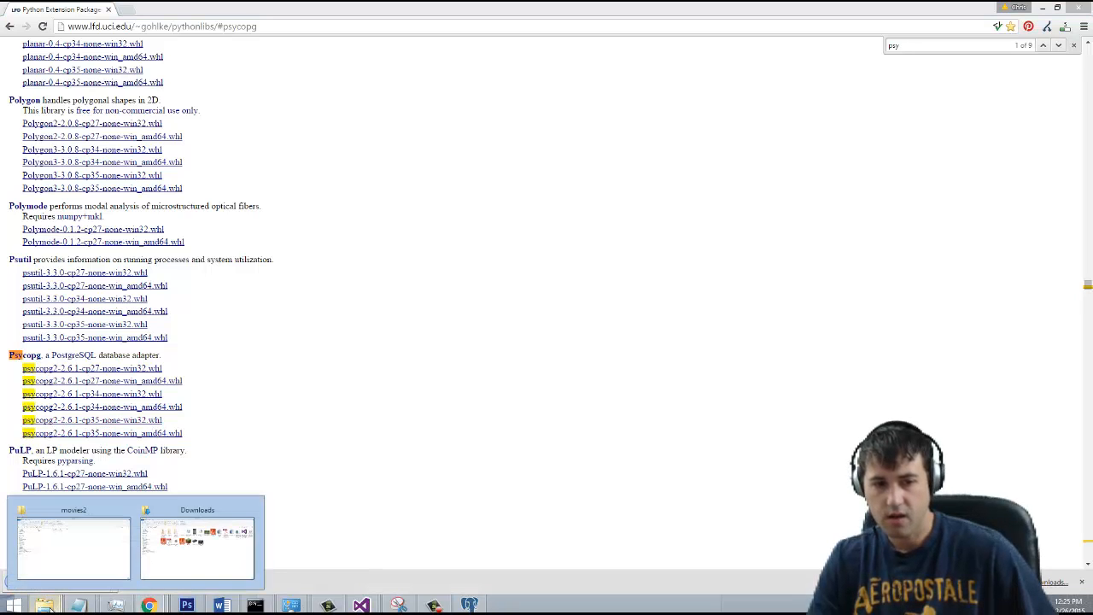
{"action": "left_click", "coordinate": [196, 546]}
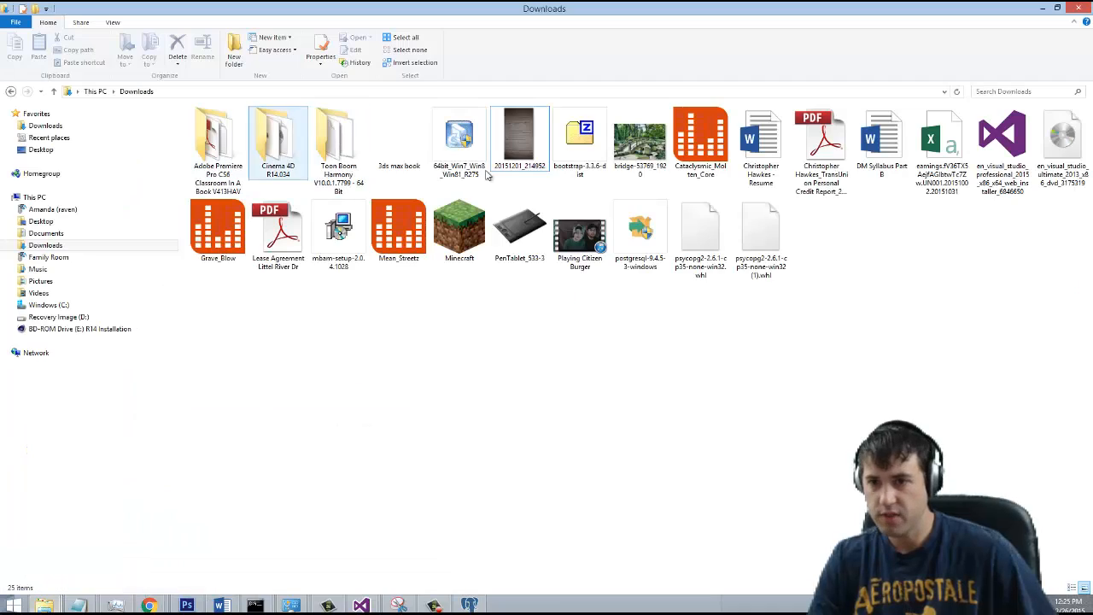
Copy the downloaded psycopg2-2.6.1-cp35-none-win32.whl file from Downloads
{"action": "left_click", "coordinate": [700, 230]}
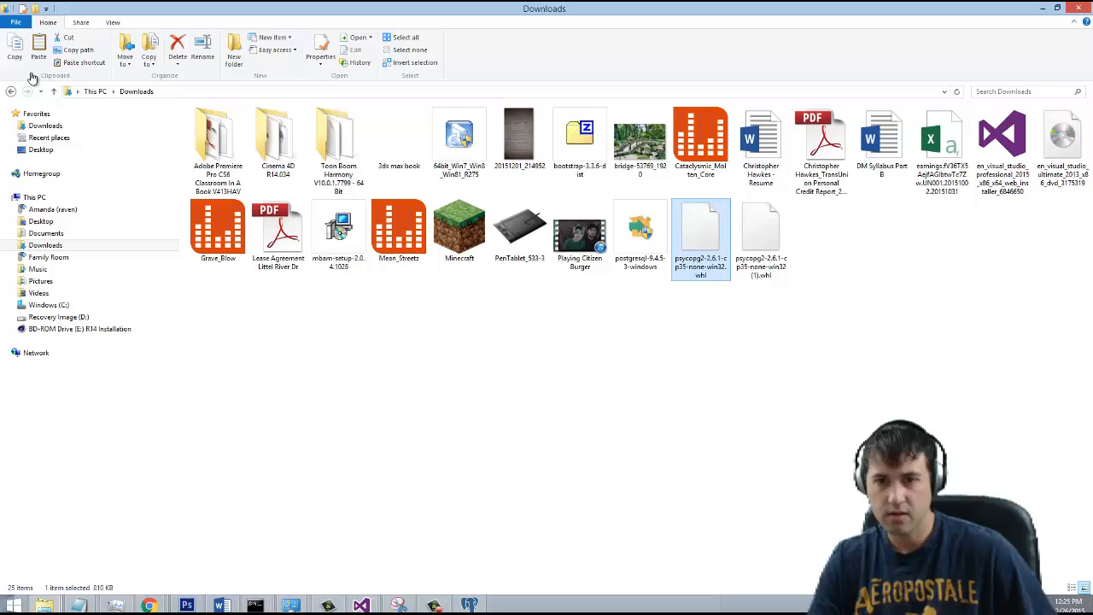
{"action": "right_click", "coordinate": [700, 235]}
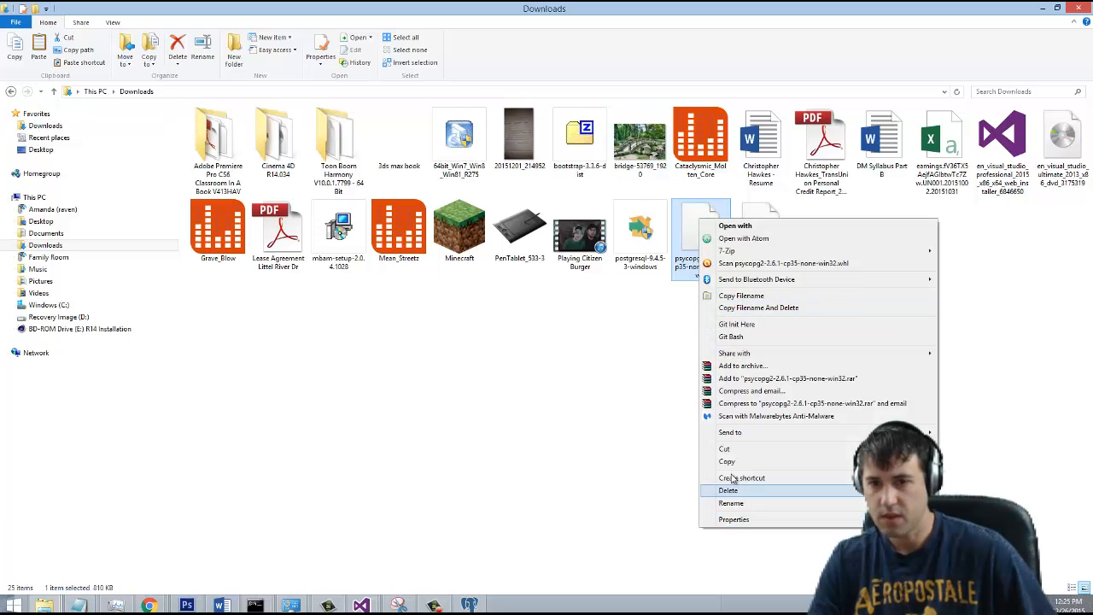
{"action": "left_click", "coordinate": [728, 490]}
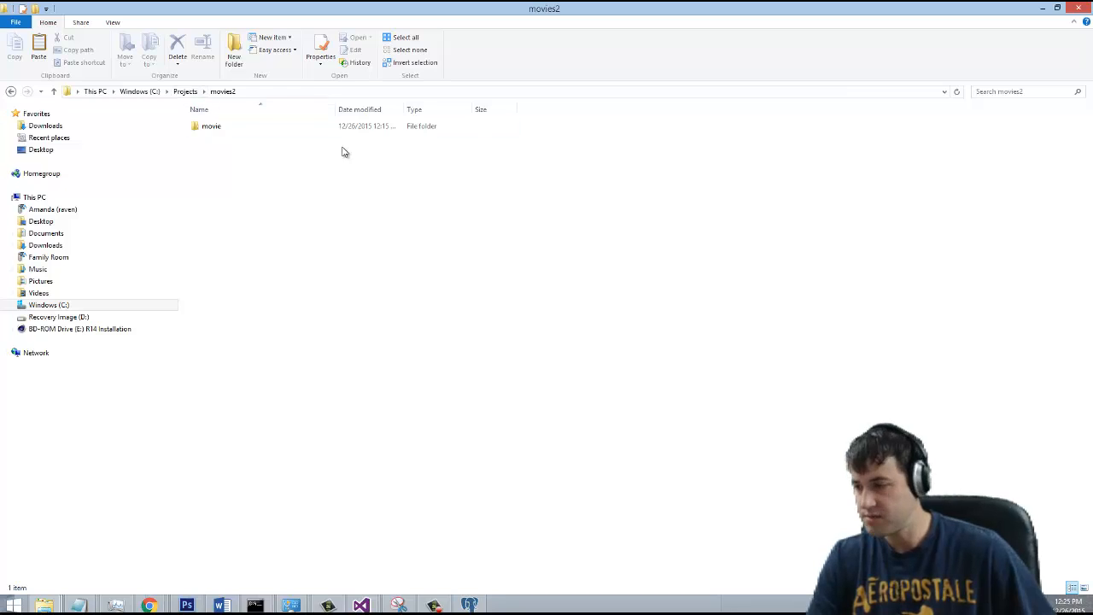
{"action": "mouse_move", "coordinate": [207, 118]}
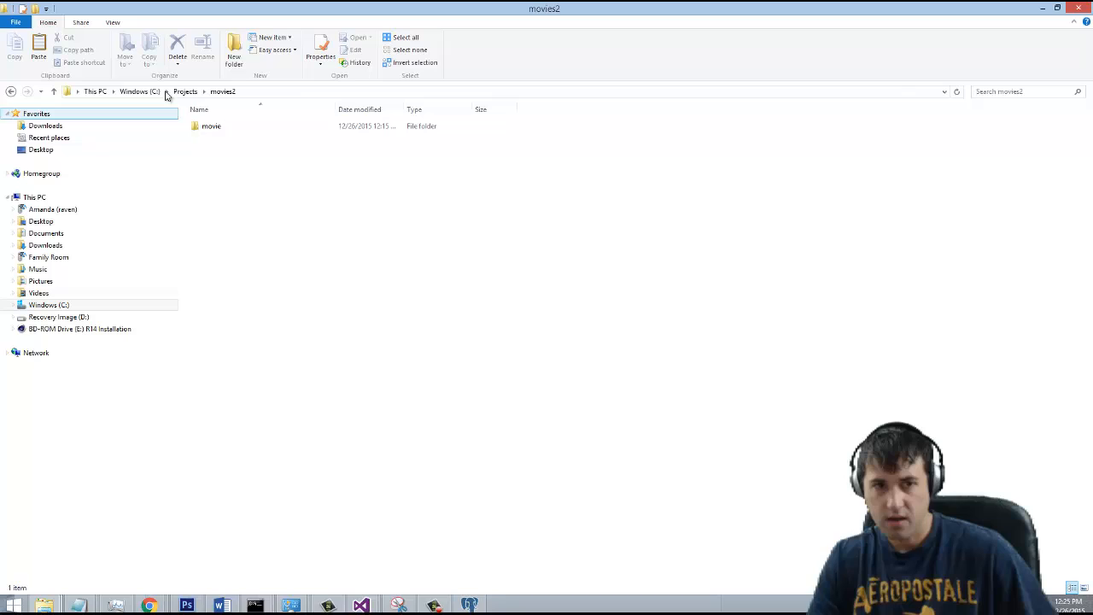
Paste the psycopg2 wheel into movies2\movie\env\Lib\site-packages
{"action": "left_click", "coordinate": [185, 91]}
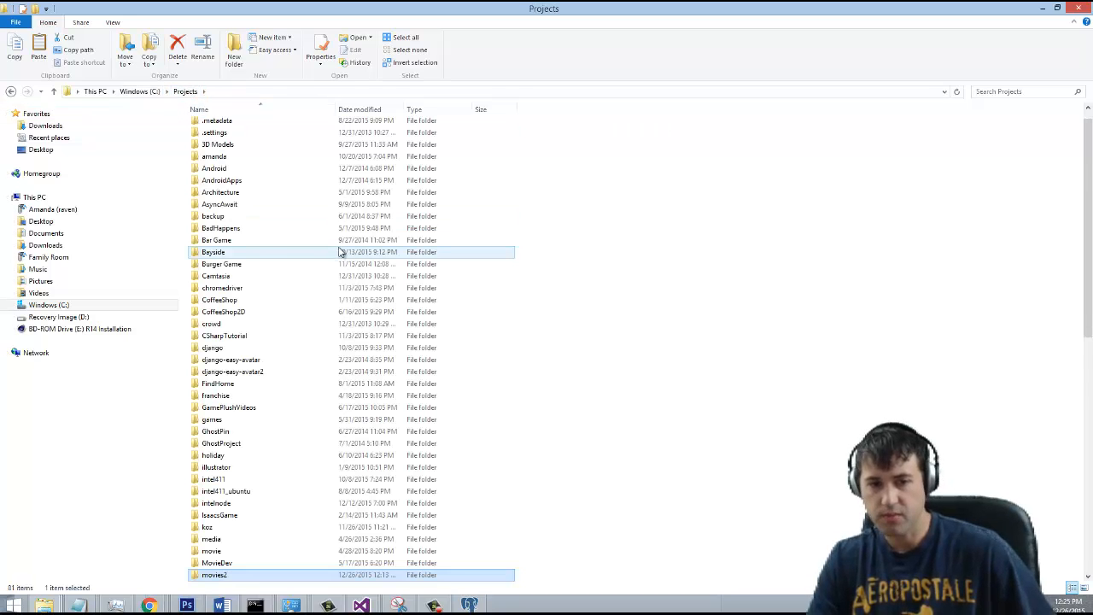
{"action": "scroll", "scroll_direction": "down", "scroll_amount": 3}
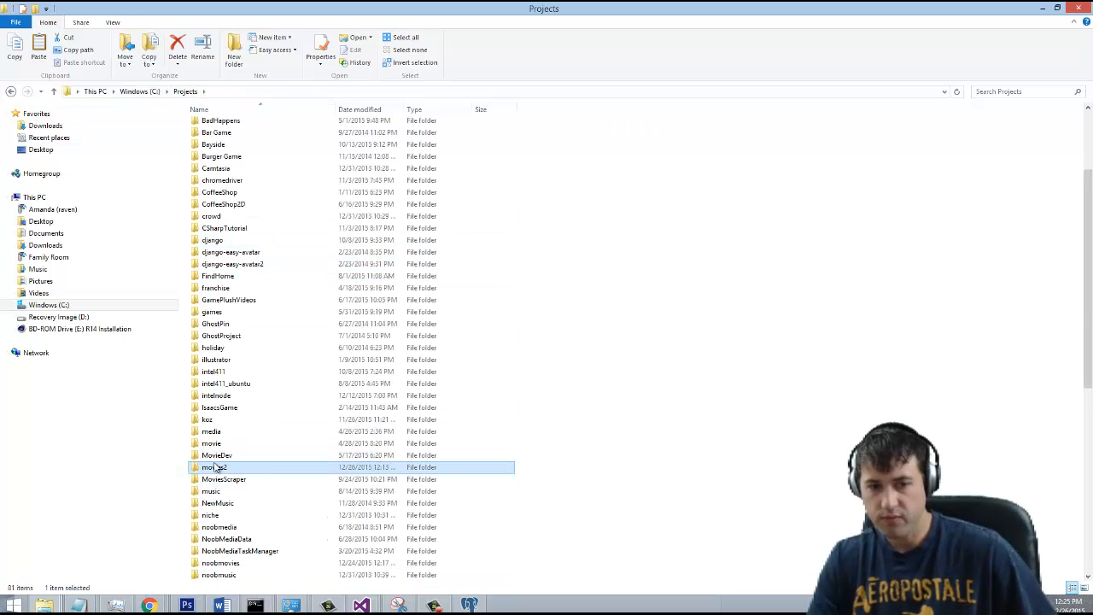
{"action": "double_click", "coordinate": [215, 467]}
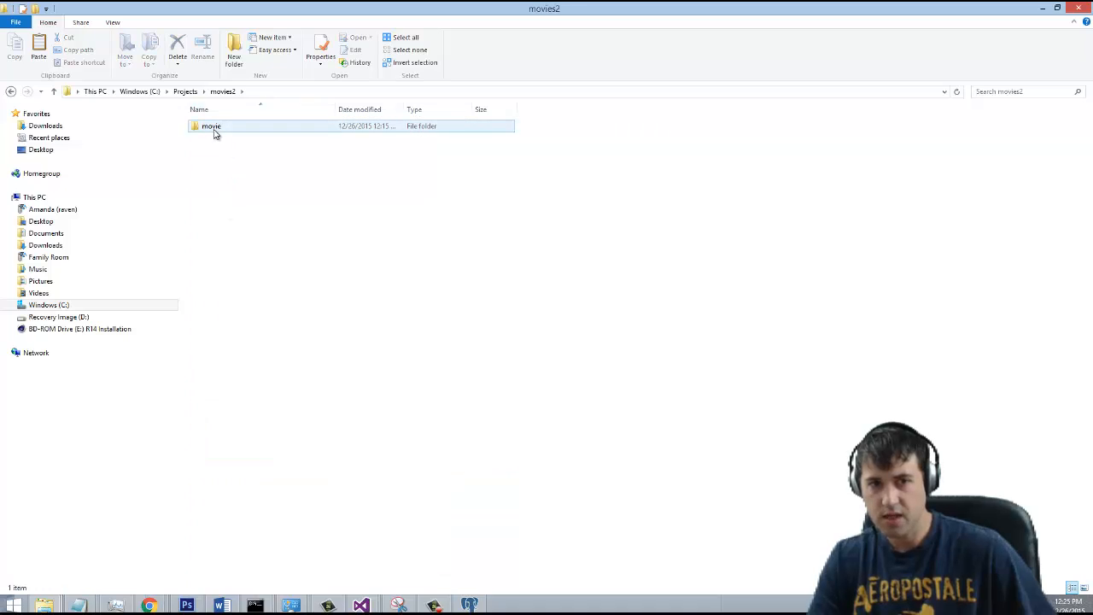
{"action": "double_click", "coordinate": [211, 126]}
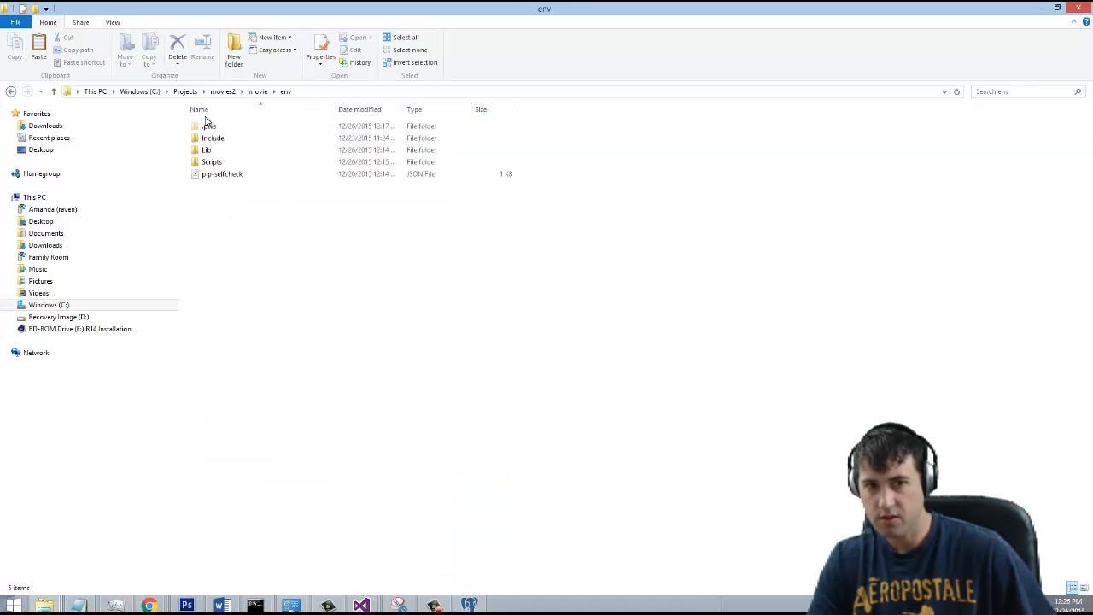
{"action": "left_click", "coordinate": [206, 149]}
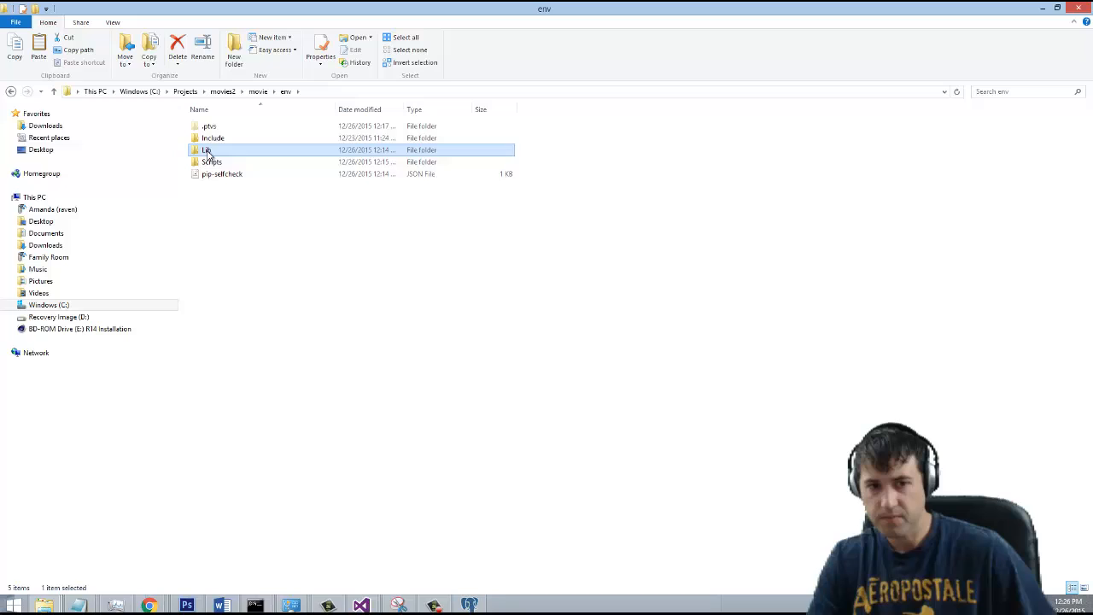
{"action": "double_click", "coordinate": [208, 149]}
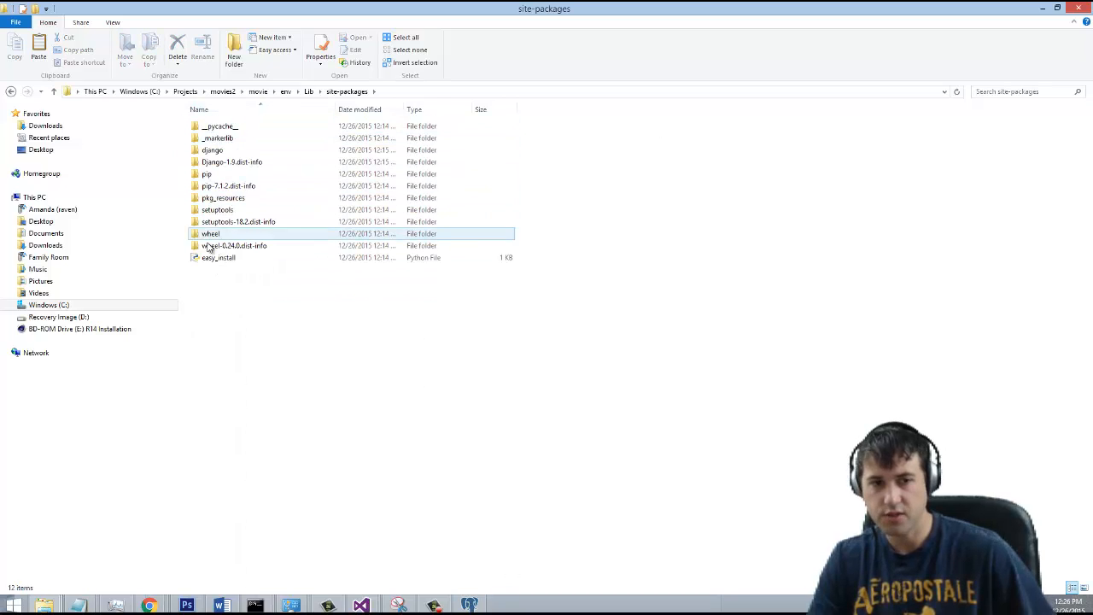
{"action": "right_click", "coordinate": [324, 306]}
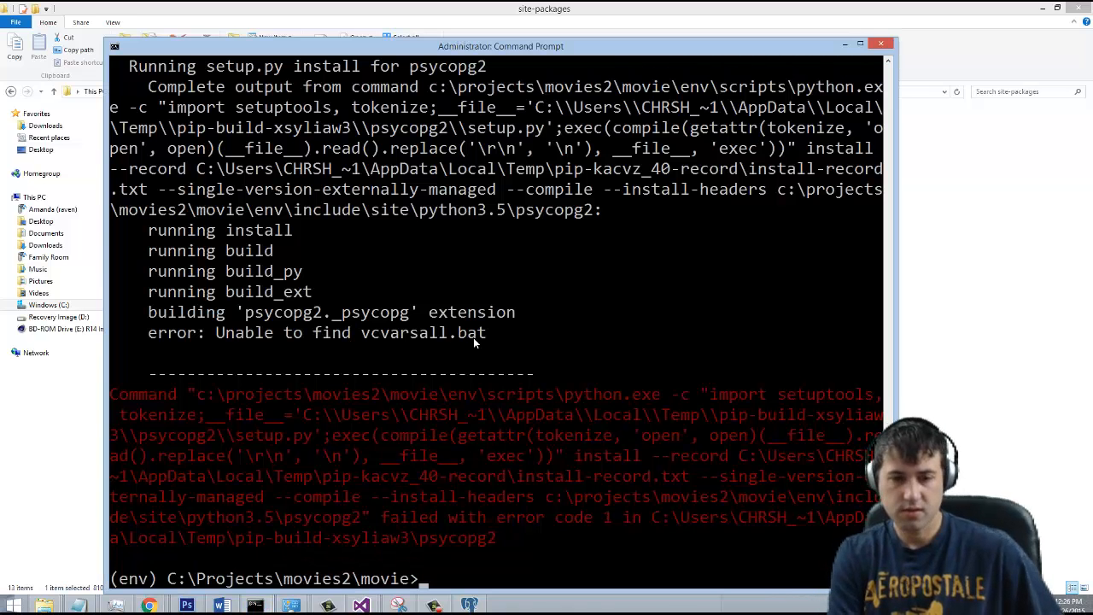
Move into env\Lib\site-packages and try pip installing the misspelled psycop2 wheel, getting FileNotFoundError
{"action": "type", "text": "cd"}
{"action": "type", "text": "dir"}
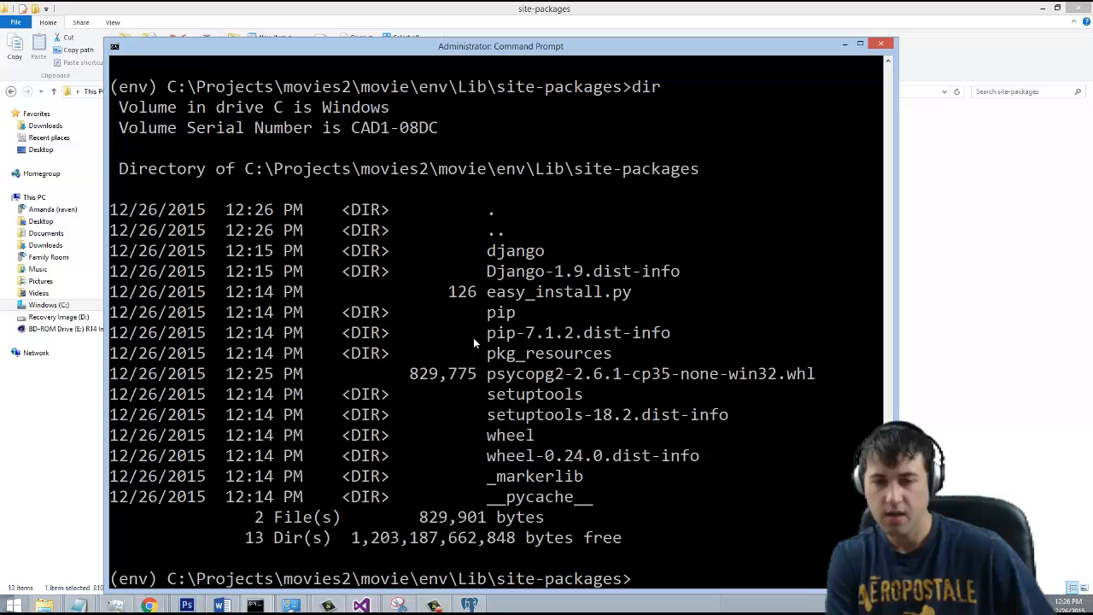
{"action": "type", "text": "pip install"}
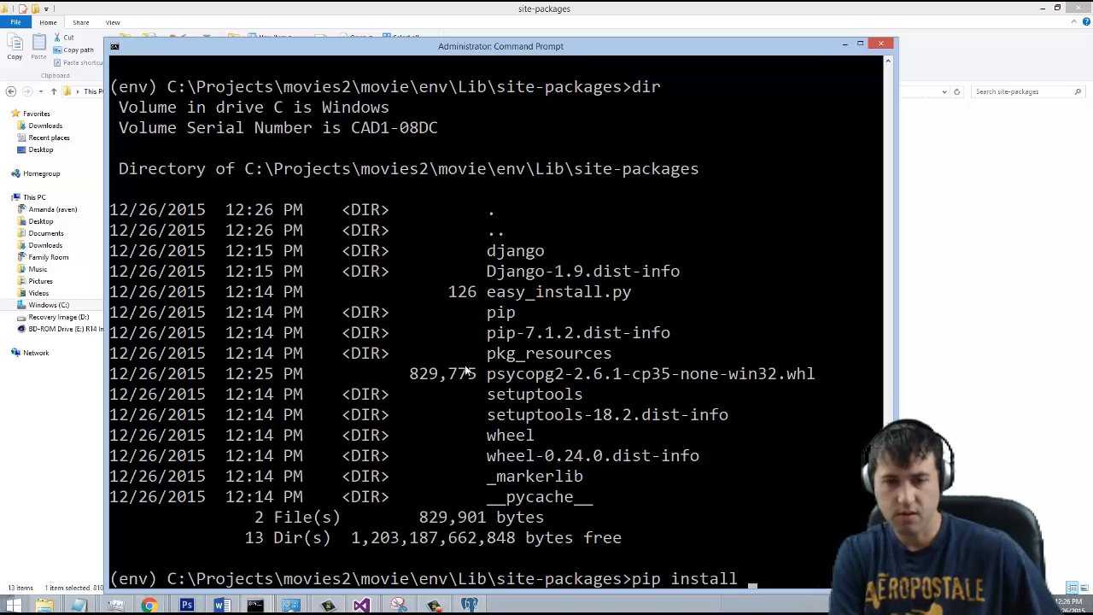
{"action": "type", "text": "psycop"}
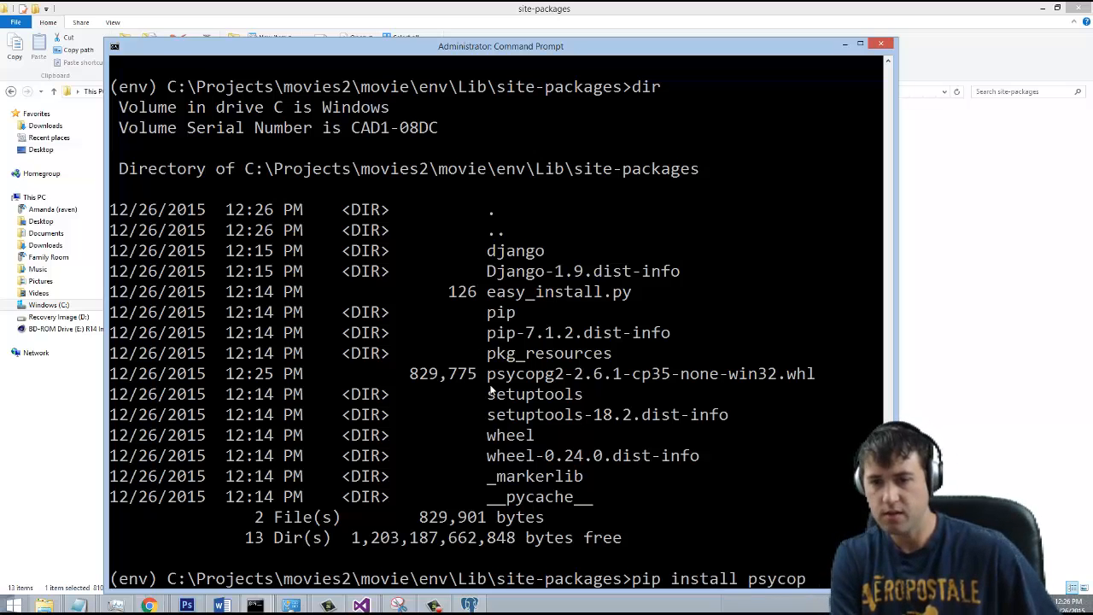
{"action": "type", "text": "2-2"}
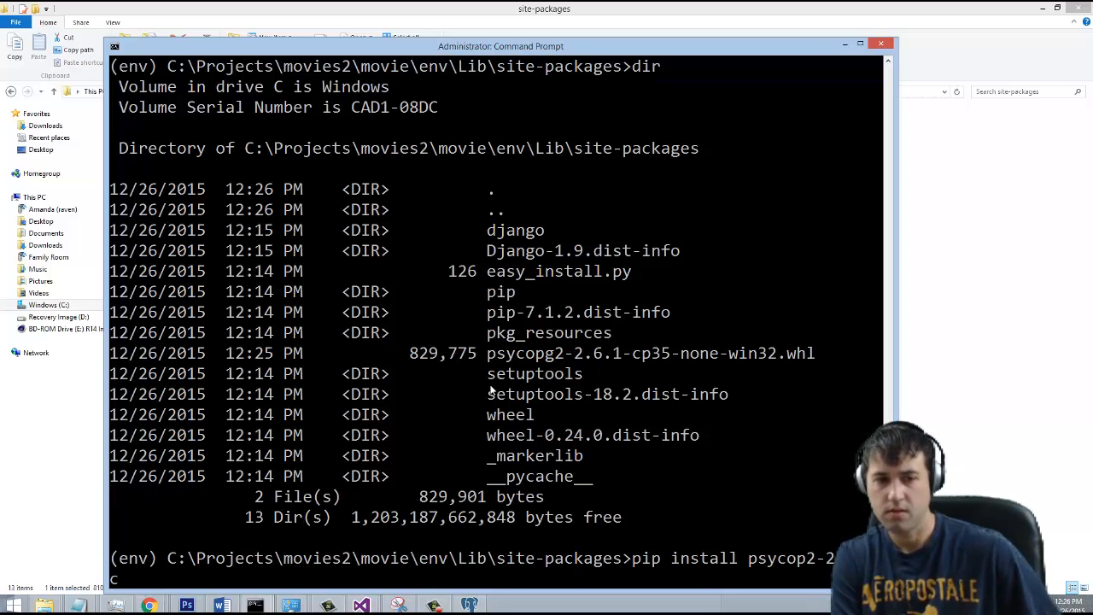
{"action": "type", "text": "p35"}
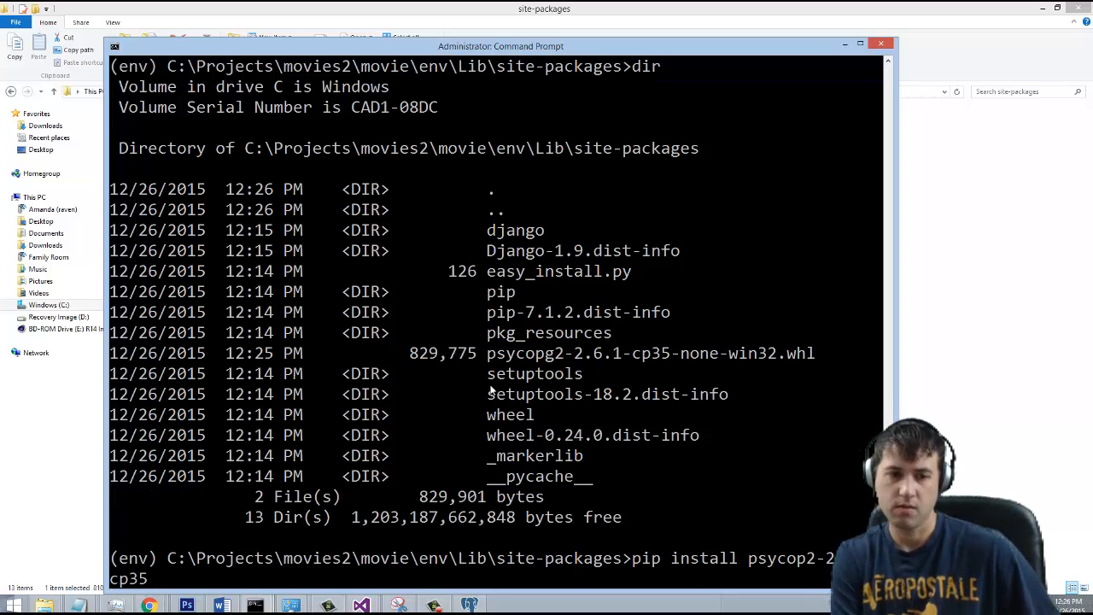
{"action": "type", "text": "-none-win32.whl"}
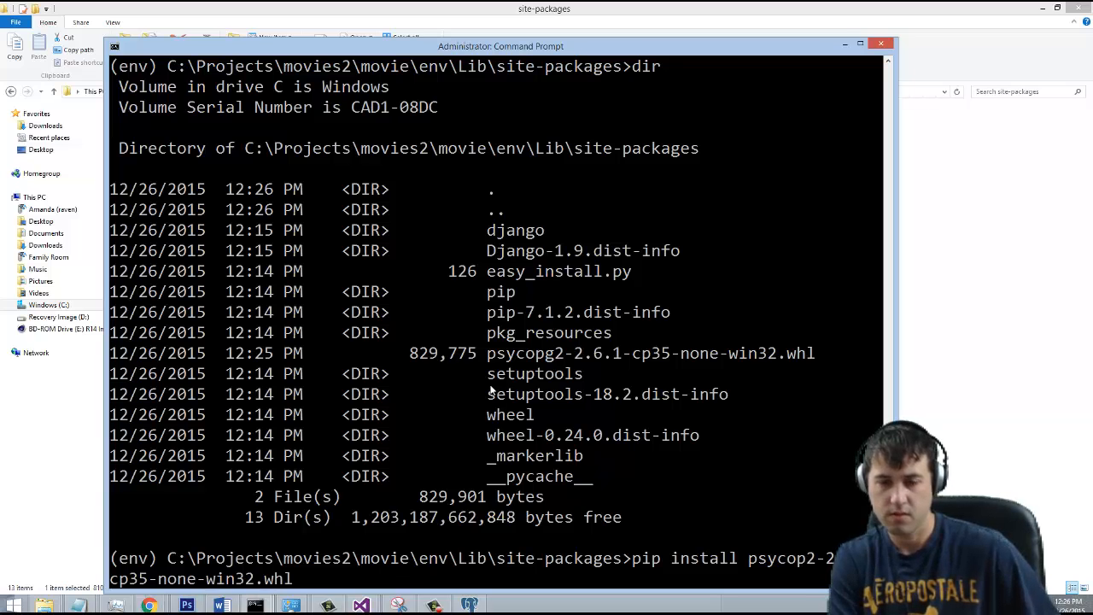
{"action": "key", "text": "enter"}
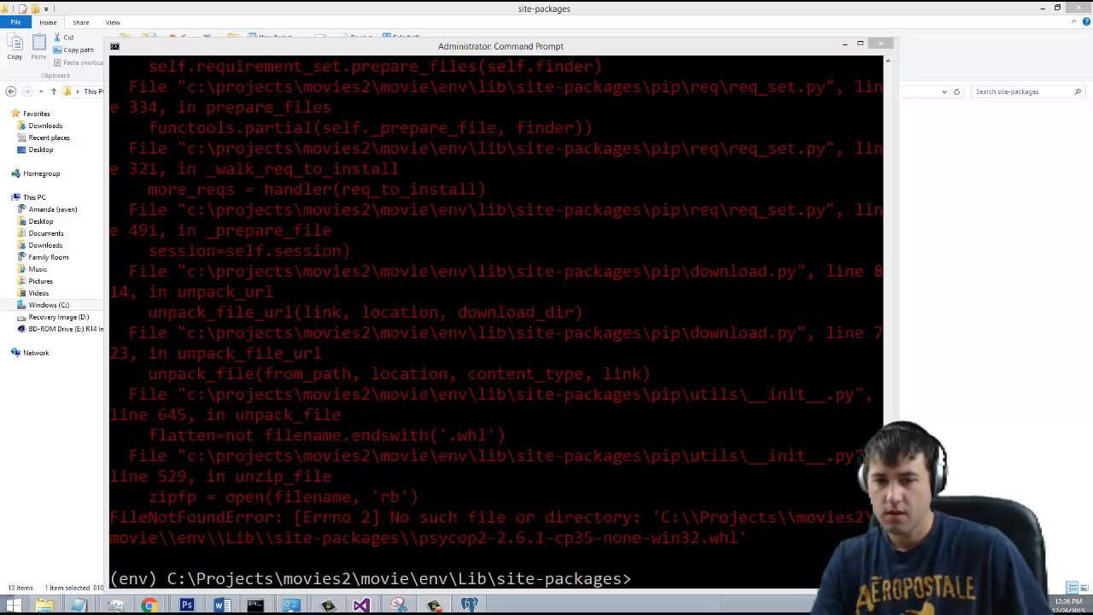
{"action": "type", "text": "pip install psycop2-2.6.1-cp35-none-win32.whl"}
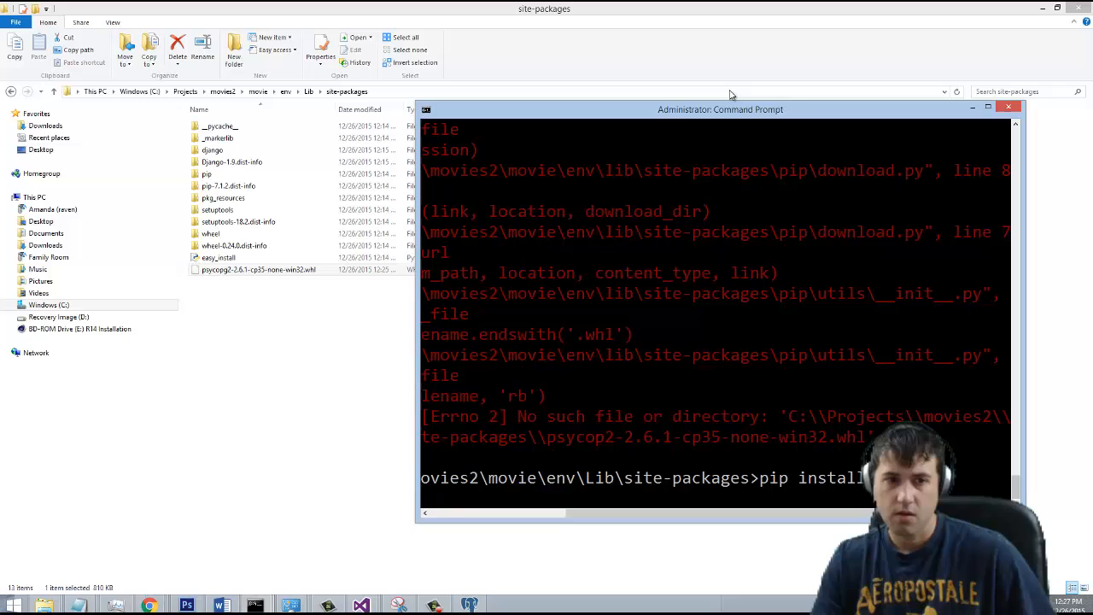
Check the wheel's file name, then pip install psycopg2-2.6.1-cp35-none-win32.whl successfully
{"action": "left_click_drag", "start_coordinate": [721, 109], "coordinate": [442, 111]}
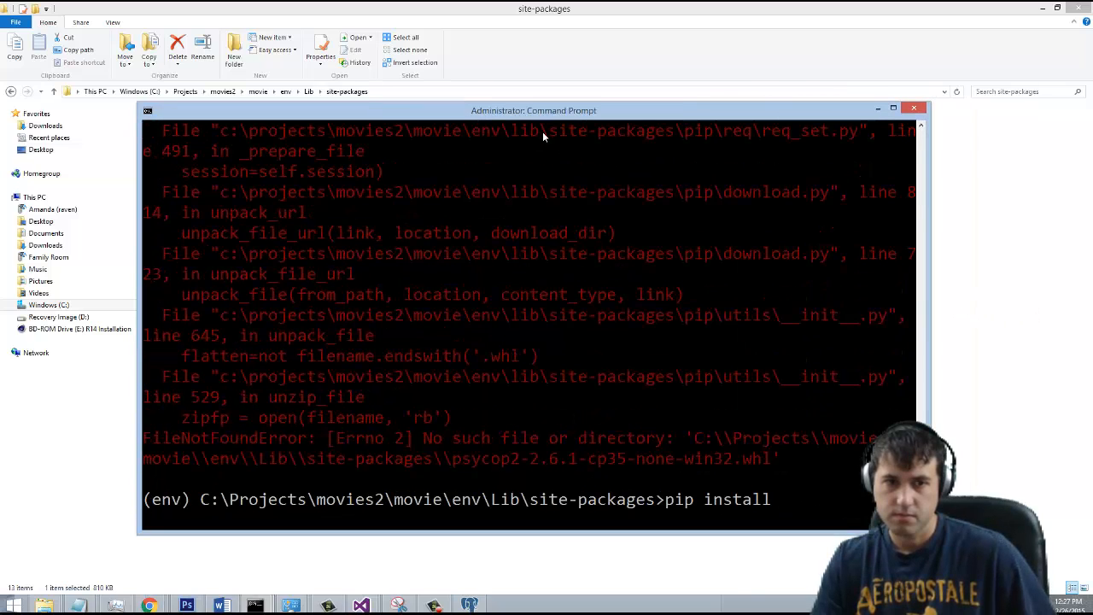
{"action": "left_click_drag", "start_coordinate": [533, 110], "coordinate": [732, 61]}
{"action": "type", "text": " psycopg2"}
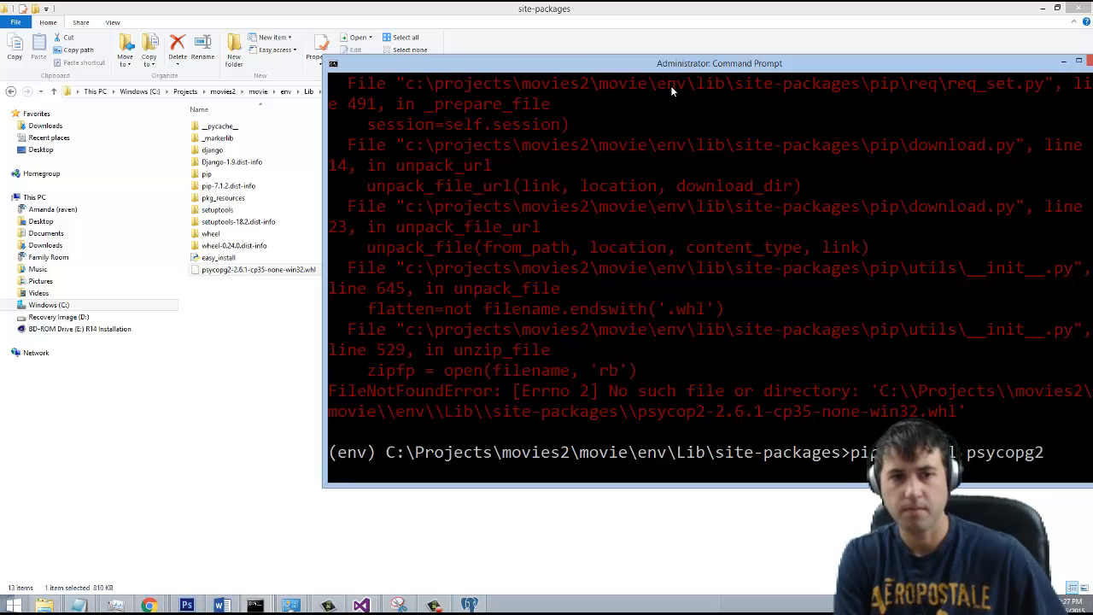
{"action": "type", "text": "-2.6."}
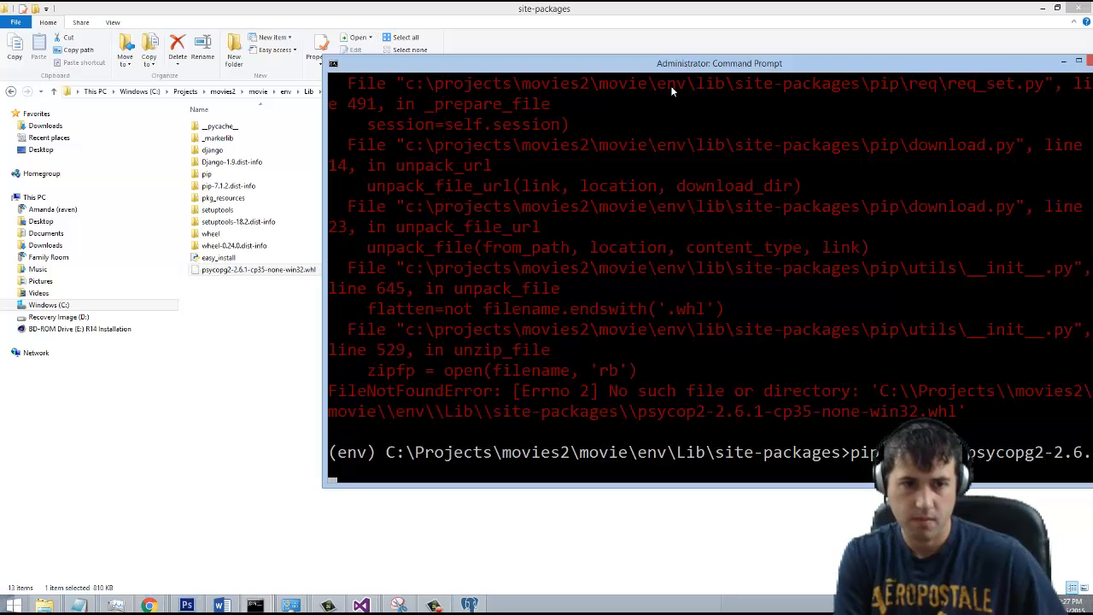
{"action": "type", "text": "-cp3"}
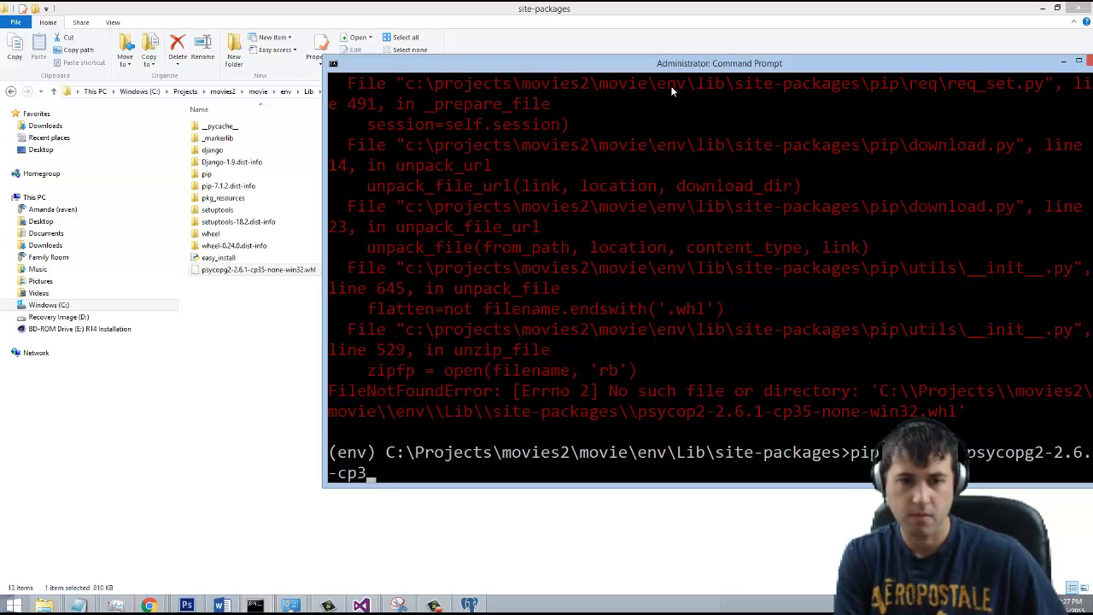
{"action": "type", "text": "5-none"}
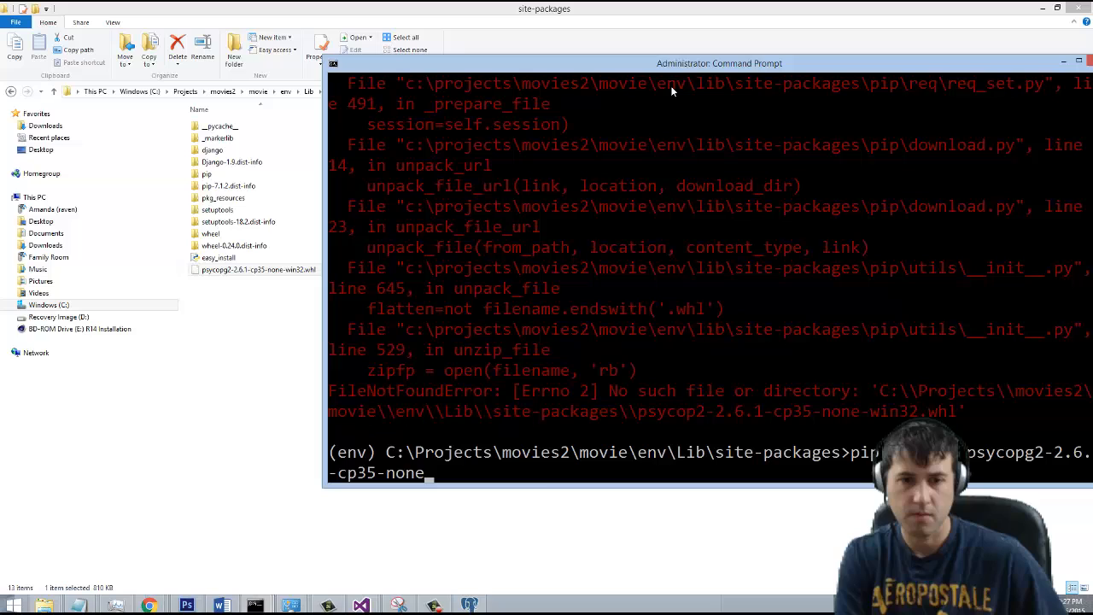
{"action": "type", "text": "win32.whl"}
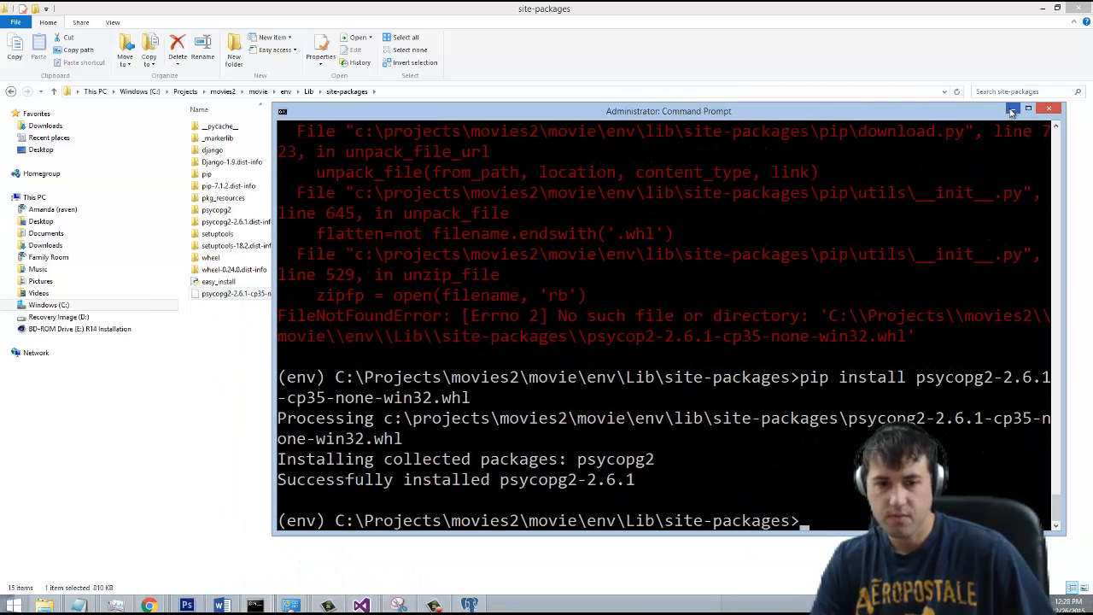
Return to the movie folder and run python manage.py createsuperuser, hitting the auth_user ProgrammingError
{"action": "left_click", "coordinate": [1012, 111]}
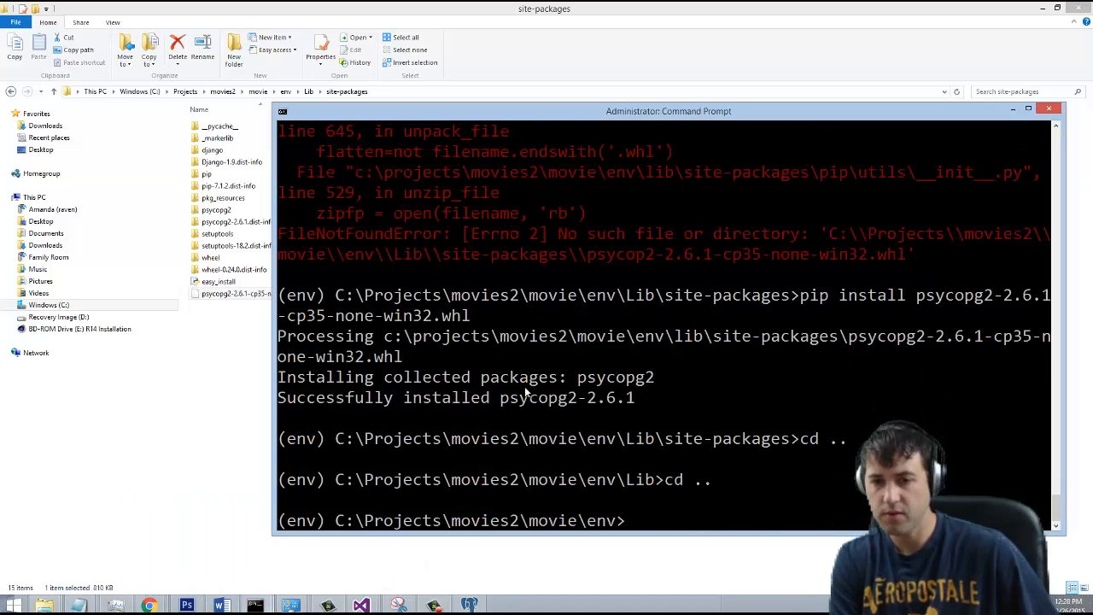
{"action": "type", "text": "dir"}
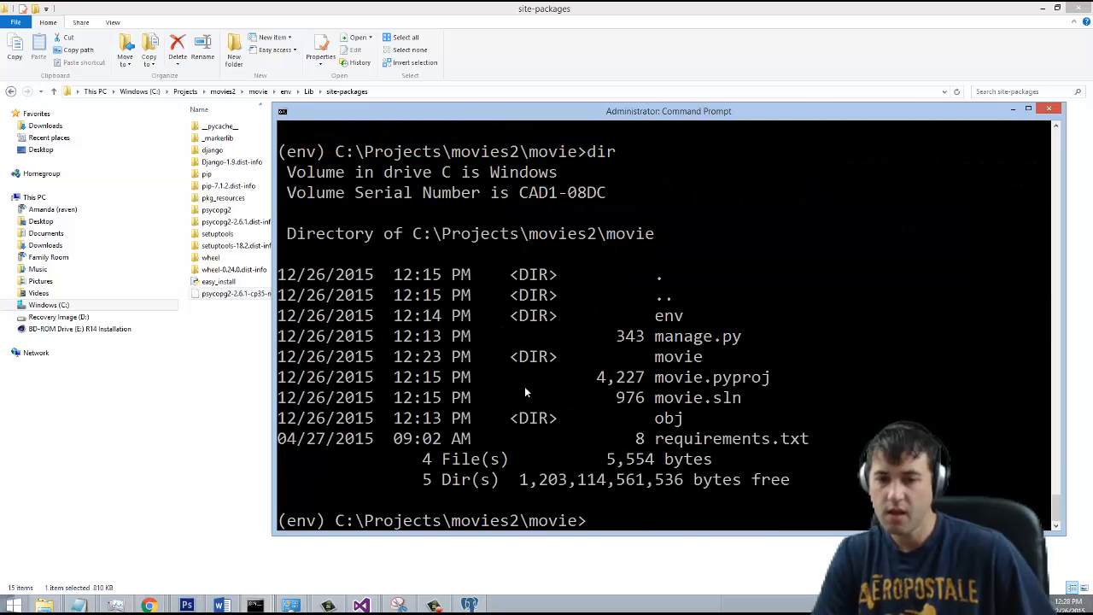
{"action": "type", "text": "pip install psycopg2-2.6.1-cp"}
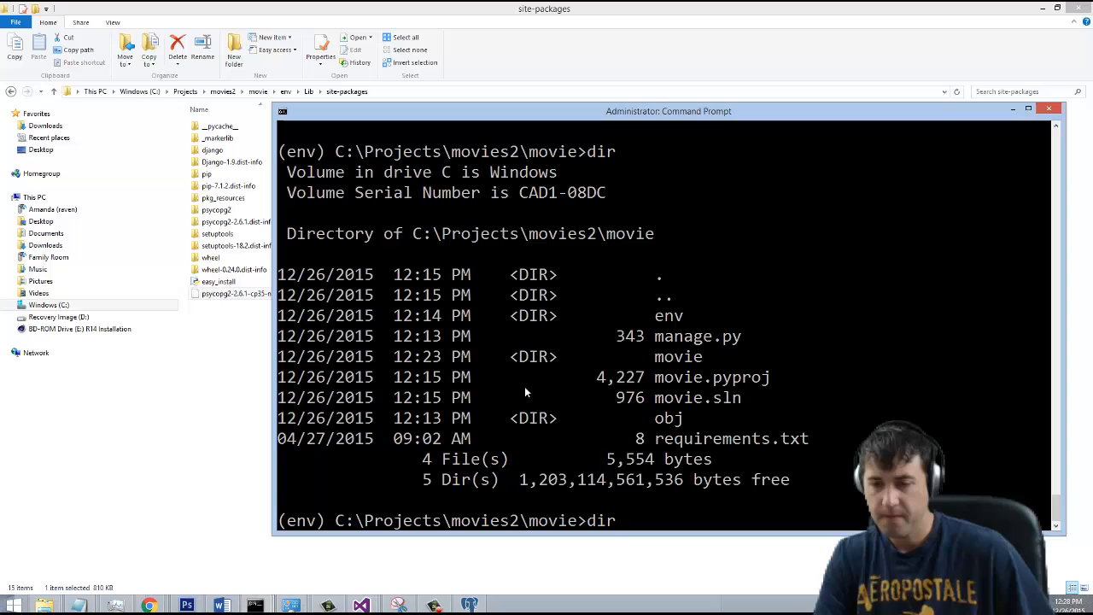
{"action": "type", "text": "python manage.py createsuperuser"}
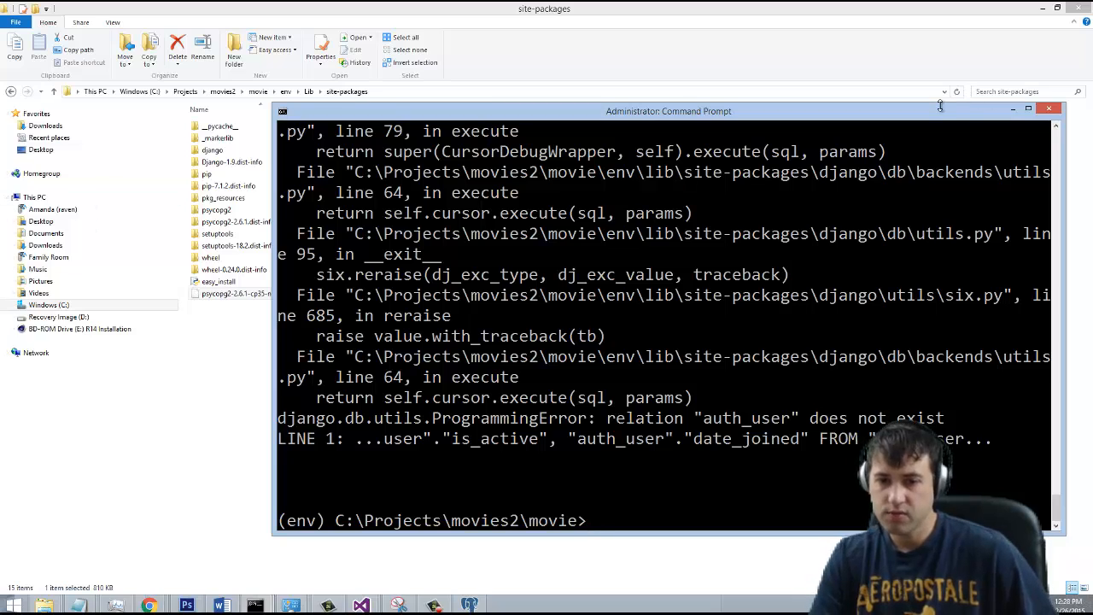
Apply the auth migrations with python manage.py migrate auth
{"action": "type", "text": "dir"}
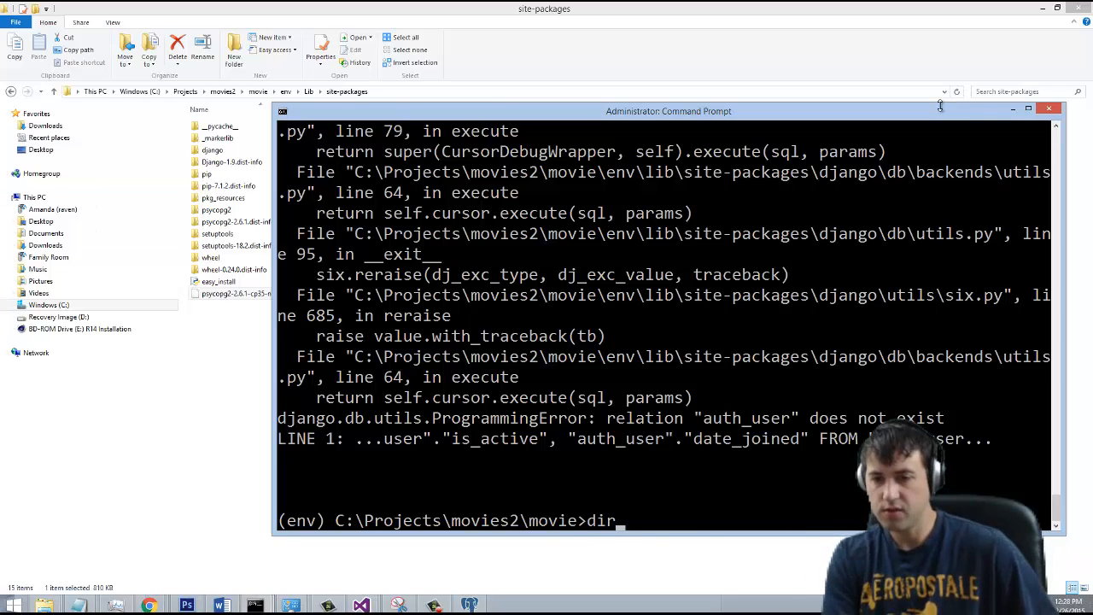
{"action": "type", "text": "python manage.py creates"}
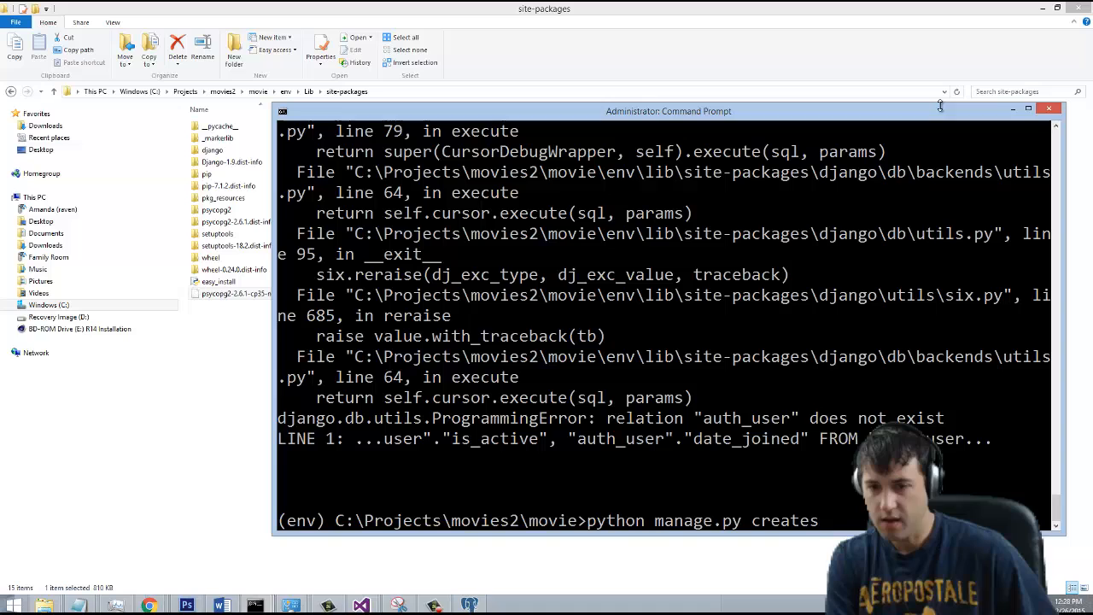
{"action": "key", "text": "backspace"}
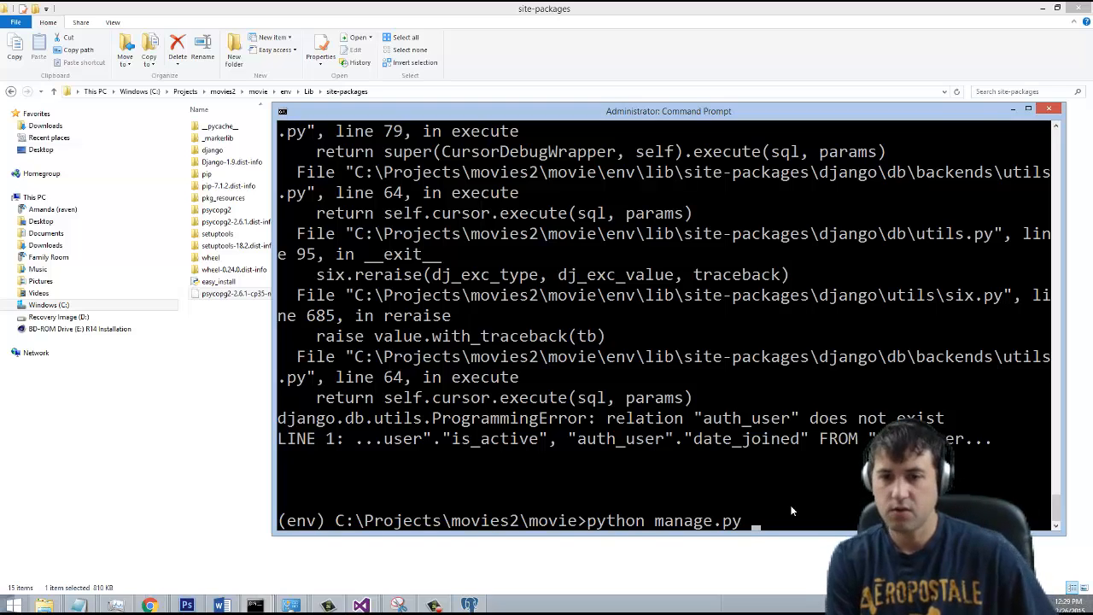
{"action": "type", "text": "miig"}
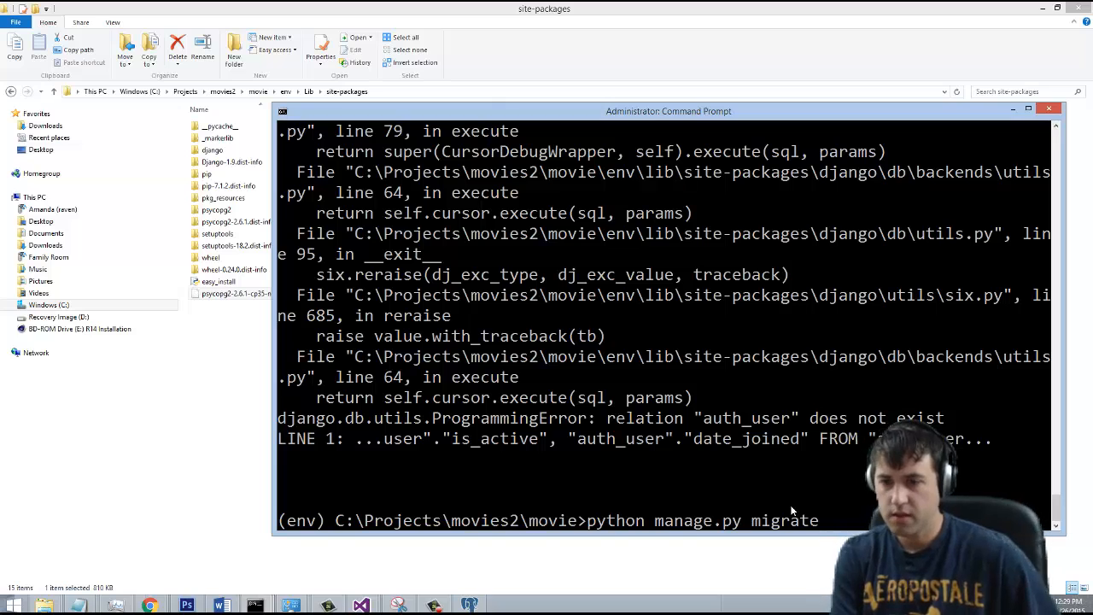
{"action": "type", "text": "auth"}
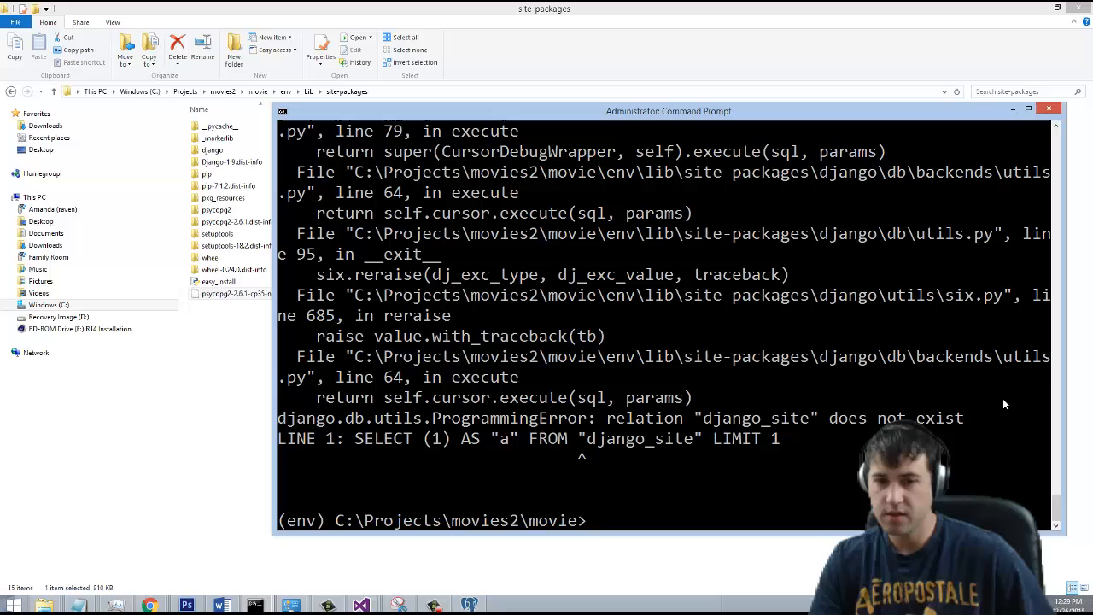
Apply the sites migrations with python manage.py migrate sites
{"action": "type", "text": "python manage.py migrate auth"}
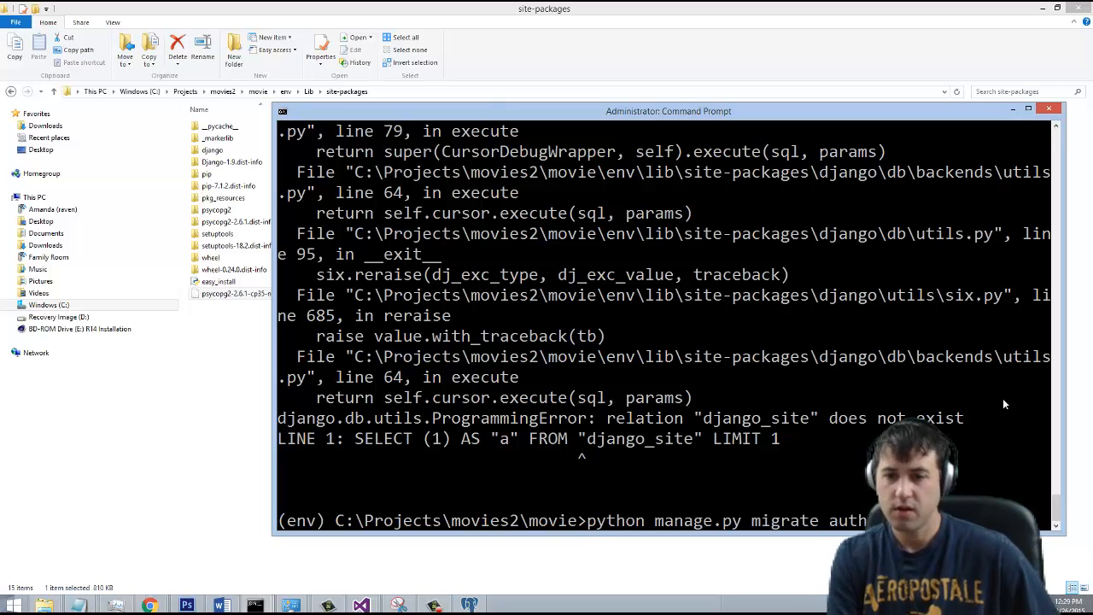
{"action": "type", "text": "sites"}
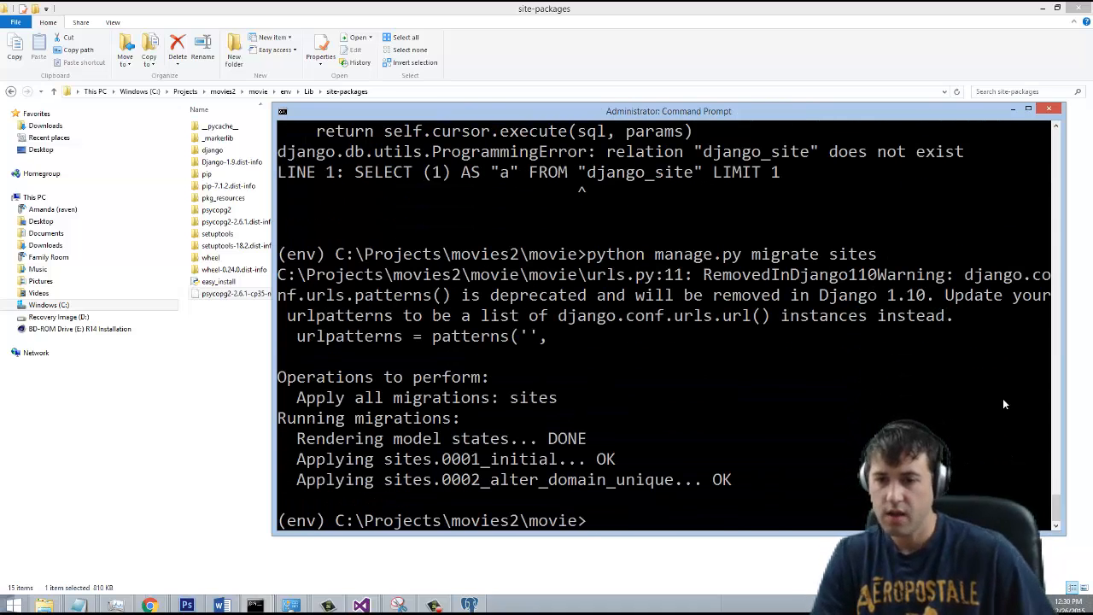
{"action": "type", "text": "python manage.py migrate si"}
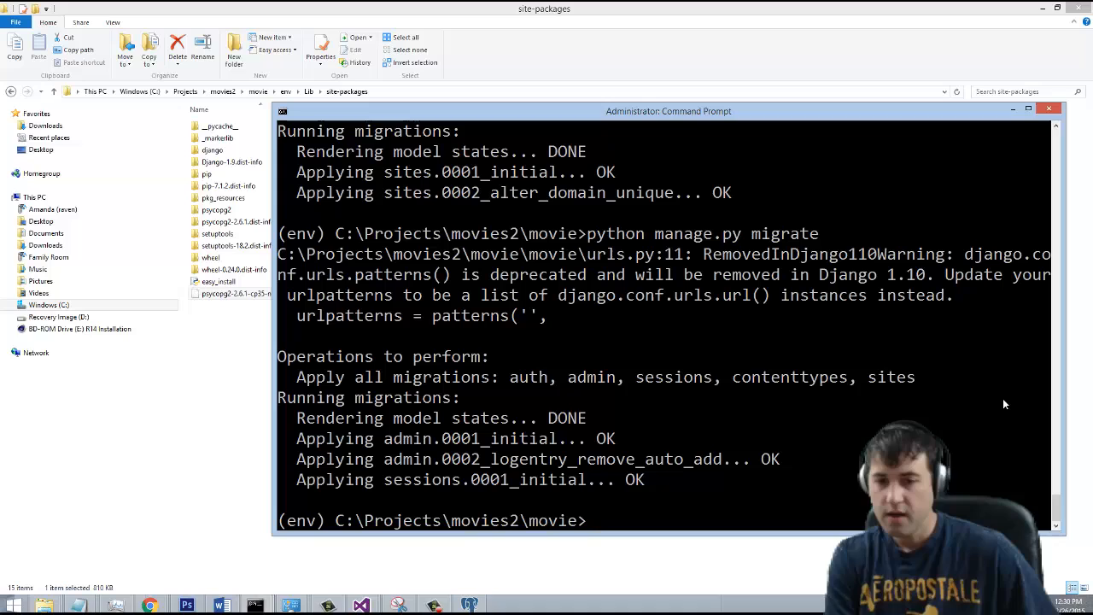
Run python manage.py createsuperuser and enter the username chawknob
{"action": "type", "text": "python manage.py migrate site"}
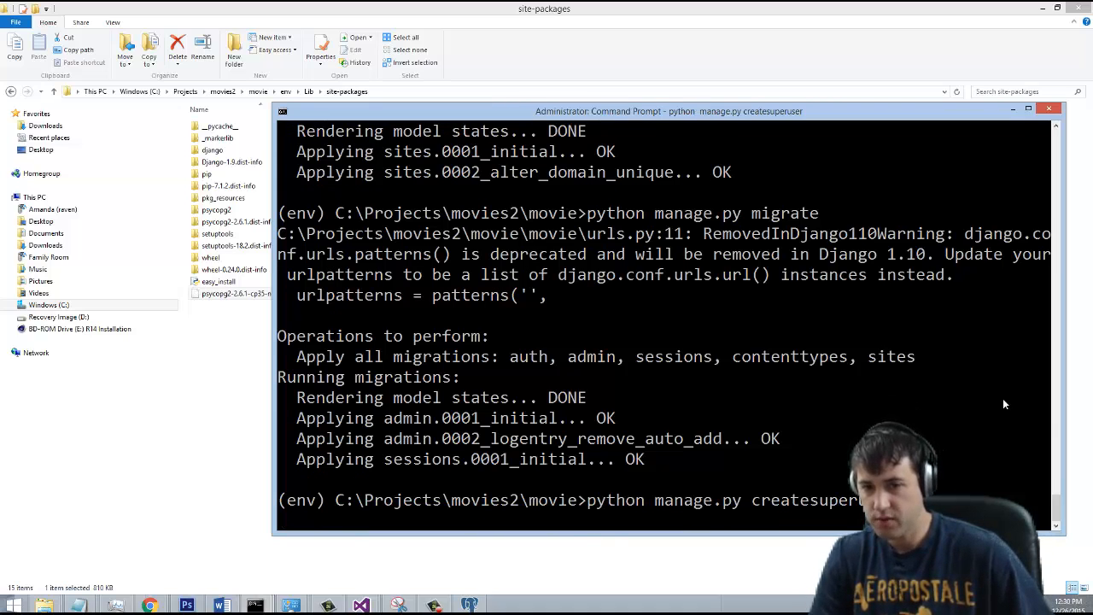
{"action": "key", "text": "enter"}
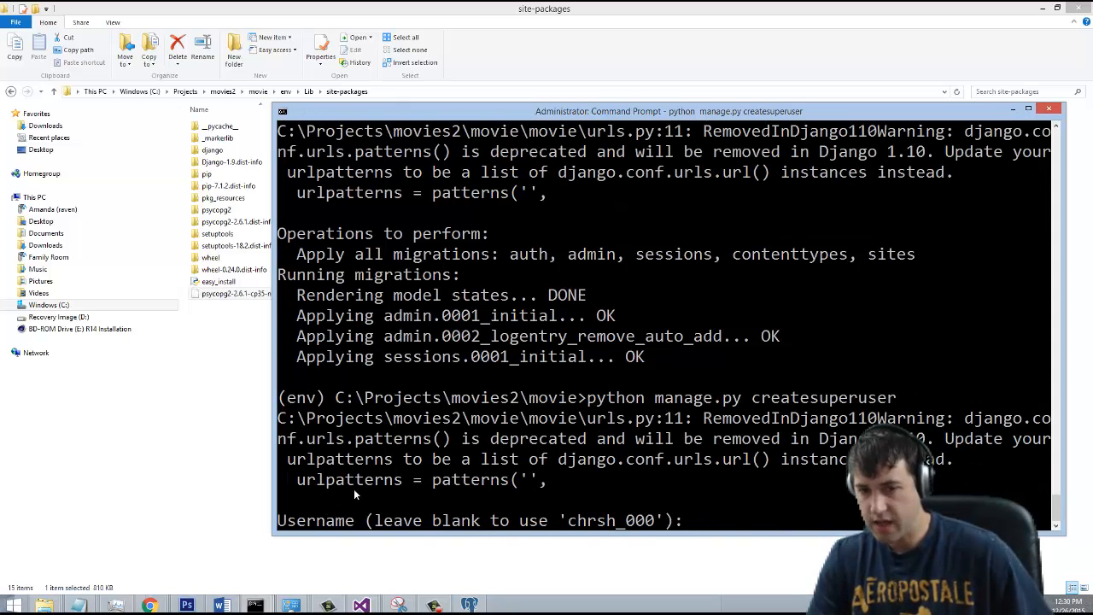
{"action": "mouse_move", "coordinate": [777, 517]}
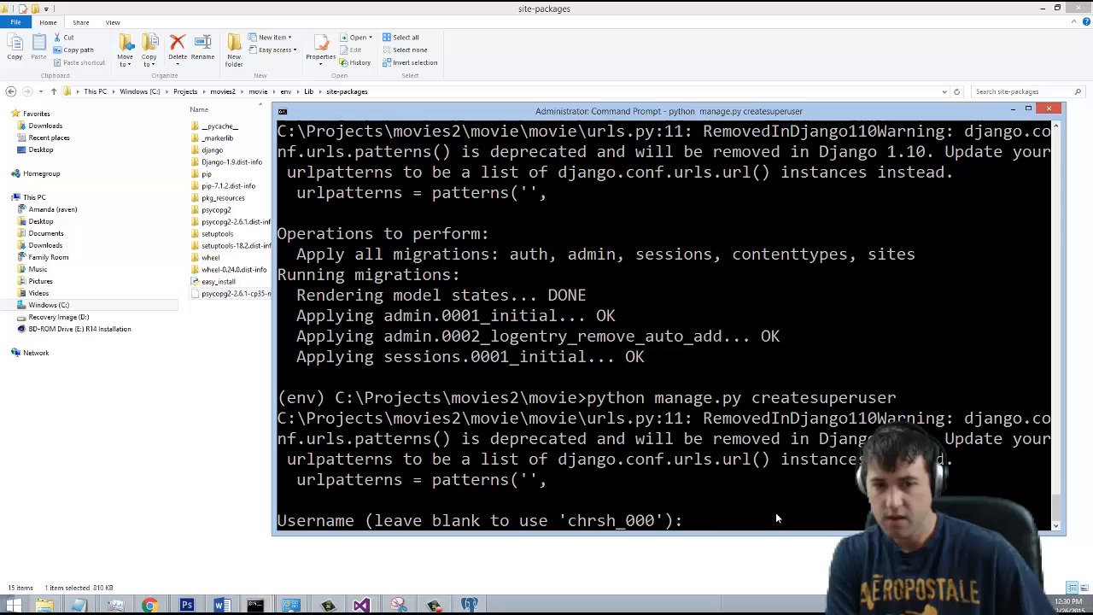
{"action": "type", "text": "chaw"}
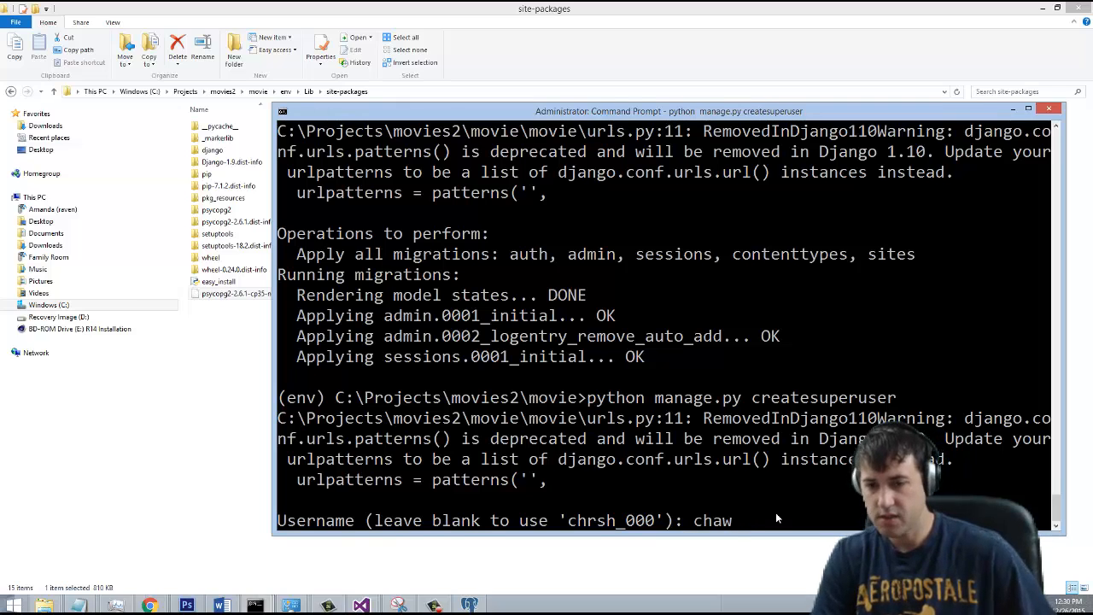
{"action": "type", "text": "k"}
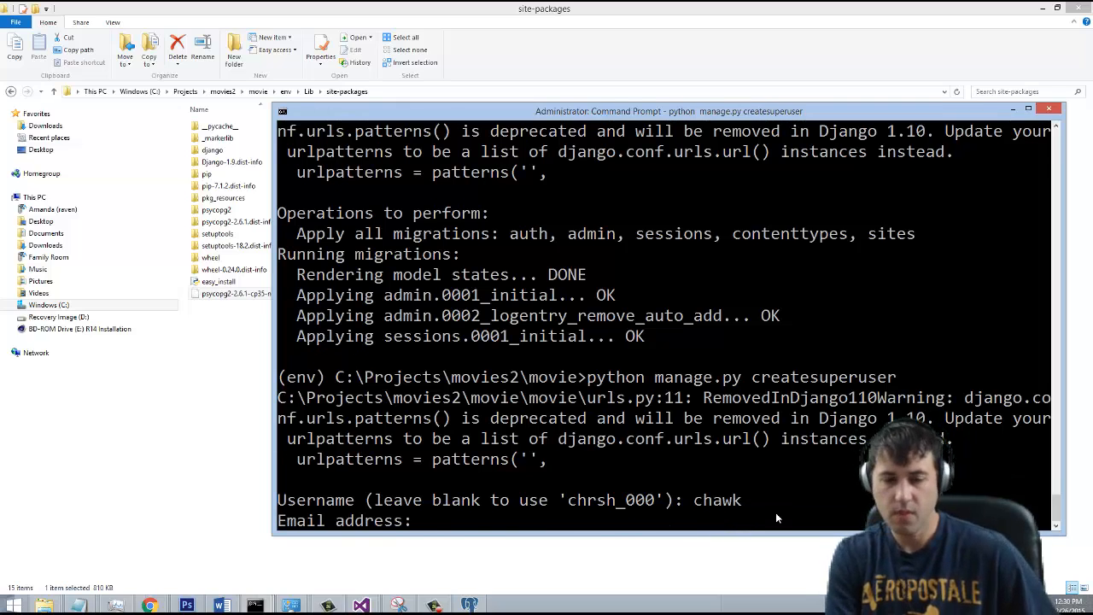
{"action": "type", "text": "nob"}
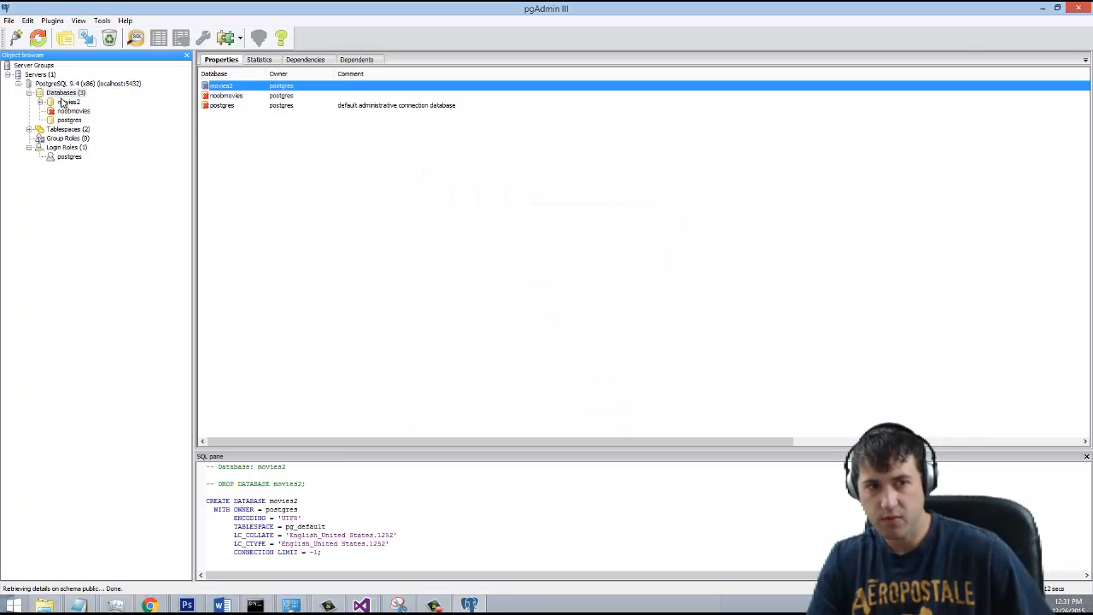
Expand movies2 > Schemas > public > Tables and check the eleven Django tables, including auth_user and django_session
{"action": "left_click", "coordinate": [50, 101]}
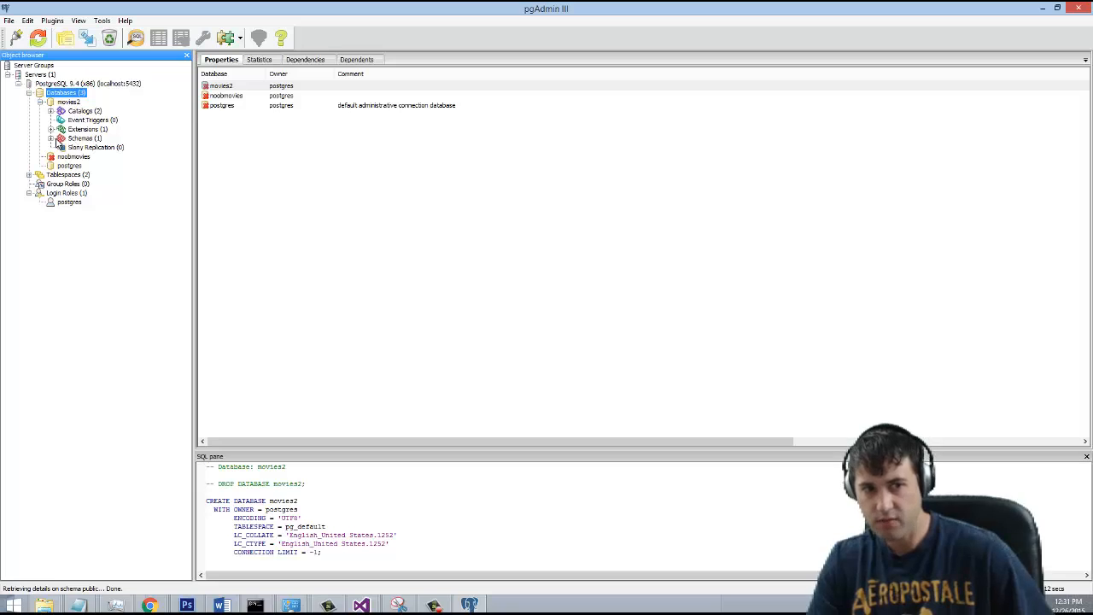
{"action": "left_click", "coordinate": [72, 147]}
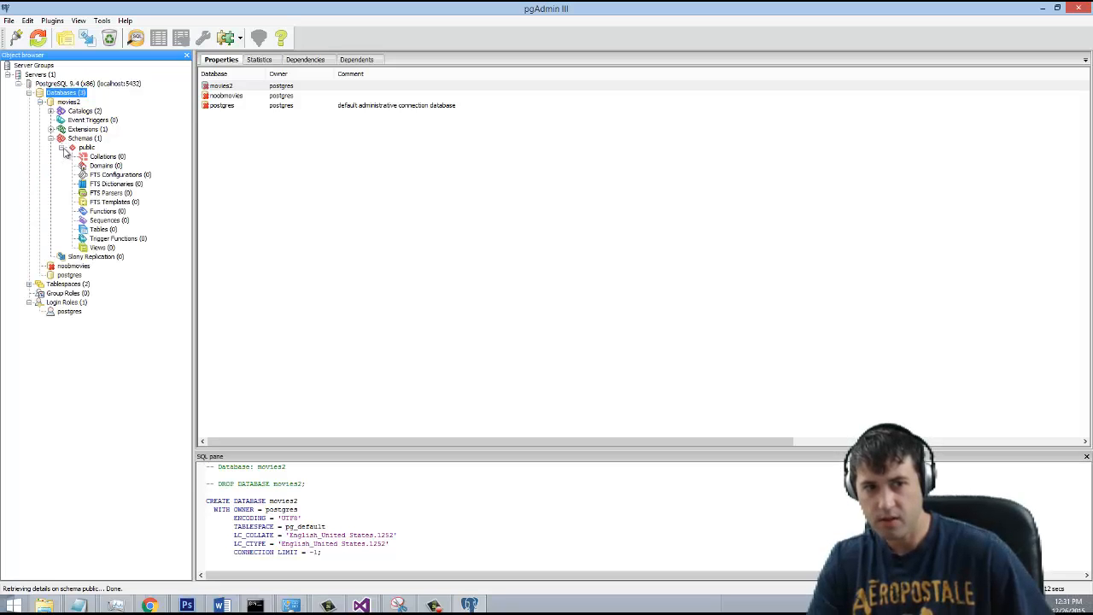
{"action": "left_click", "coordinate": [86, 146]}
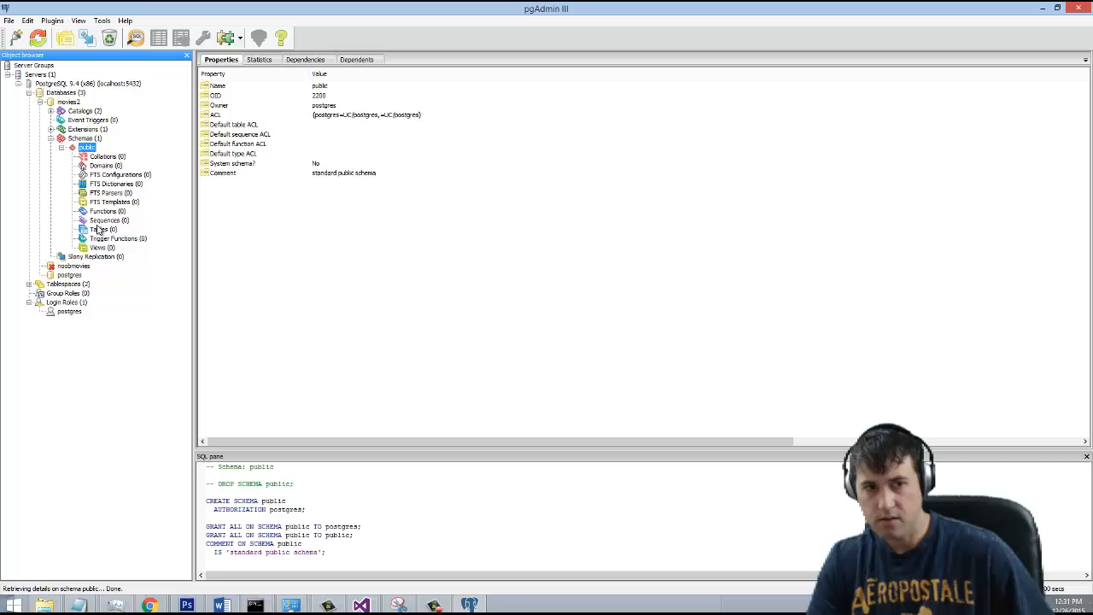
{"action": "left_click", "coordinate": [100, 228]}
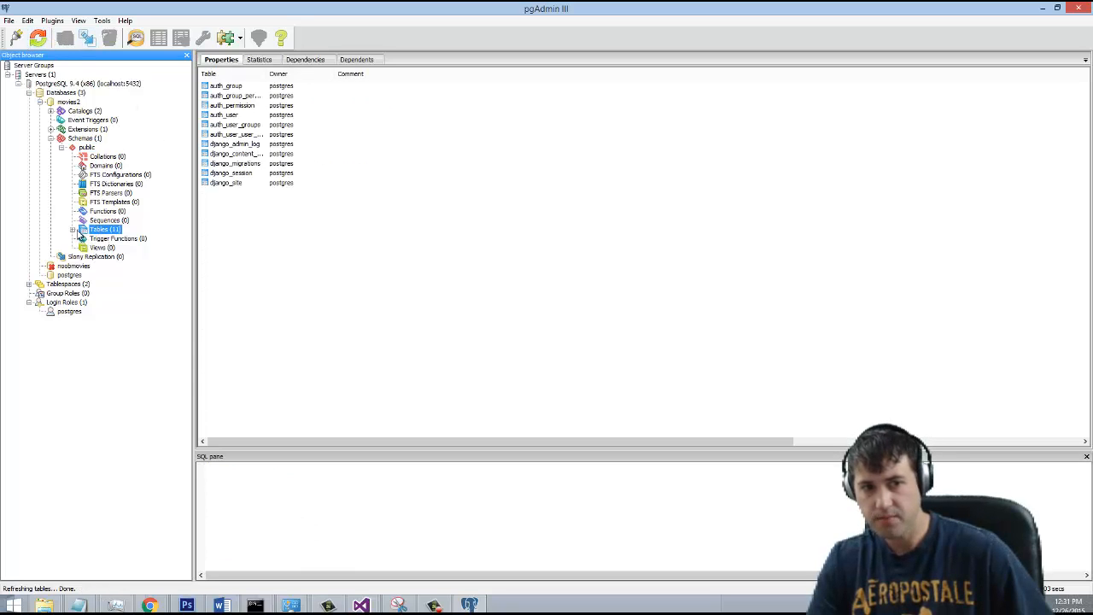
{"action": "left_click", "coordinate": [74, 229]}
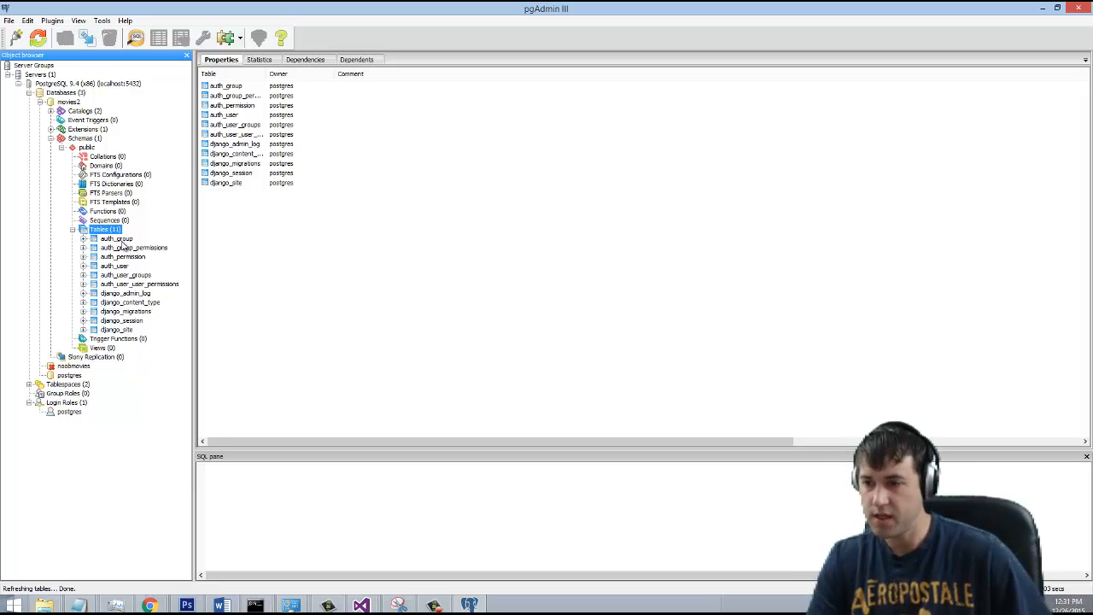
{"action": "mouse_move", "coordinate": [120, 245]}
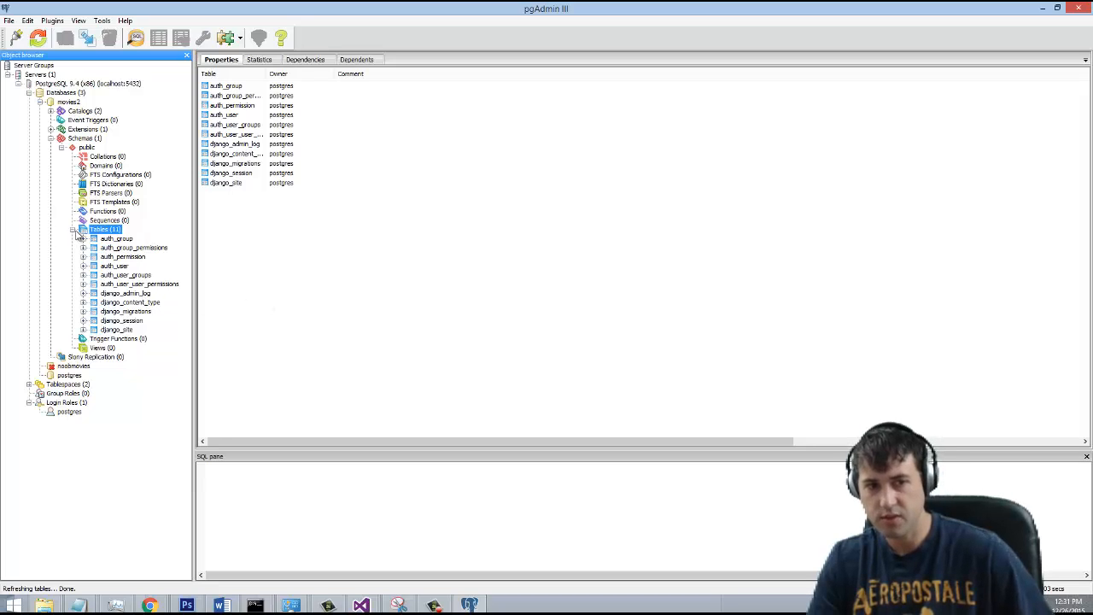
{"action": "left_click", "coordinate": [75, 229]}
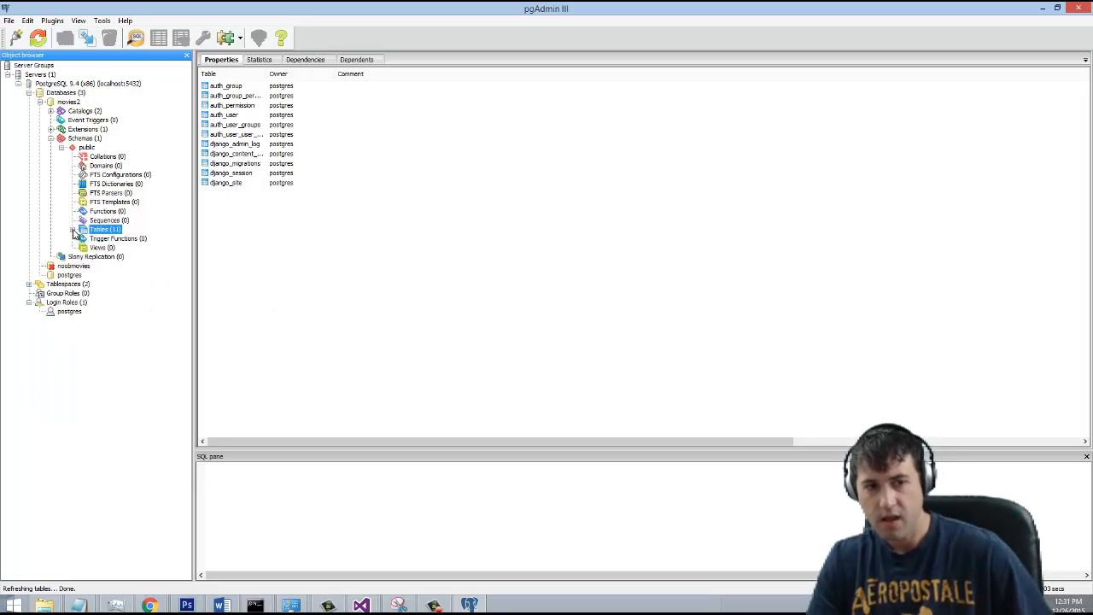
{"action": "left_click", "coordinate": [81, 229]}
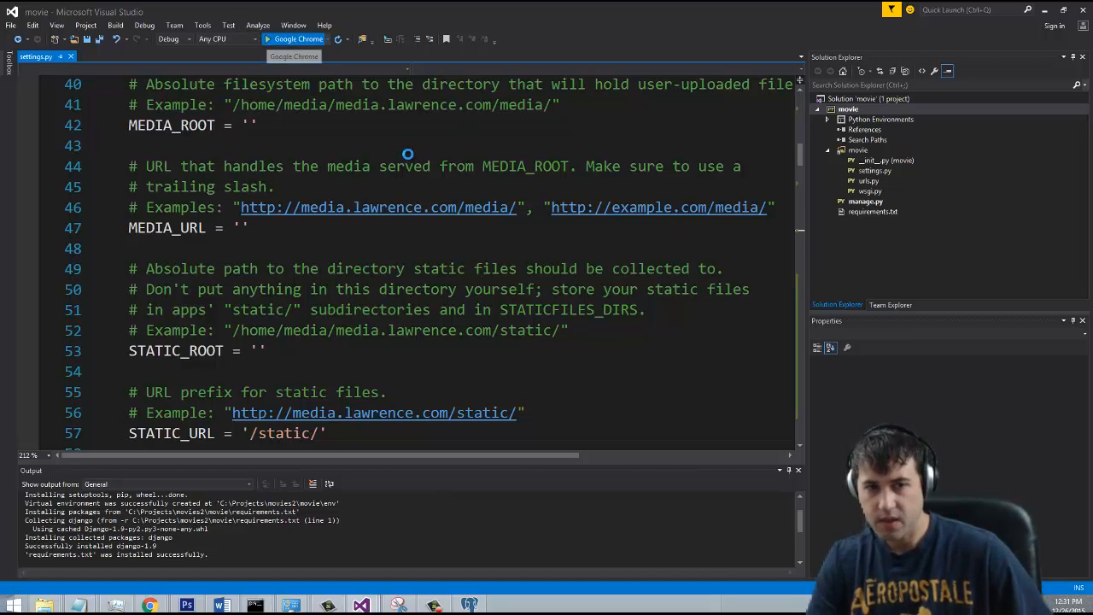
Build the out-of-date movie project and run it in Chrome at localhost:65029/admin
{"action": "left_click", "coordinate": [268, 40]}
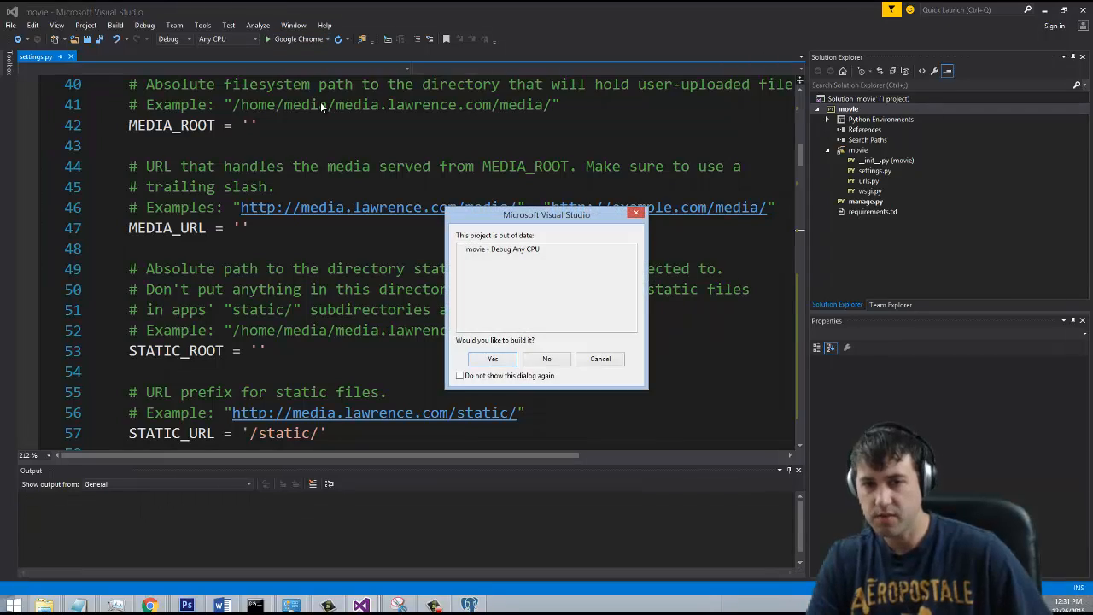
{"action": "left_click", "coordinate": [491, 359]}
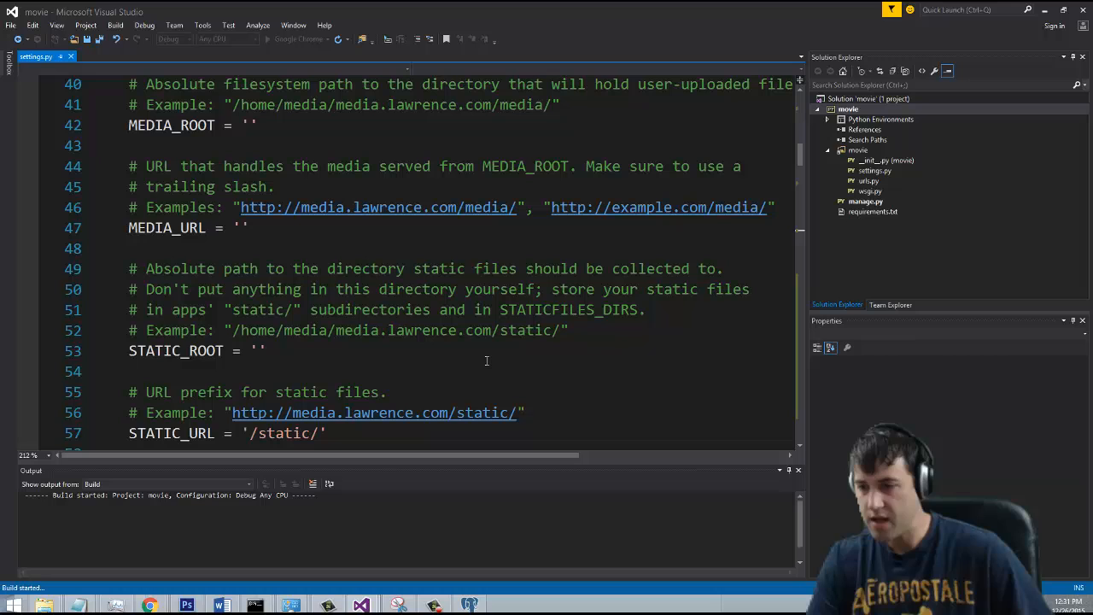
{"action": "mouse_move", "coordinate": [322, 333]}
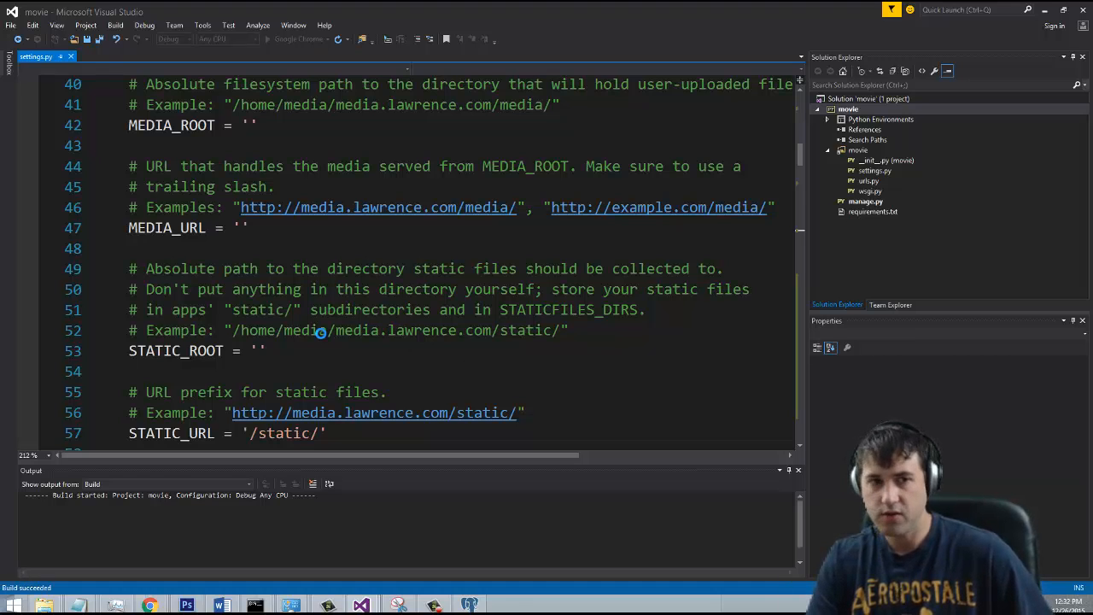
{"action": "key", "text": "F5"}
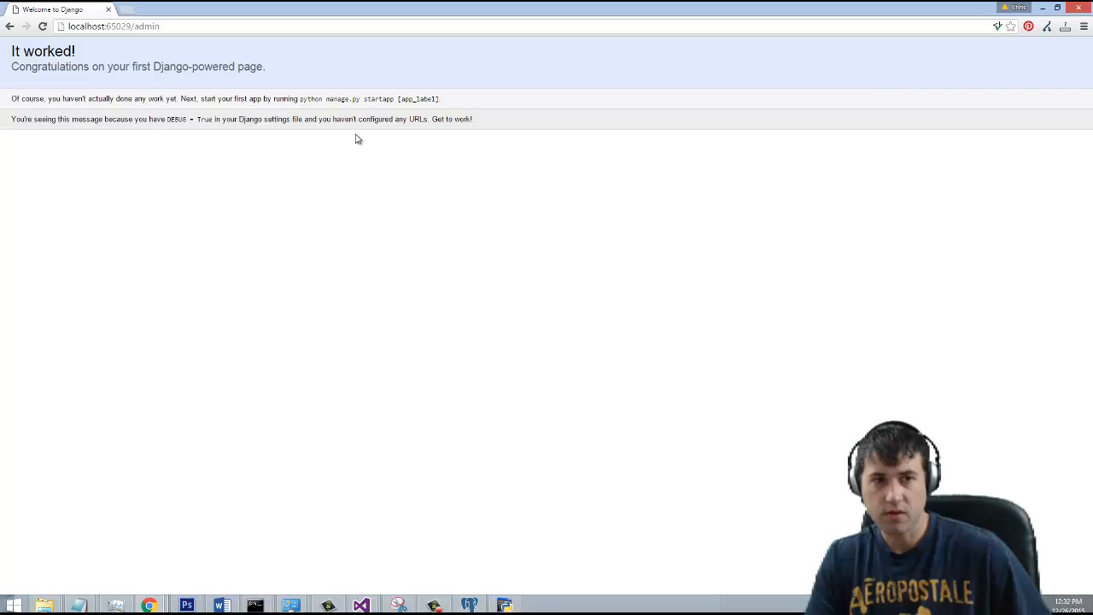
{"action": "mouse_move", "coordinate": [229, 31]}
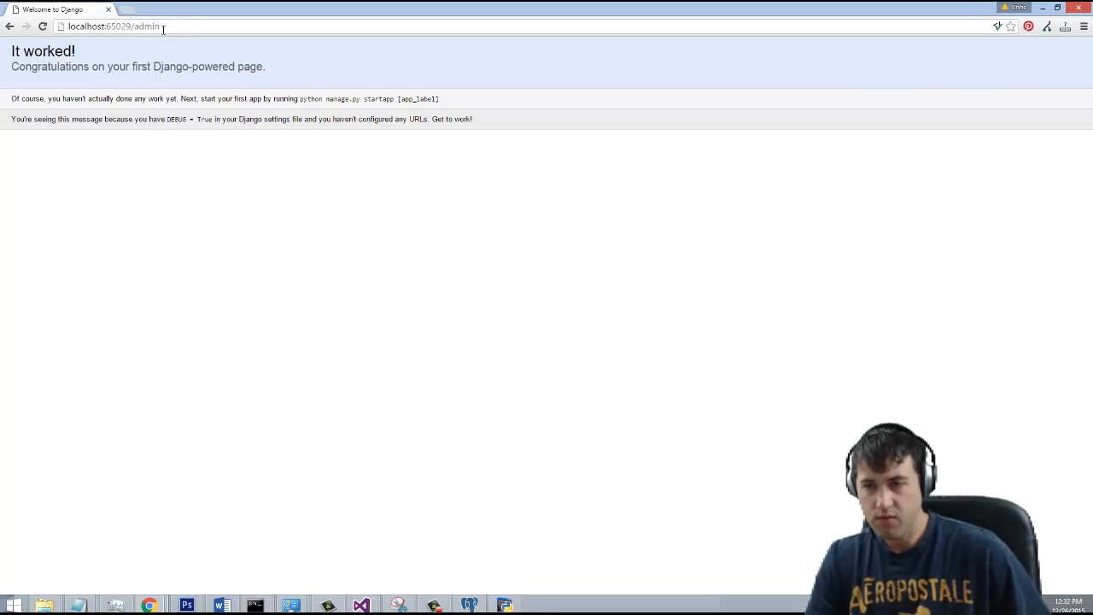
{"action": "mouse_move", "coordinate": [970, 370]}
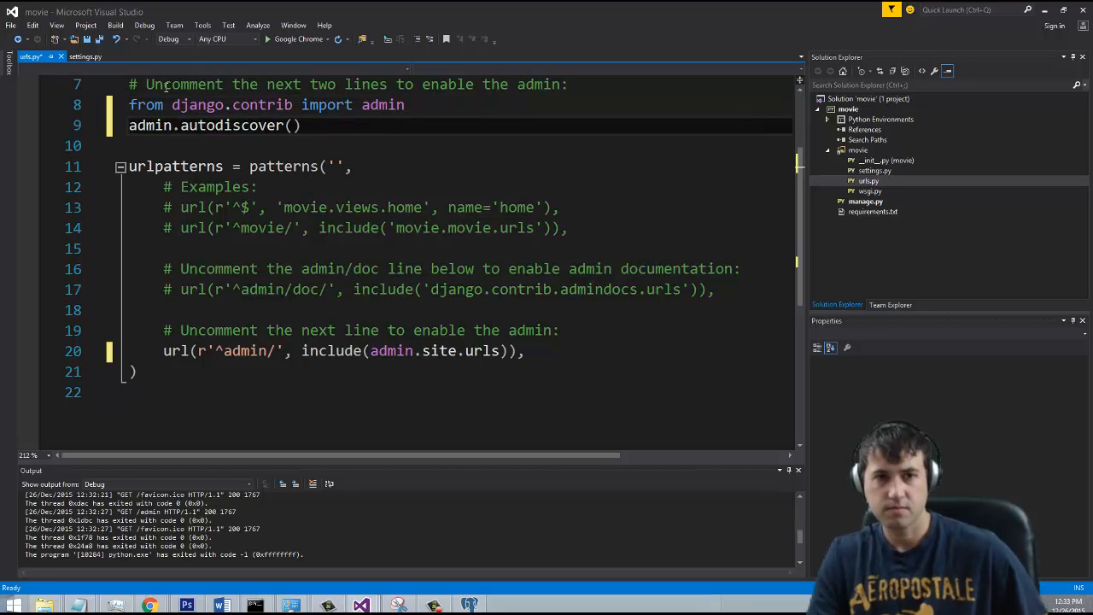
Save urls.py with the admin lines enabled and confirm rebuilding the movie project
{"action": "key", "text": "ctrl+s"}
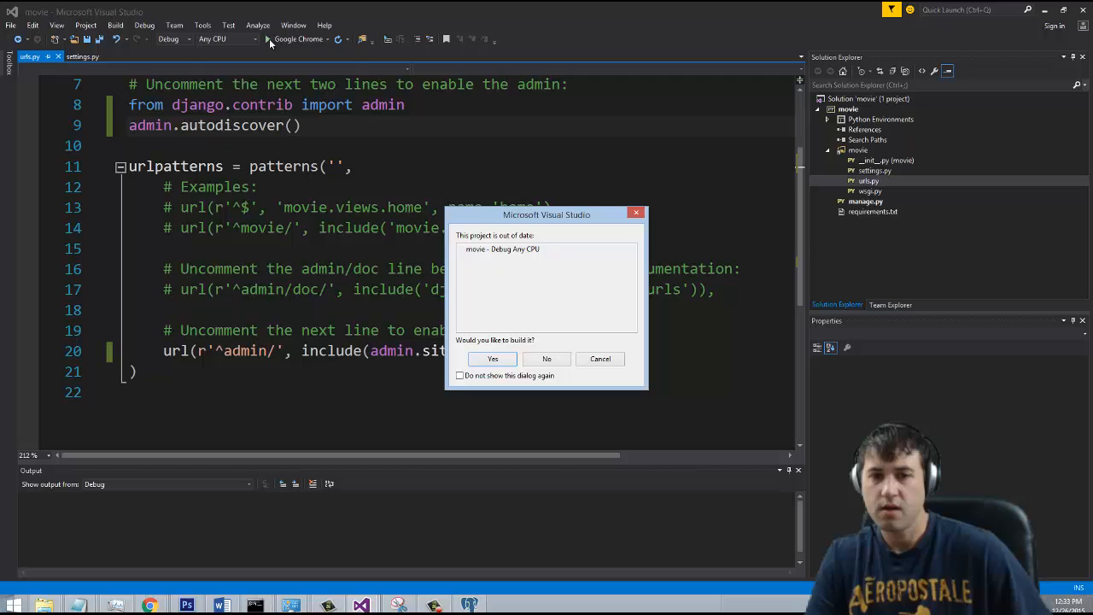
{"action": "left_click", "coordinate": [492, 358]}
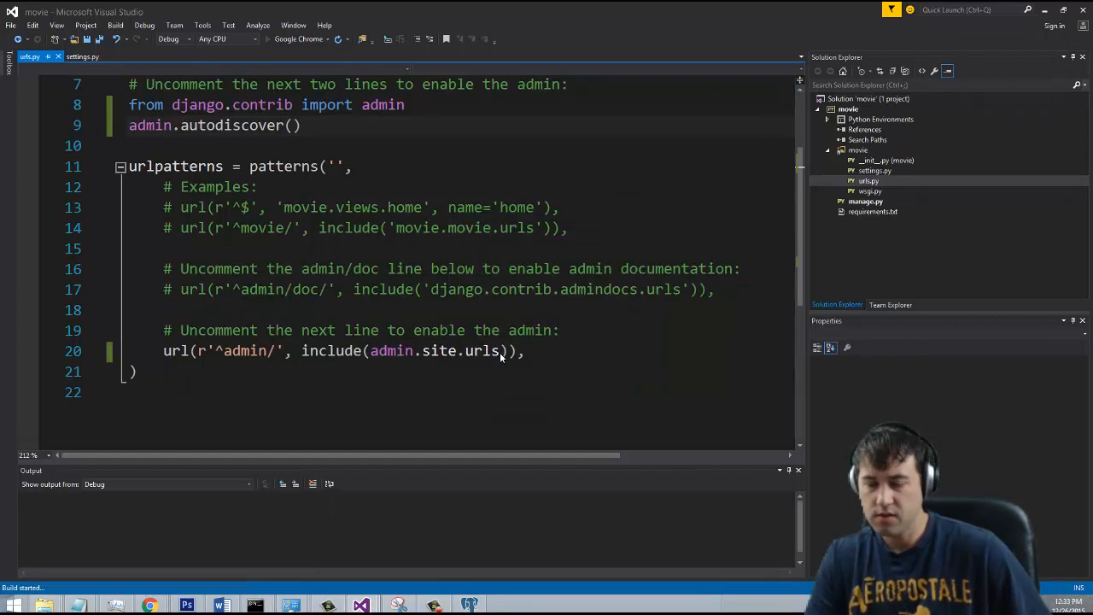
{"action": "mouse_move", "coordinate": [34, 447]}
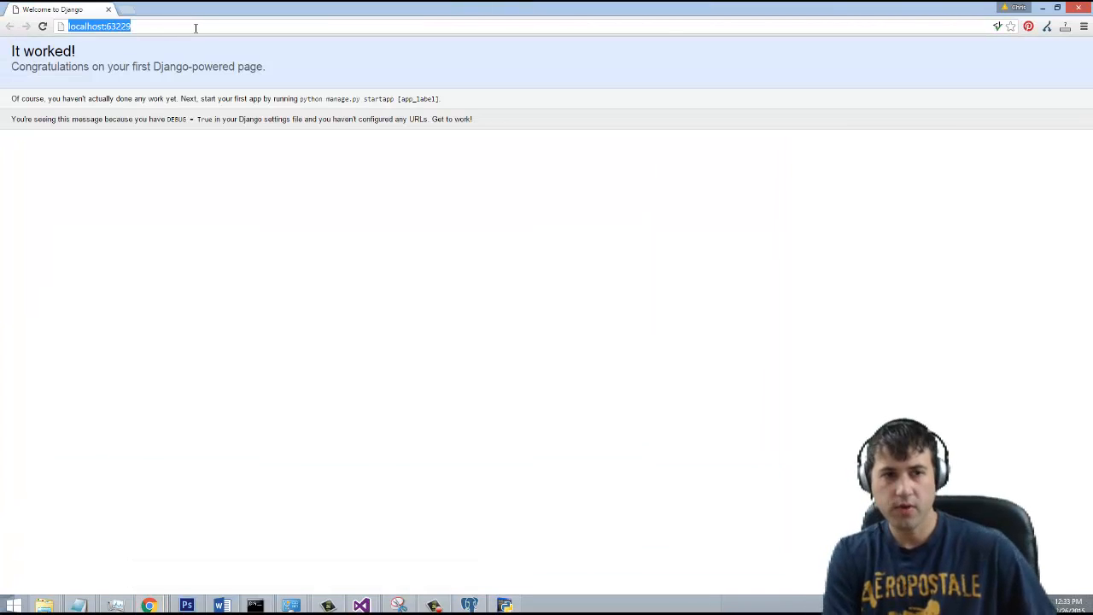
Go to /admin and log in with the 'chawk' administrator credentials
{"action": "type", "text": "/admin/login/?next=/admin/"}
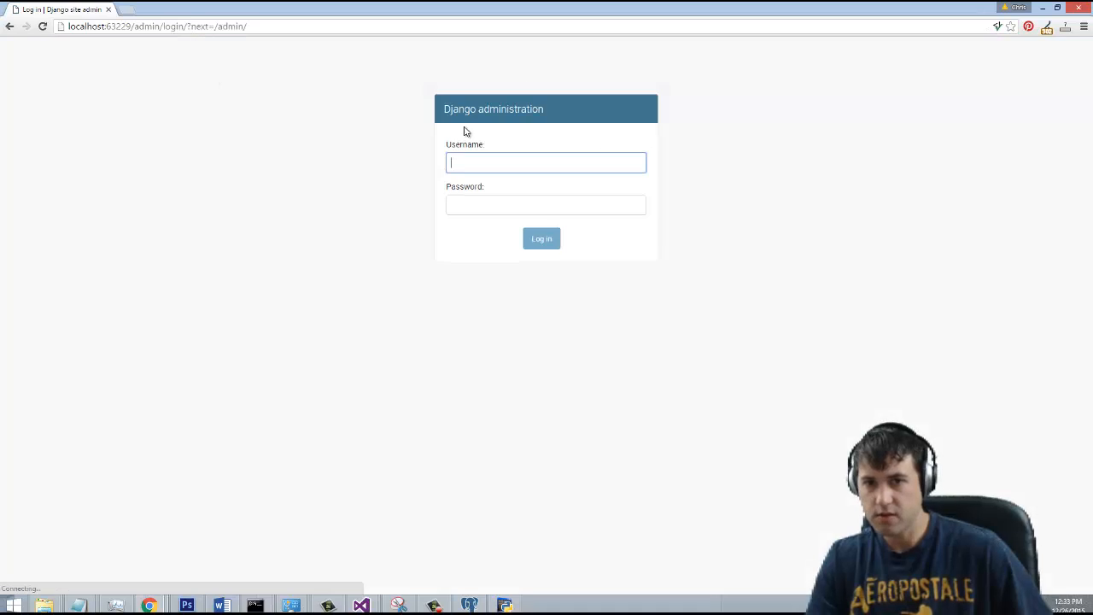
{"action": "mouse_move", "coordinate": [865, 238]}
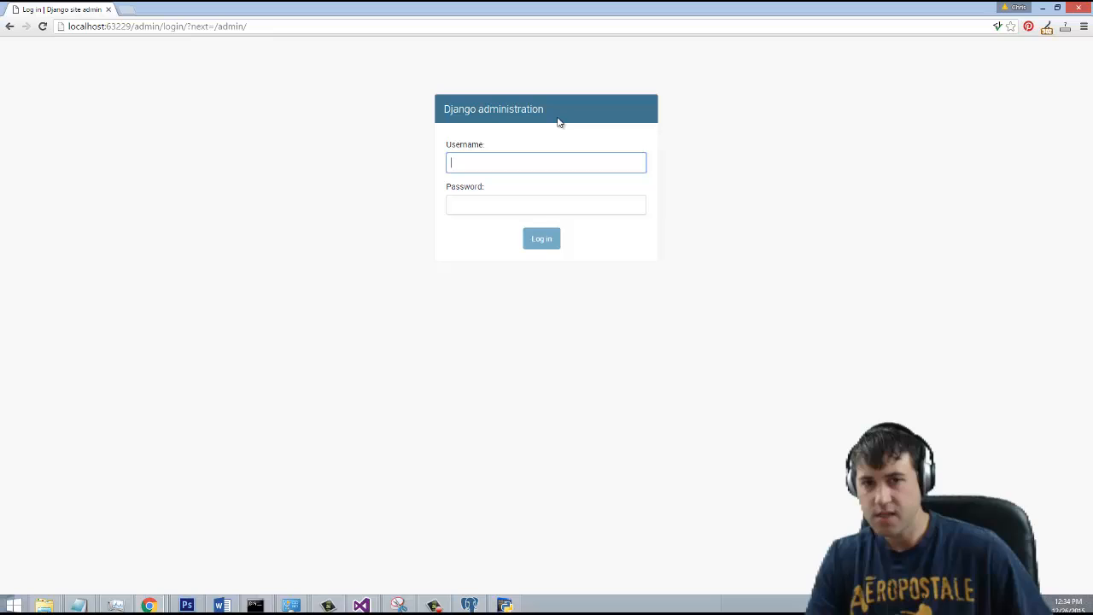
{"action": "mouse_move", "coordinate": [514, 102]}
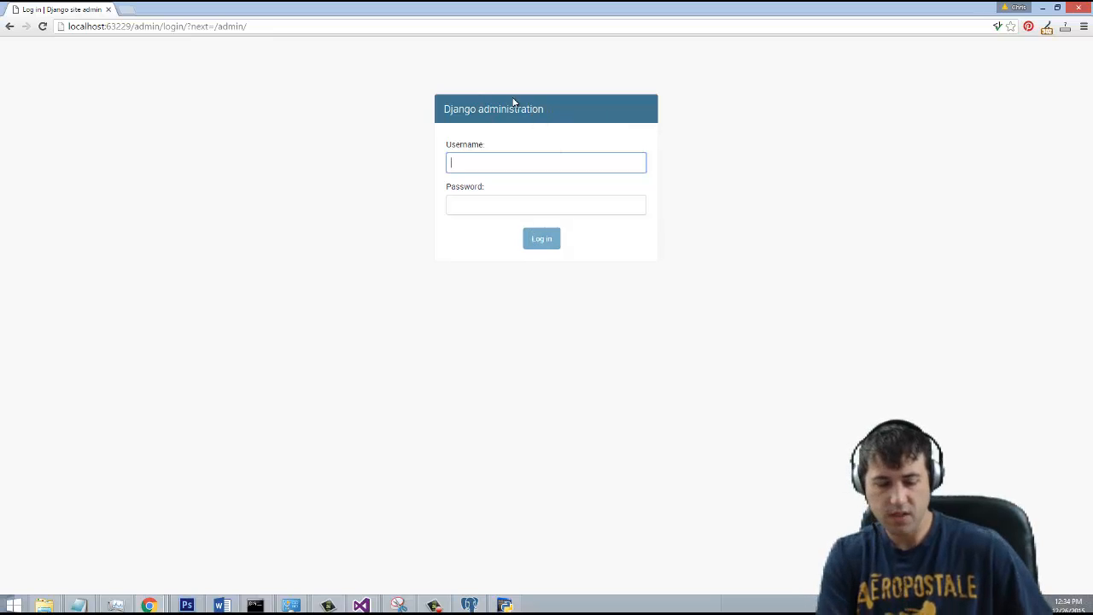
{"action": "type", "text": "chawk"}
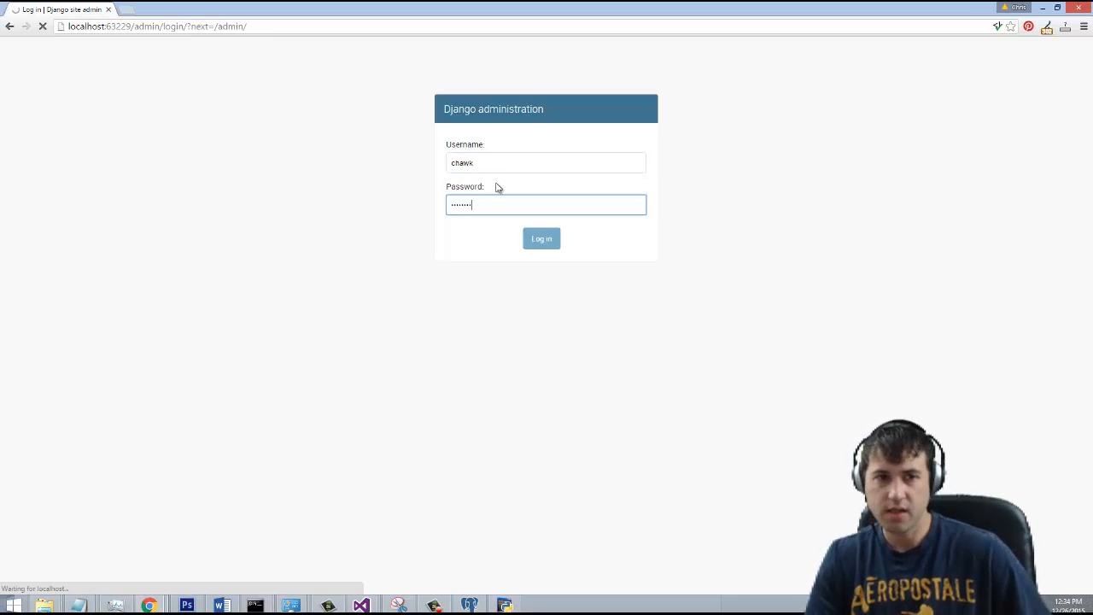
{"action": "left_click", "coordinate": [541, 238]}
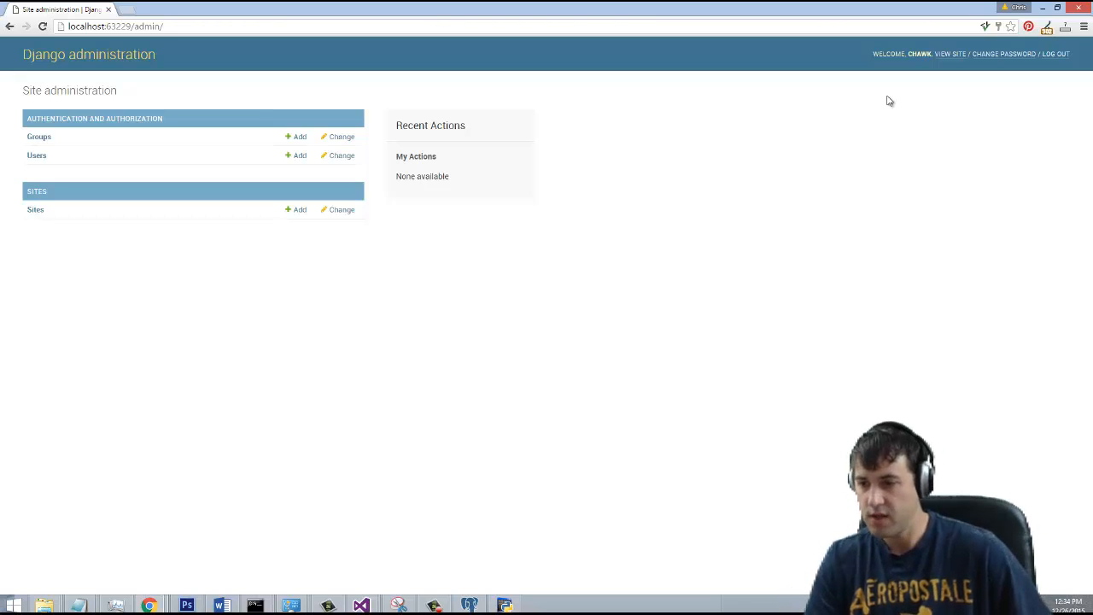
{"action": "mouse_move", "coordinate": [249, 82]}
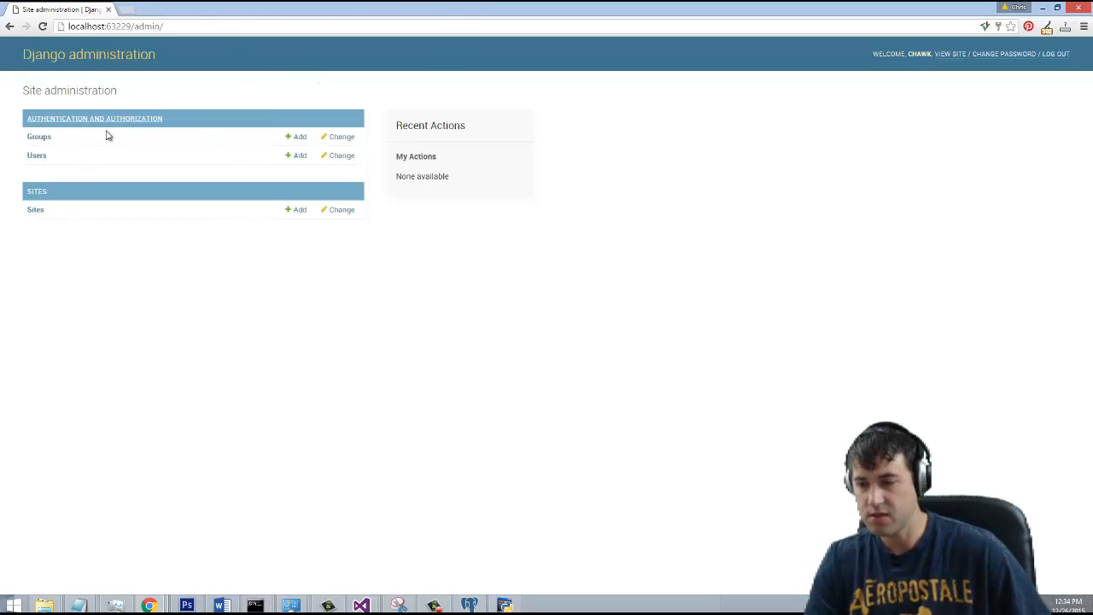
{"action": "mouse_move", "coordinate": [386, 117]}
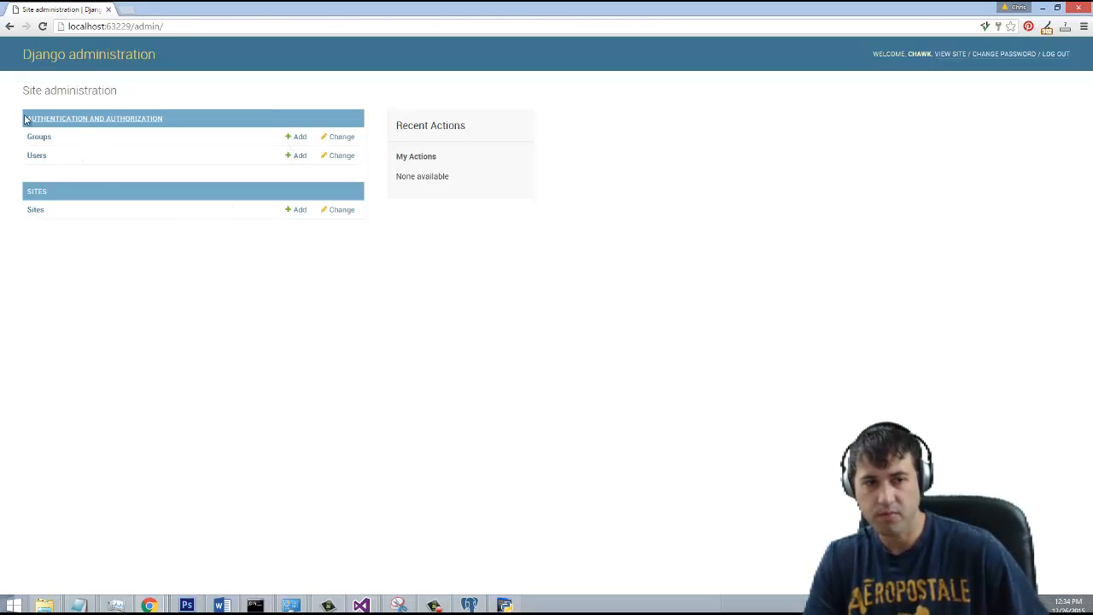
{"action": "mouse_move", "coordinate": [133, 88]}
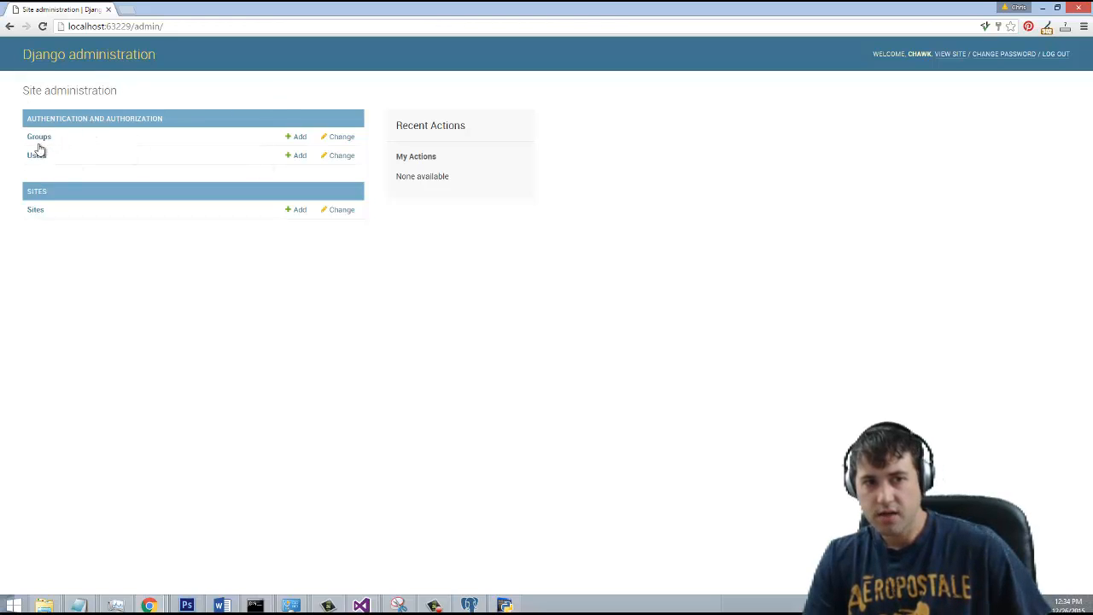
{"action": "left_click", "coordinate": [38, 137]}
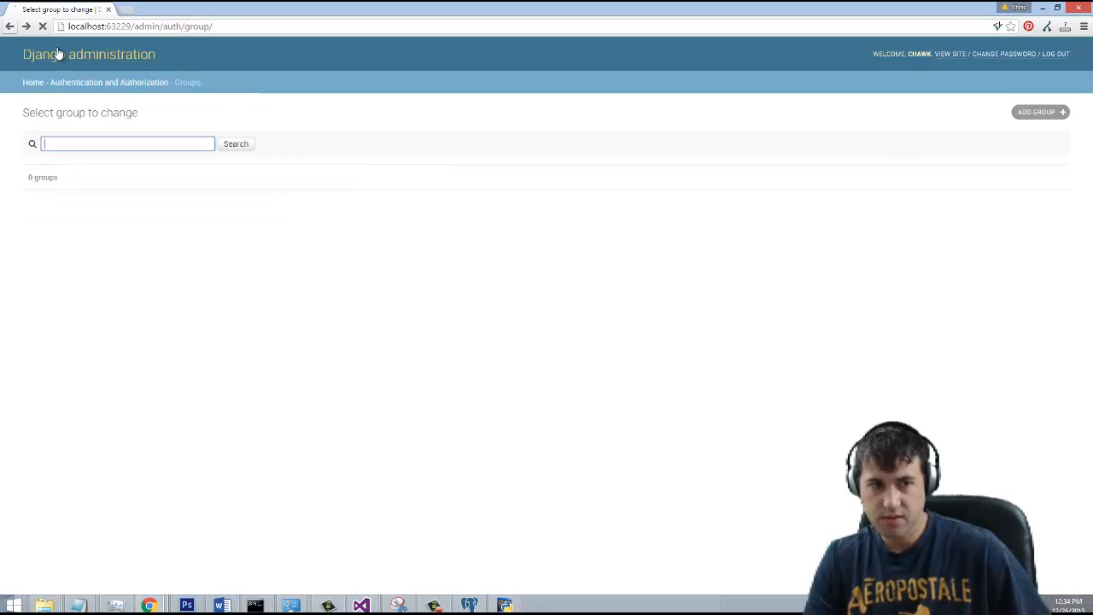
{"action": "left_click", "coordinate": [33, 82]}
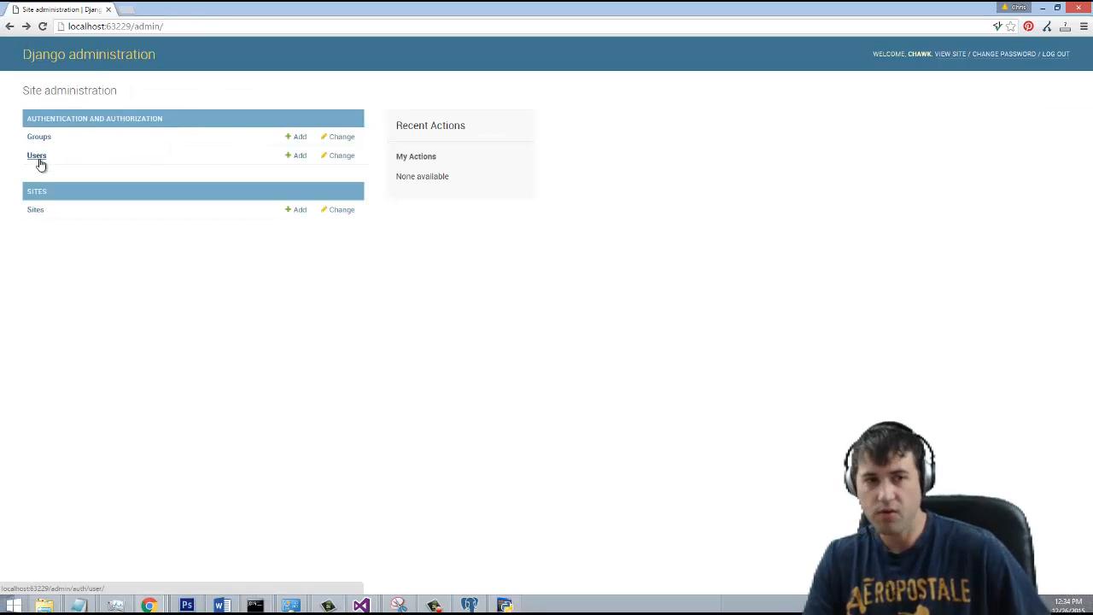
{"action": "left_click", "coordinate": [37, 155]}
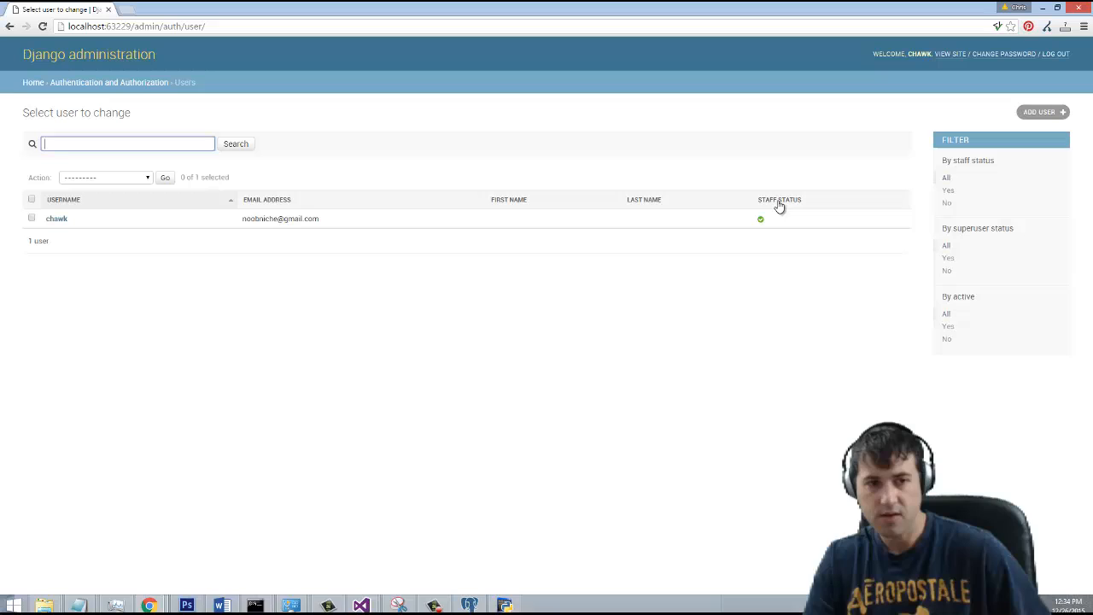
{"action": "mouse_move", "coordinate": [23, 47]}
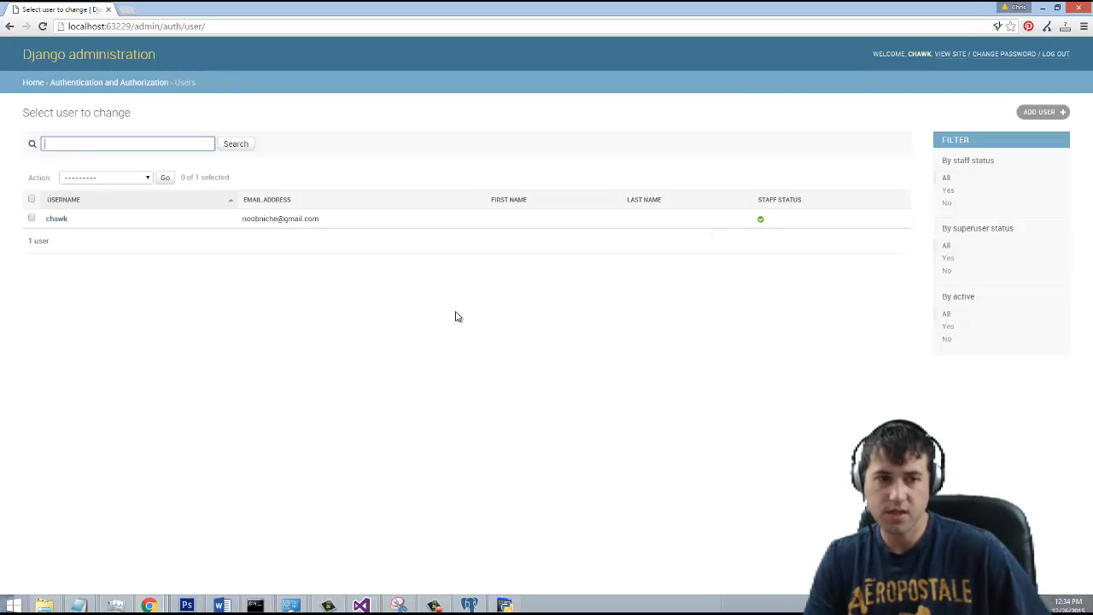
{"action": "mouse_move", "coordinate": [367, 261]}
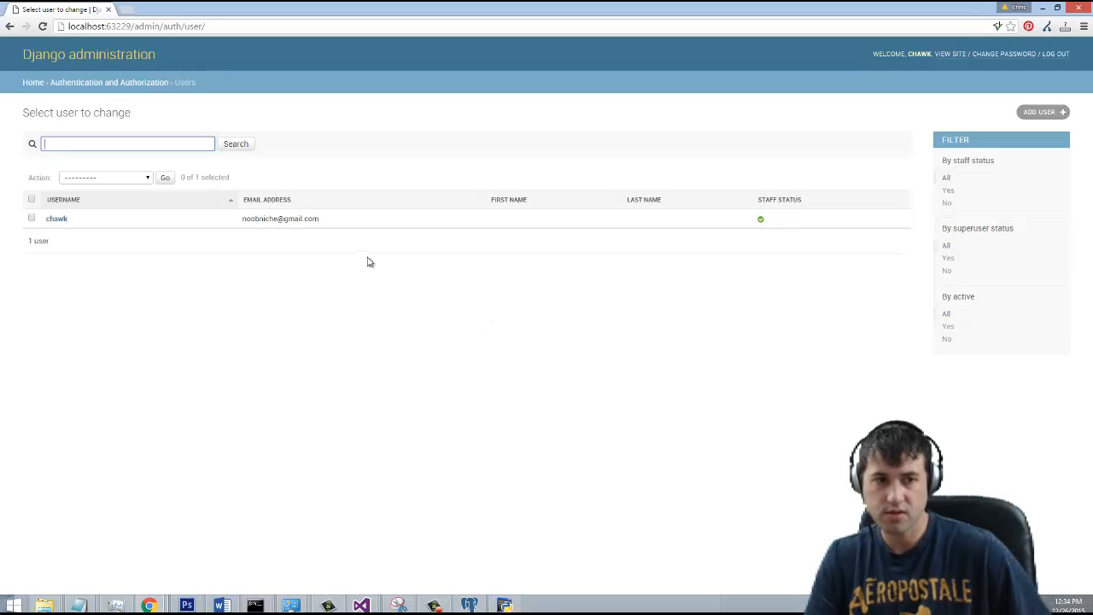
{"action": "mouse_move", "coordinate": [379, 263]}
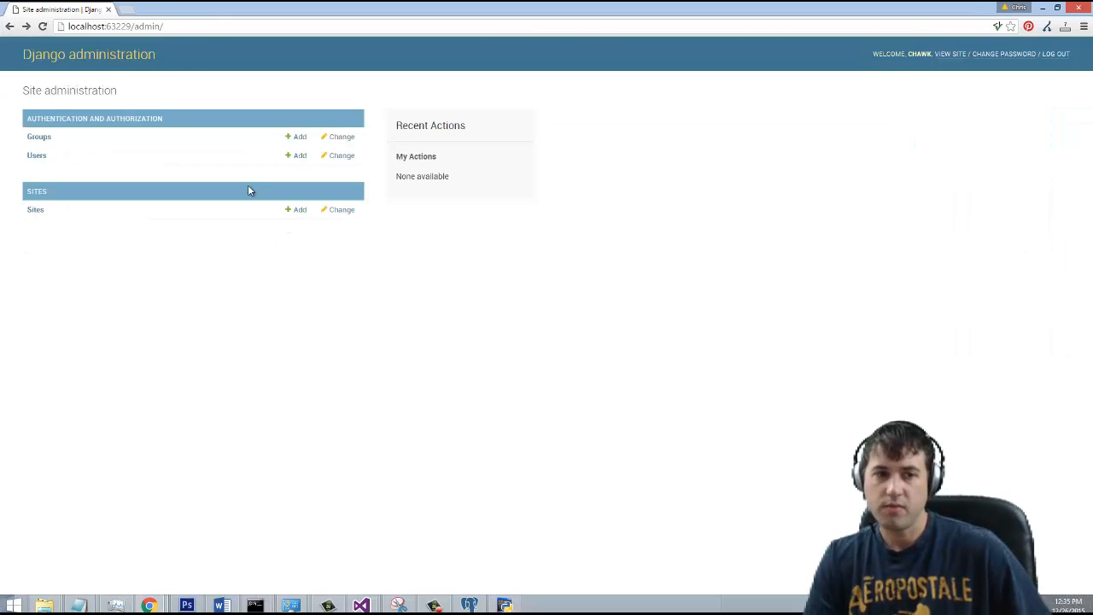
{"action": "left_click", "coordinate": [36, 209]}
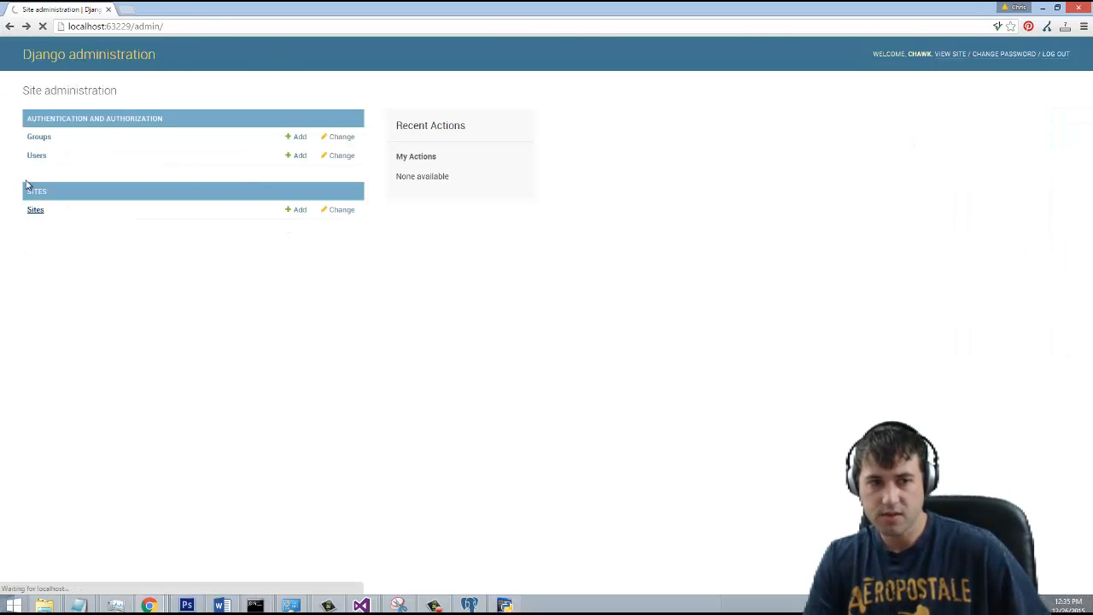
{"action": "left_click", "coordinate": [35, 209]}
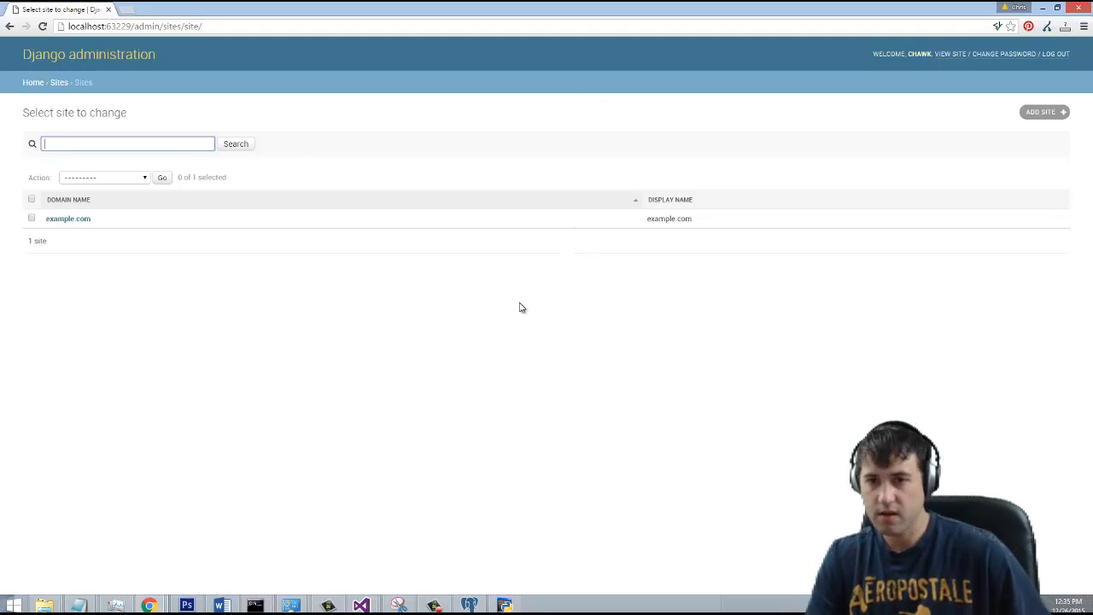
{"action": "mouse_move", "coordinate": [158, 281]}
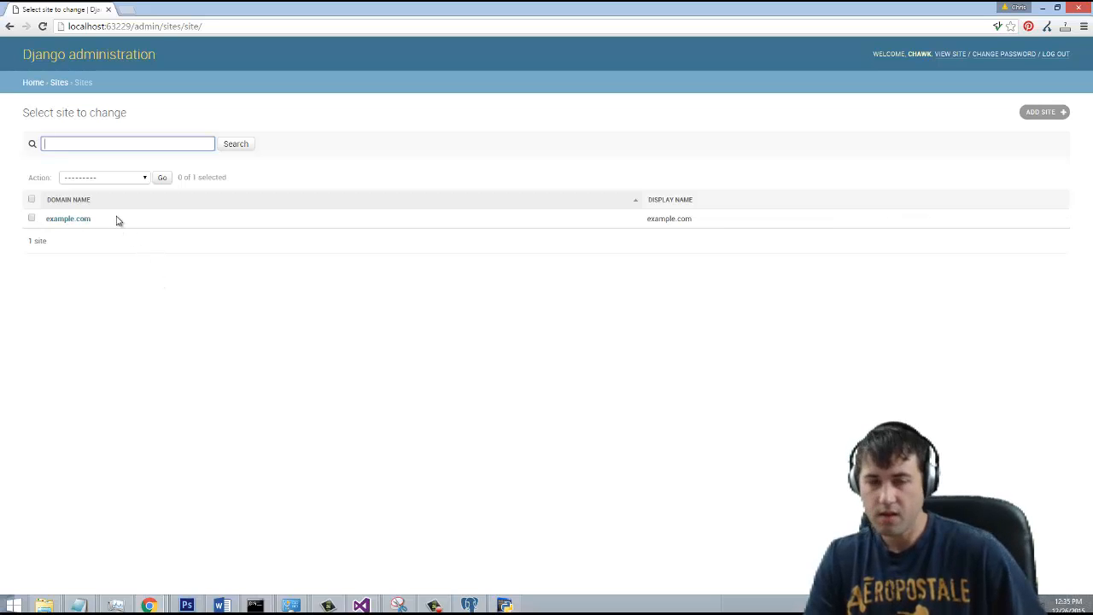
{"action": "mouse_move", "coordinate": [123, 219]}
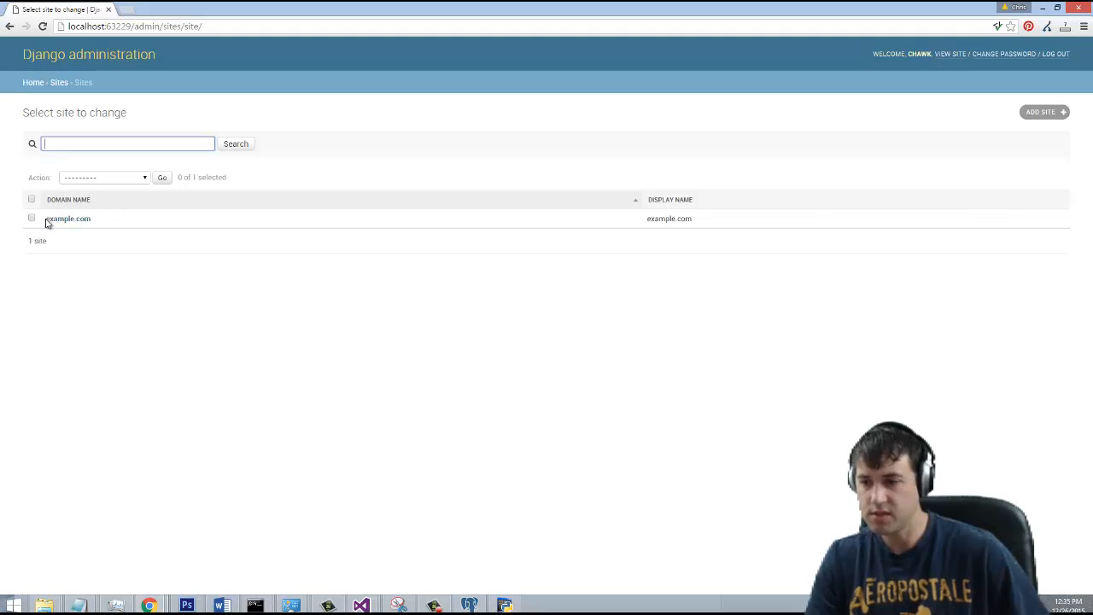
{"action": "mouse_move", "coordinate": [67, 219]}
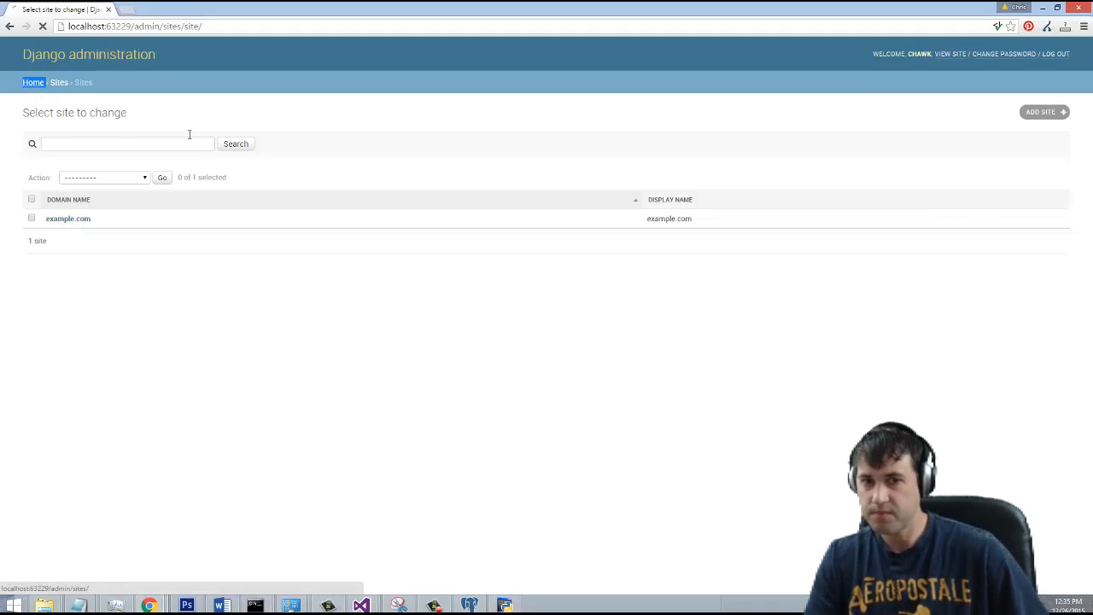
{"action": "left_click", "coordinate": [33, 82]}
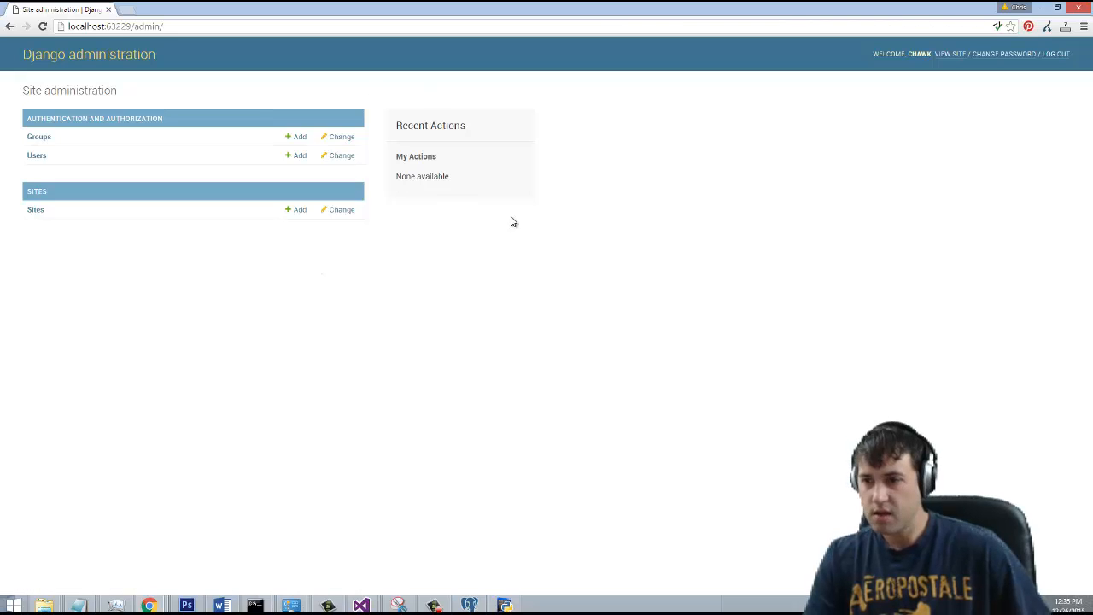
{"action": "mouse_move", "coordinate": [667, 469]}
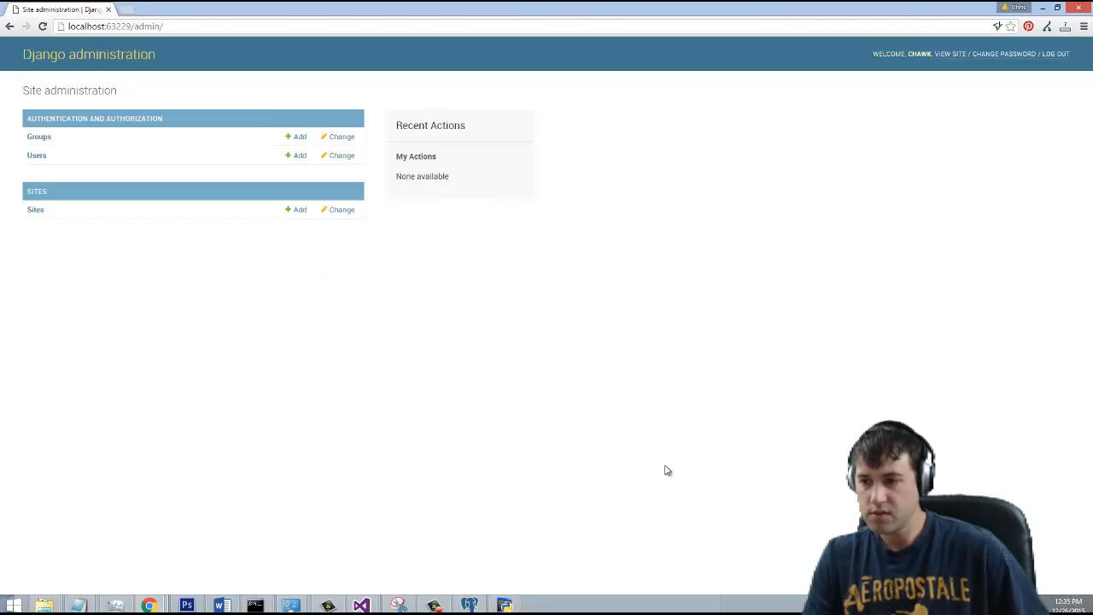
{"action": "mouse_move", "coordinate": [725, 492]}
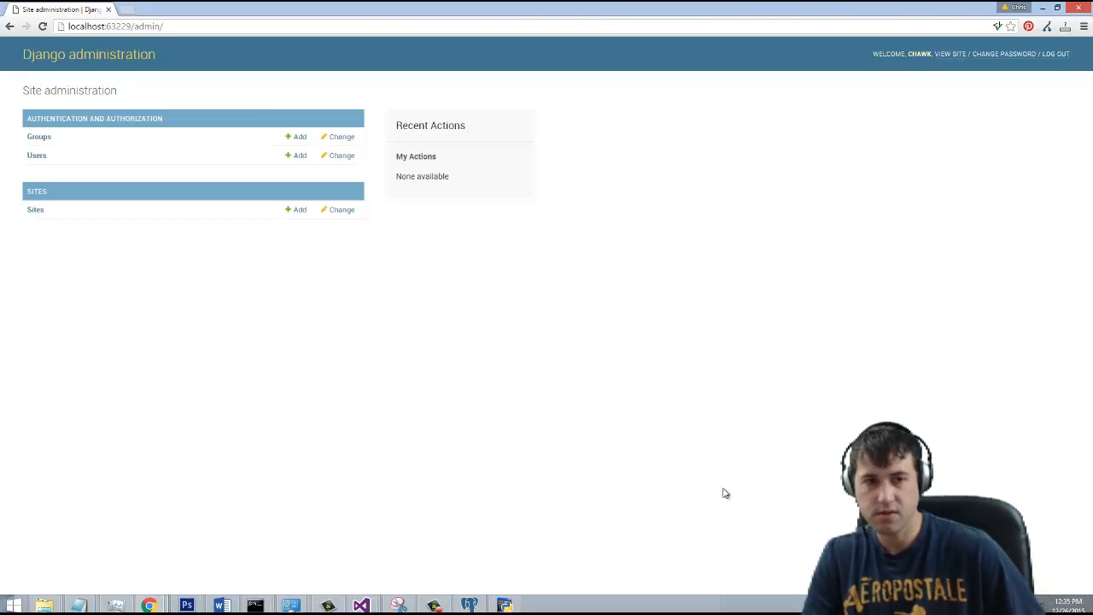
{"action": "mouse_move", "coordinate": [722, 457]}
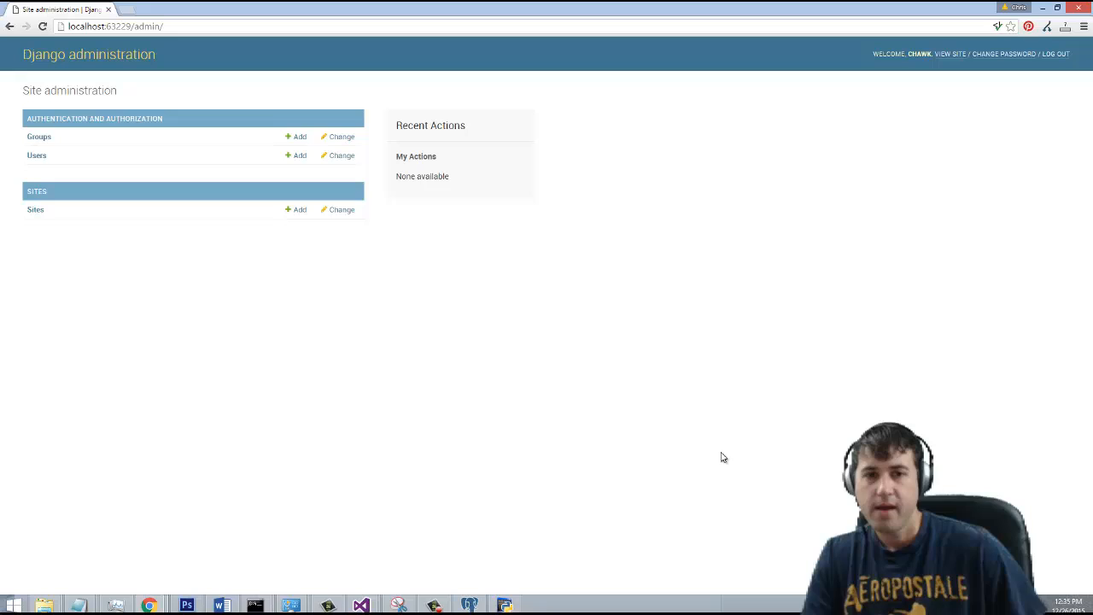
{"action": "mouse_move", "coordinate": [358, 202]}
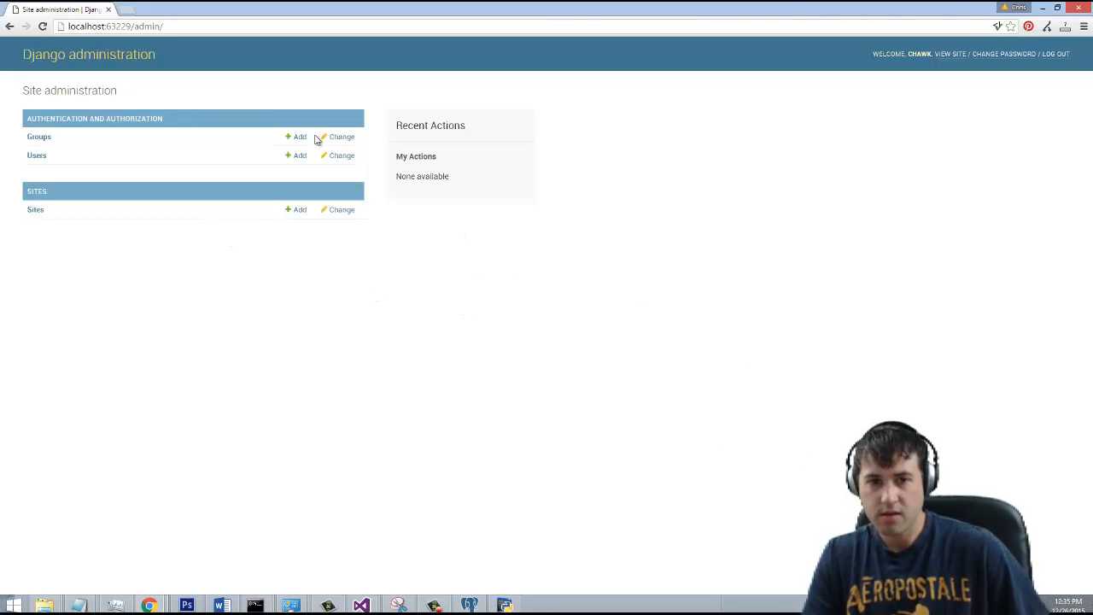
{"action": "mouse_move", "coordinate": [699, 193]}
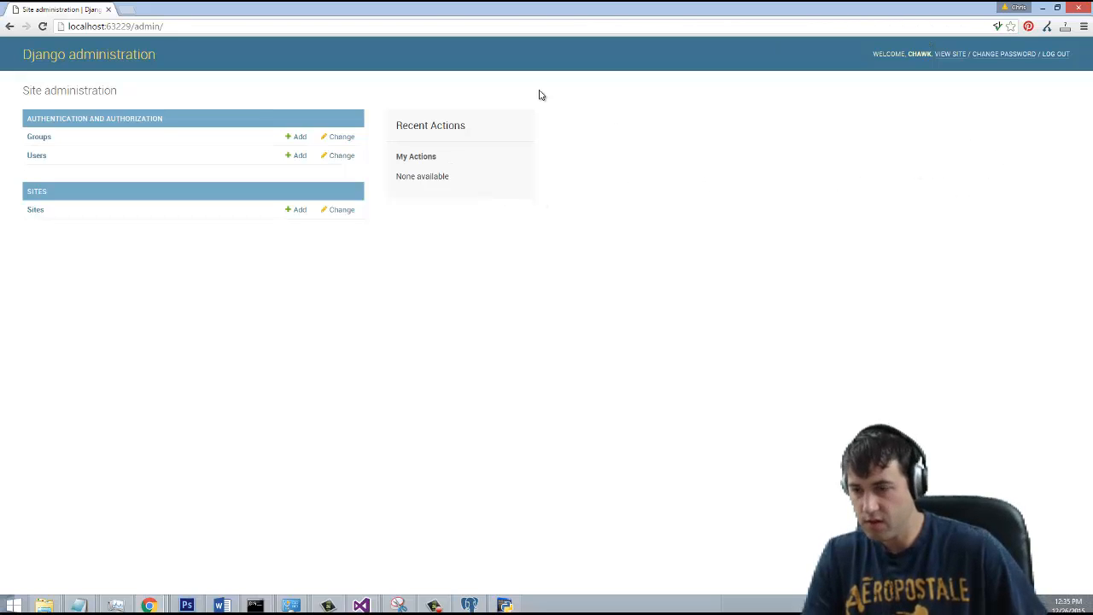
{"action": "mouse_move", "coordinate": [1018, 77]}
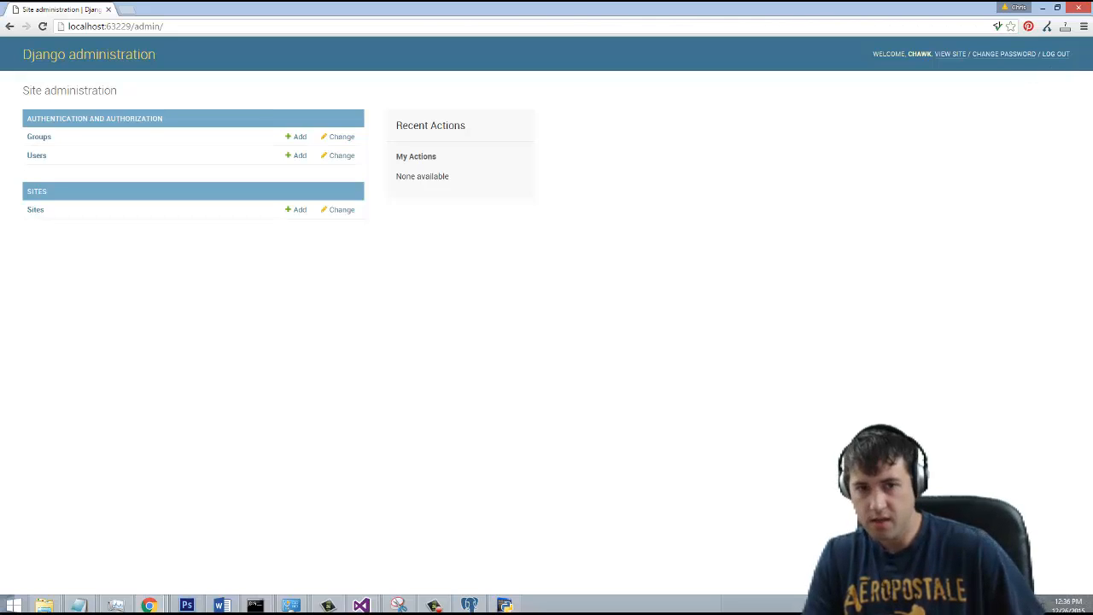
{"action": "mouse_move", "coordinate": [801, 323]}
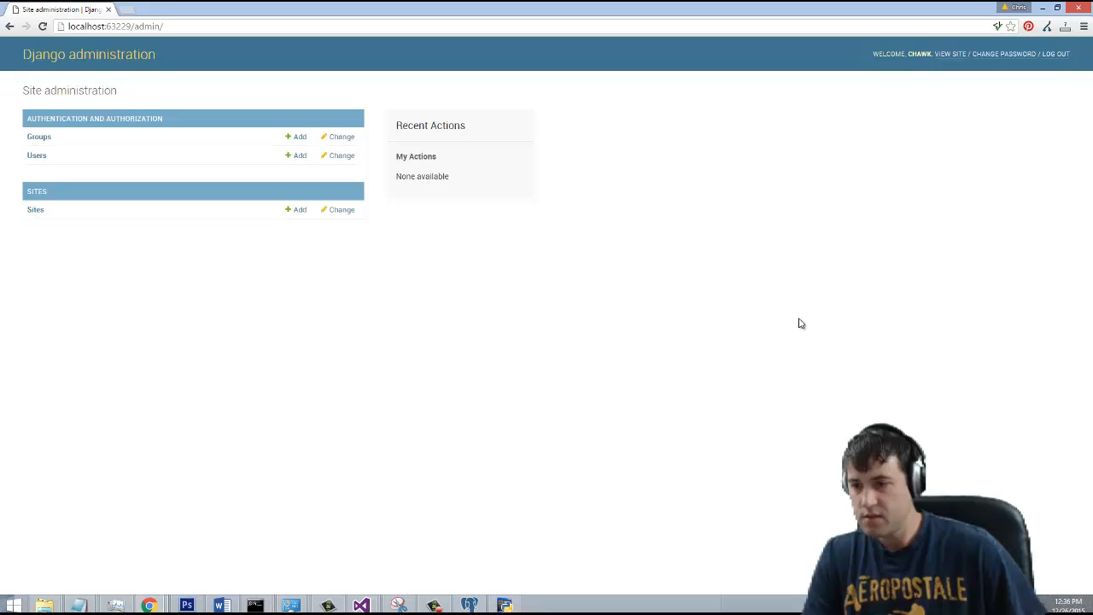